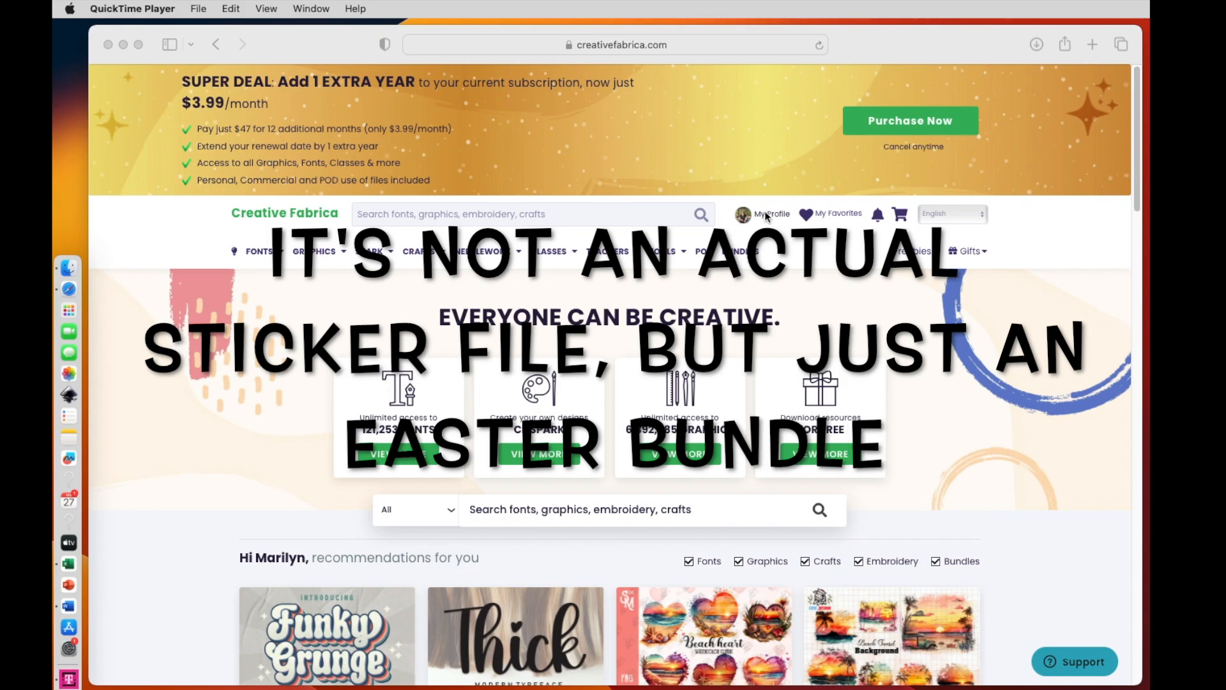
- Open the Easter Sublimation Bundle page from My Downloads on Creative Fabrica
{"action": "left_click", "coordinate": [770, 213]}
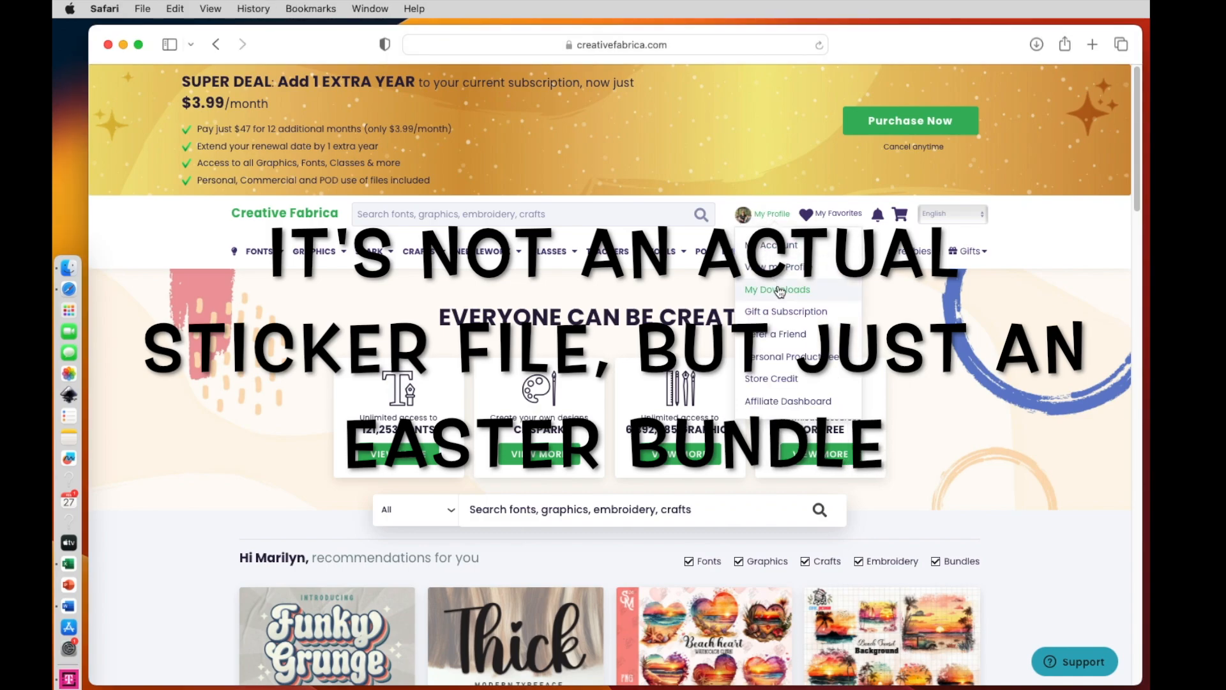
{"action": "left_click", "coordinate": [777, 290]}
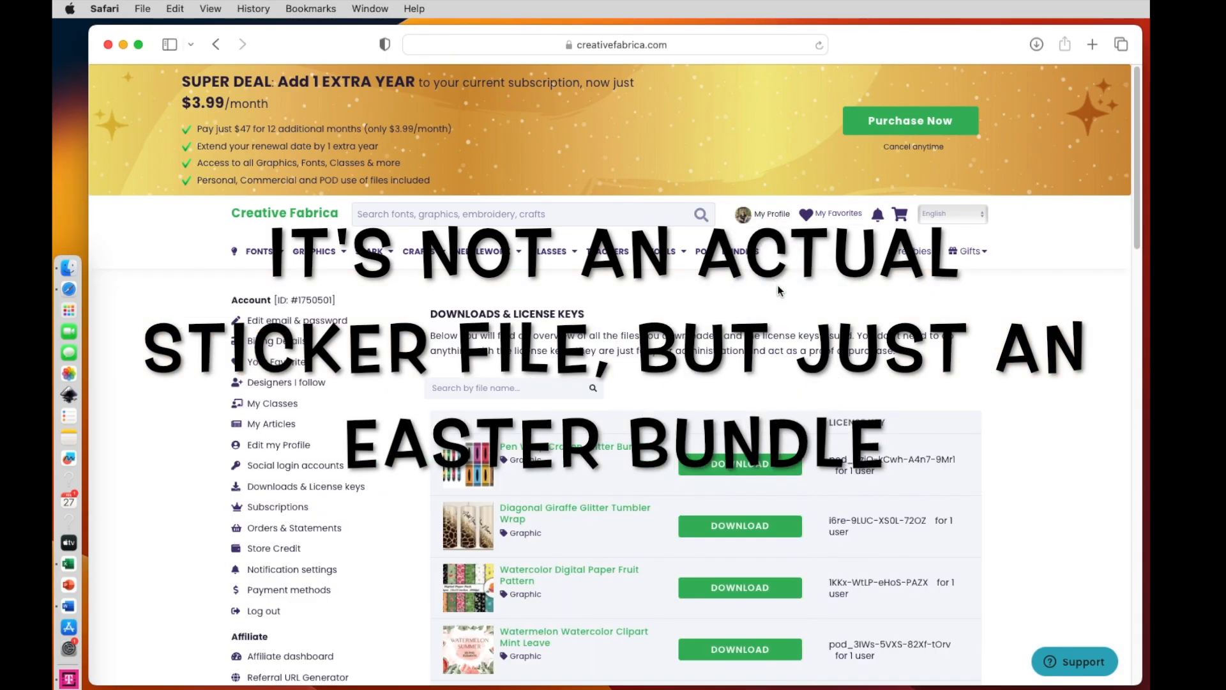
{"action": "scroll", "scroll_direction": "down", "scroll_amount": 3}
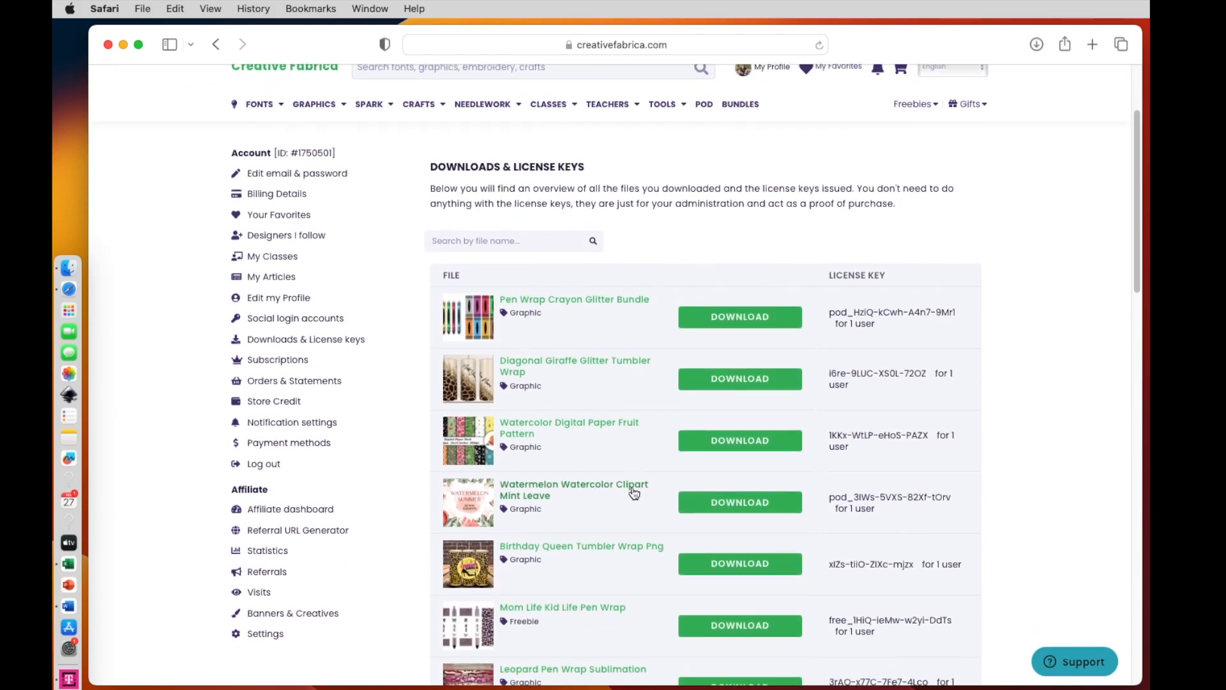
{"action": "scroll", "scroll_direction": "down", "scroll_amount": 3}
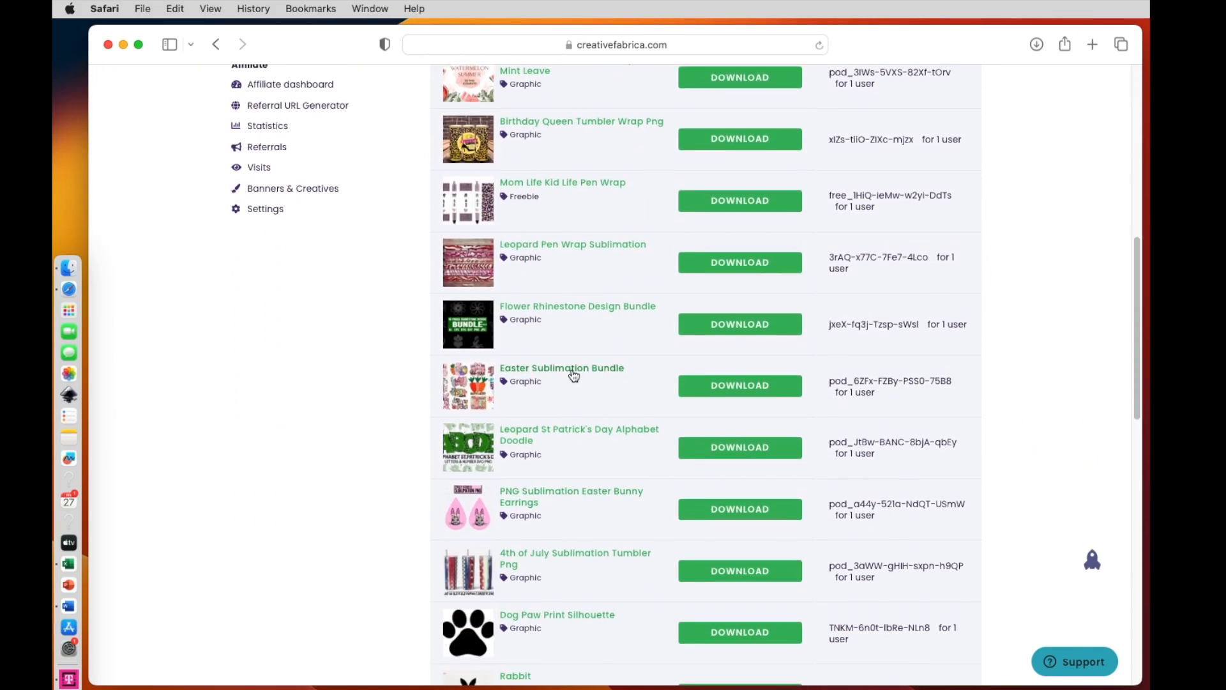
{"action": "left_click", "coordinate": [562, 367]}
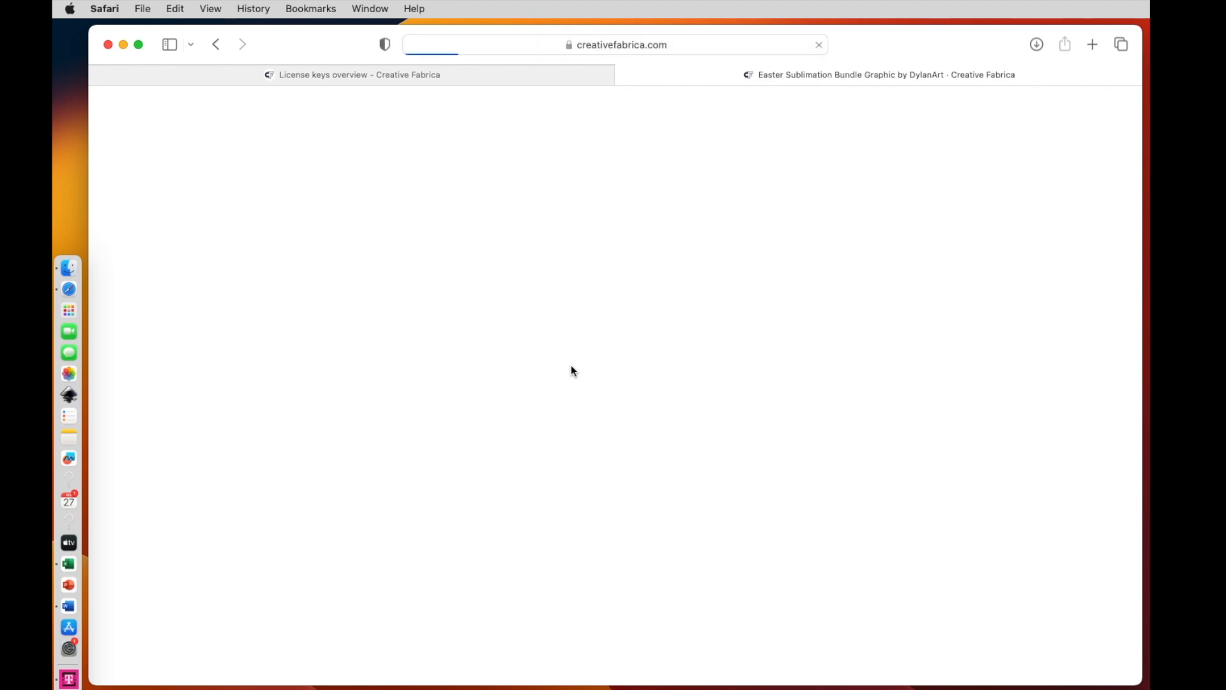
{"action": "left_click", "coordinate": [885, 74]}
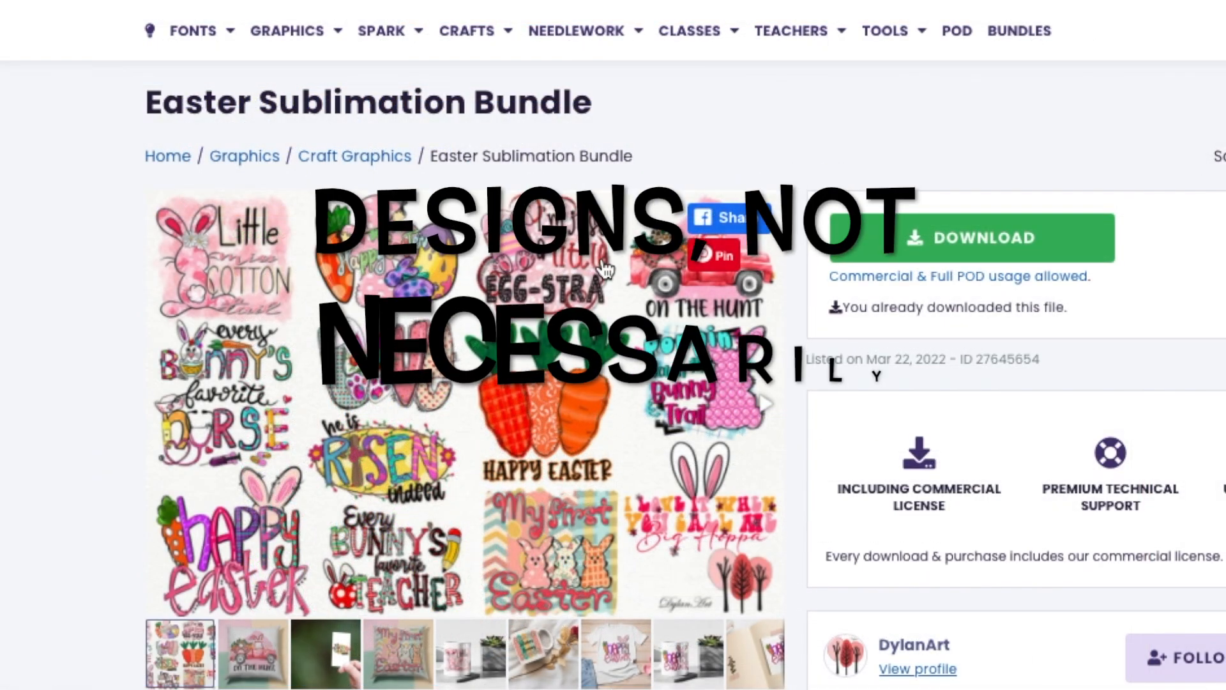
{"action": "scroll", "scroll_direction": "down", "scroll_amount": 3}
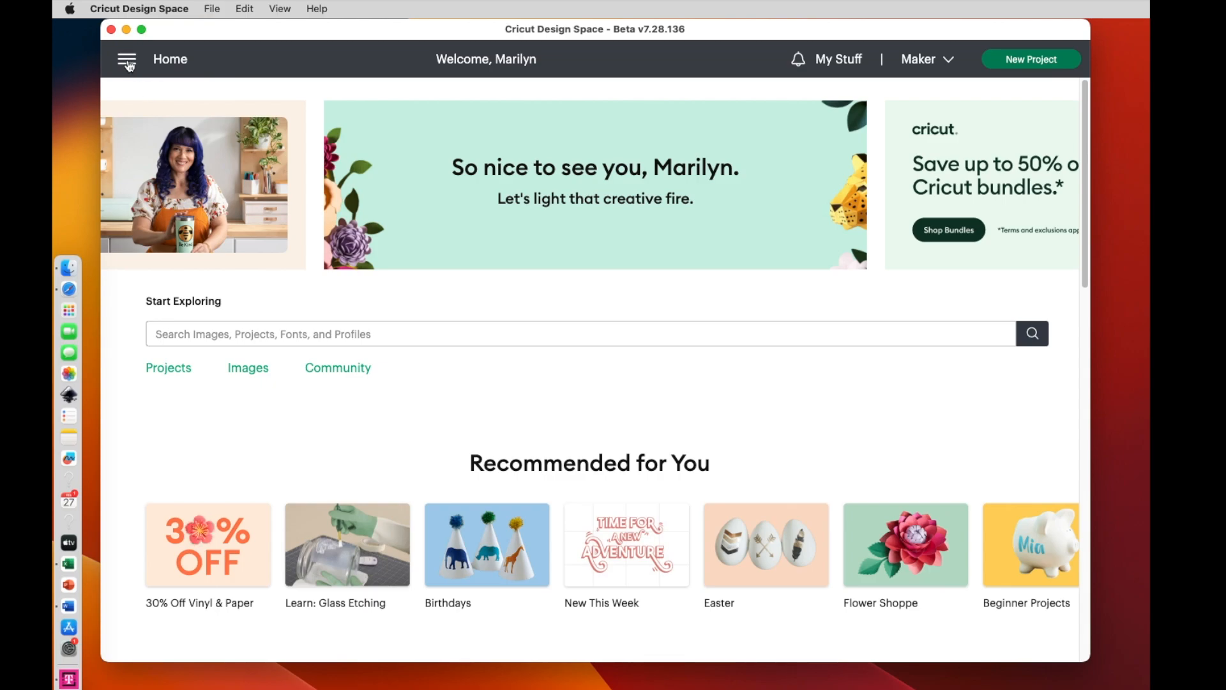
{"action": "left_click", "coordinate": [126, 59]}
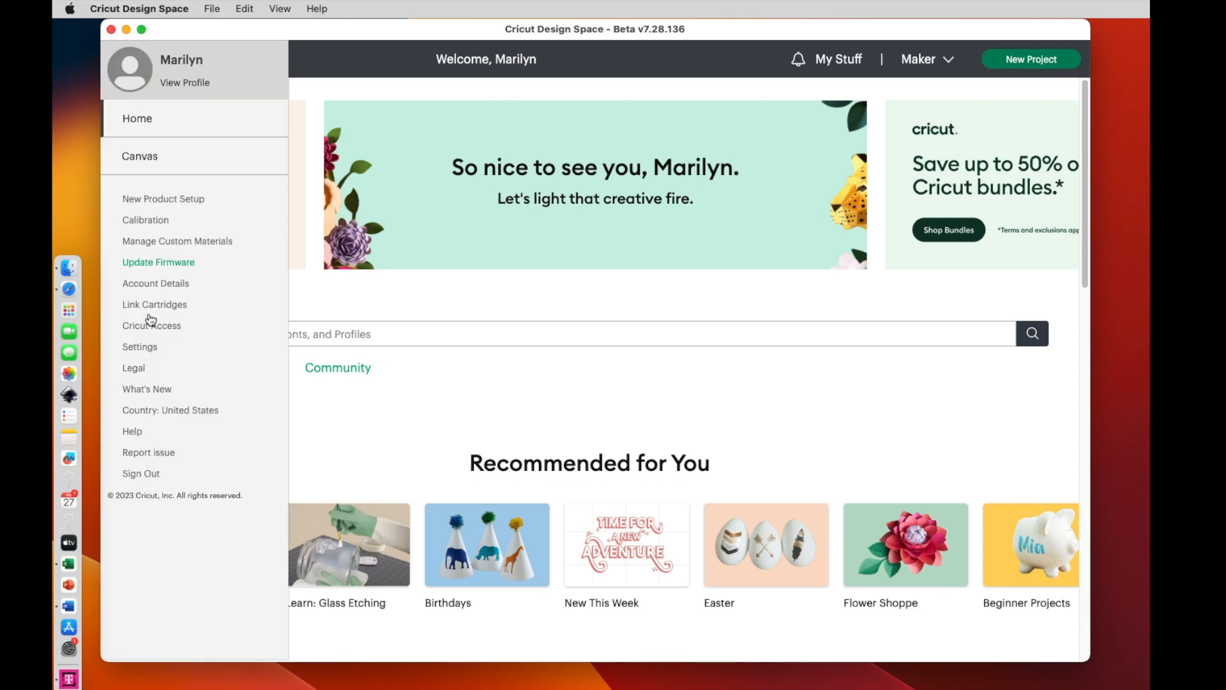
{"action": "left_click", "coordinate": [140, 346]}
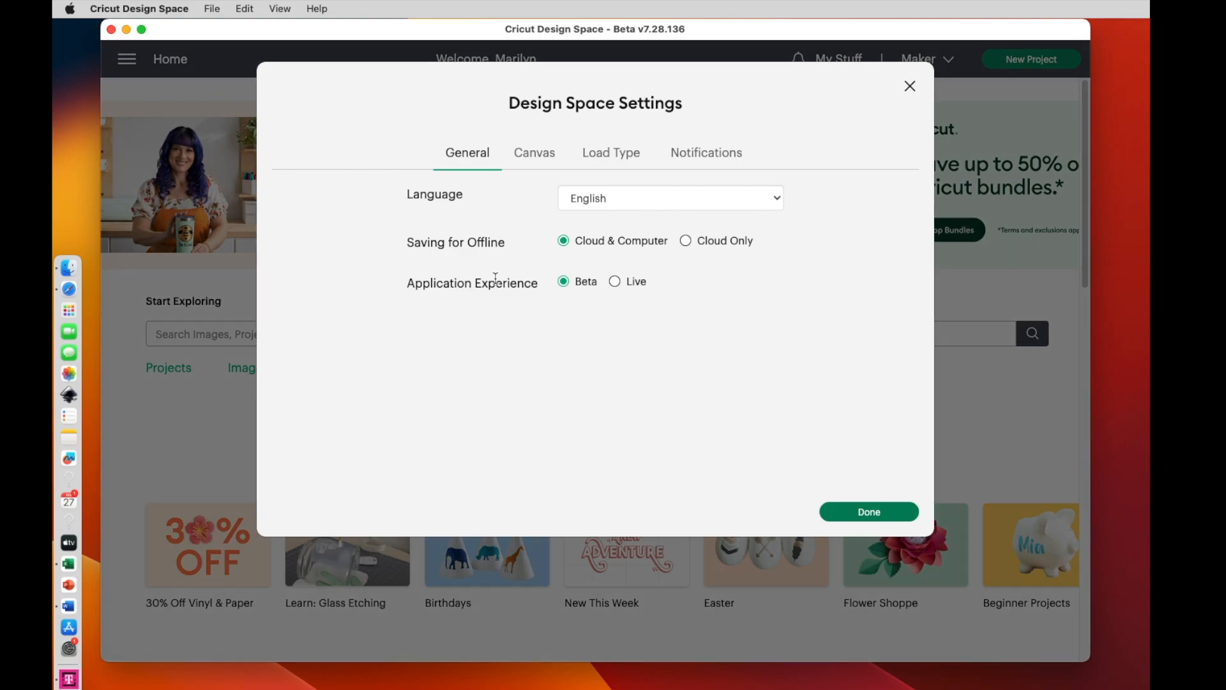
{"action": "left_click", "coordinate": [614, 281]}
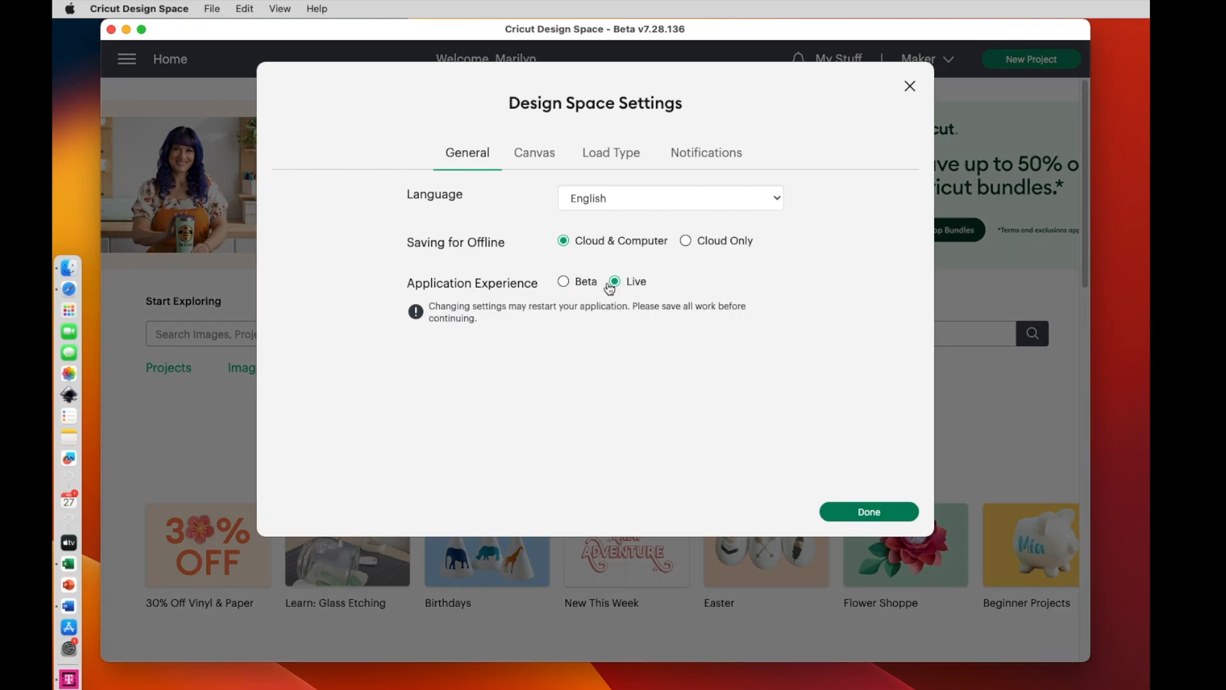
{"action": "left_click", "coordinate": [563, 282]}
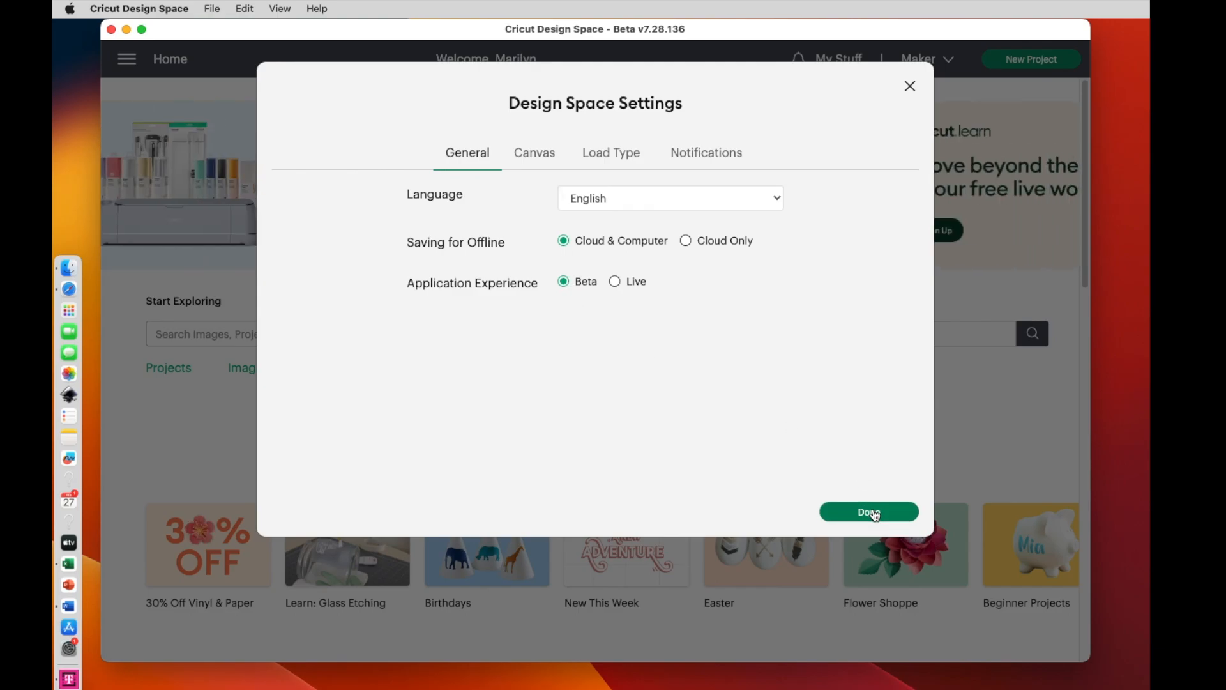
{"action": "left_click", "coordinate": [868, 512]}
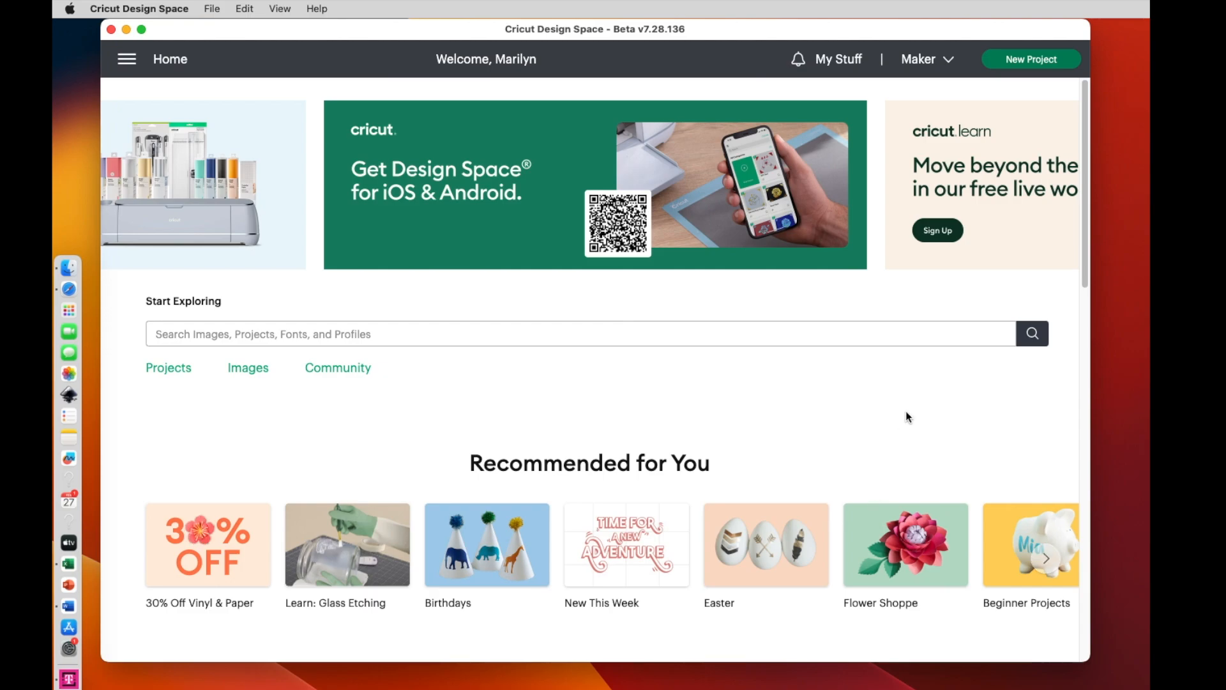
{"action": "mouse_move", "coordinate": [1026, 65]}
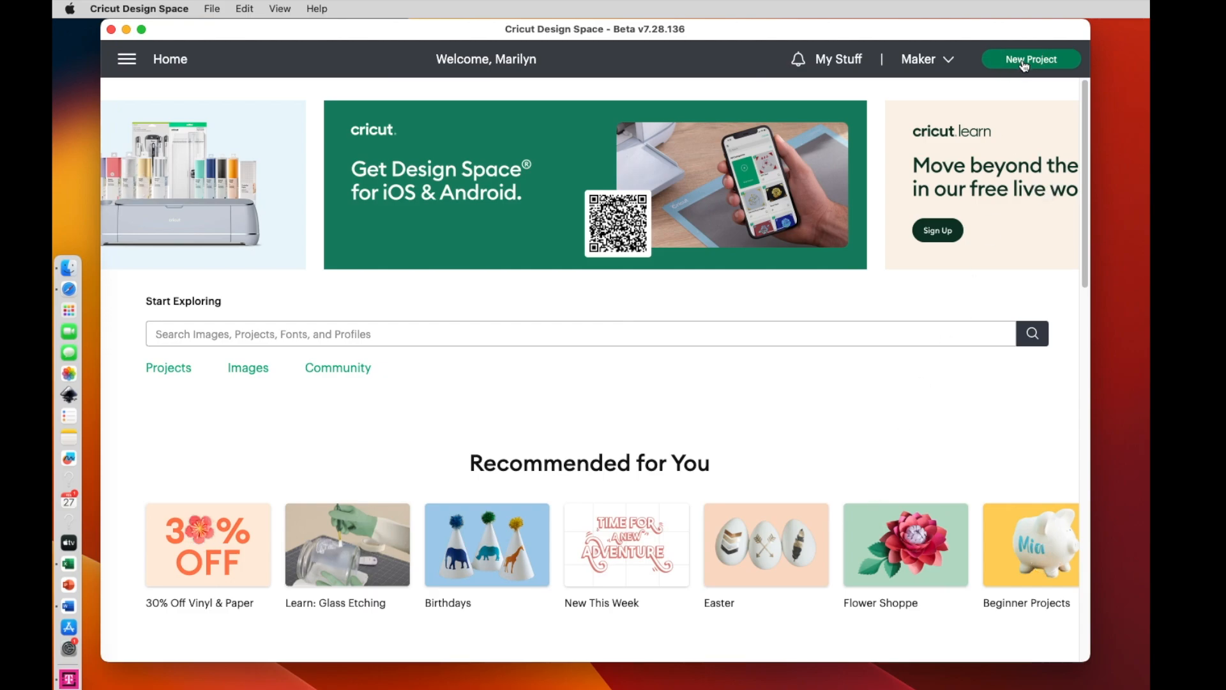
- Create a new blank project and begin an image upload
{"action": "left_click", "coordinate": [1031, 59]}
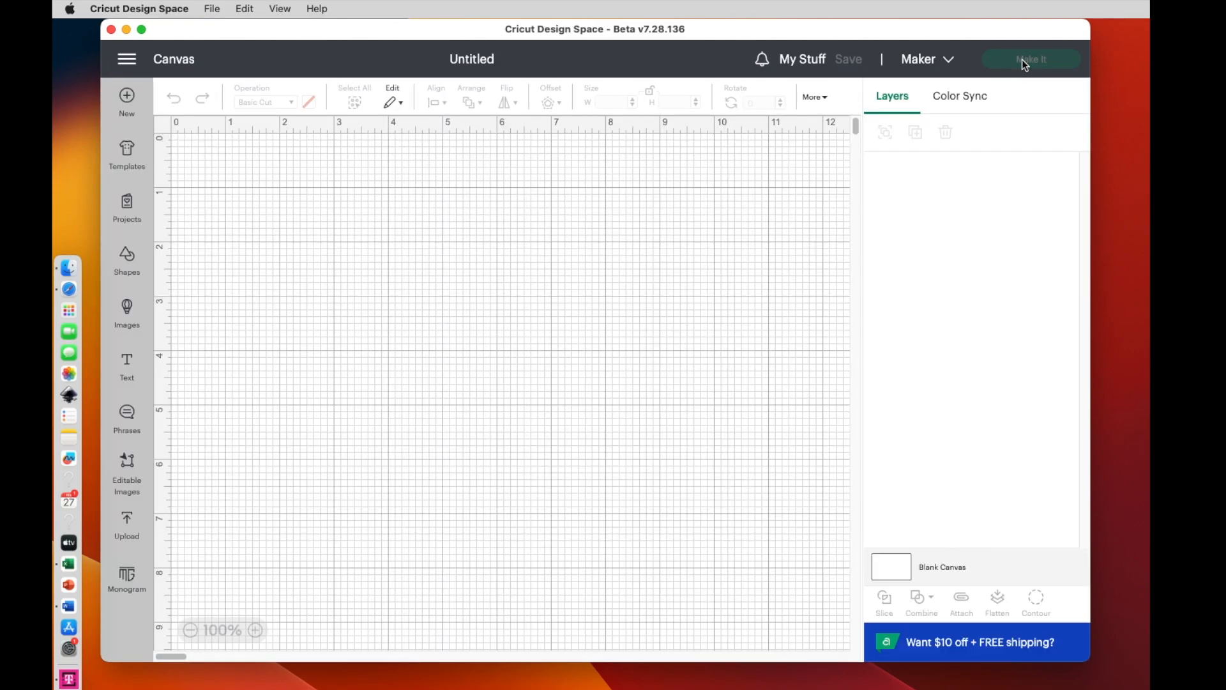
{"action": "left_click", "coordinate": [125, 524]}
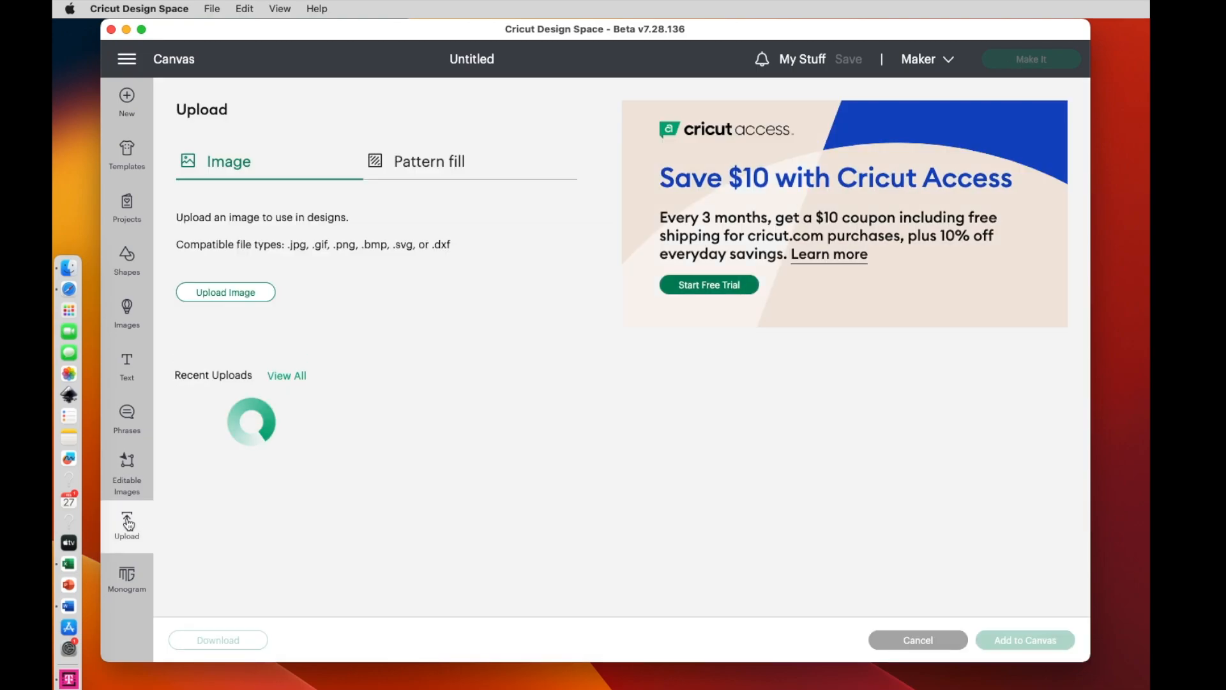
{"action": "left_click", "coordinate": [226, 292]}
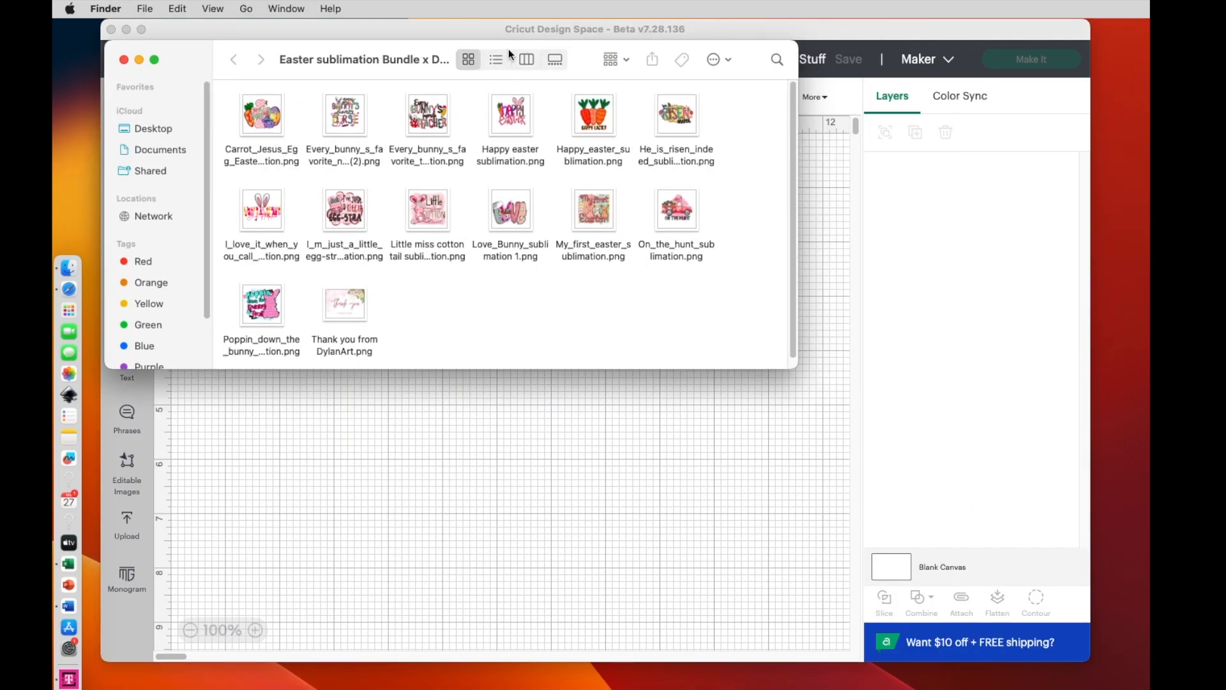
{"action": "mouse_move", "coordinate": [588, 67]}
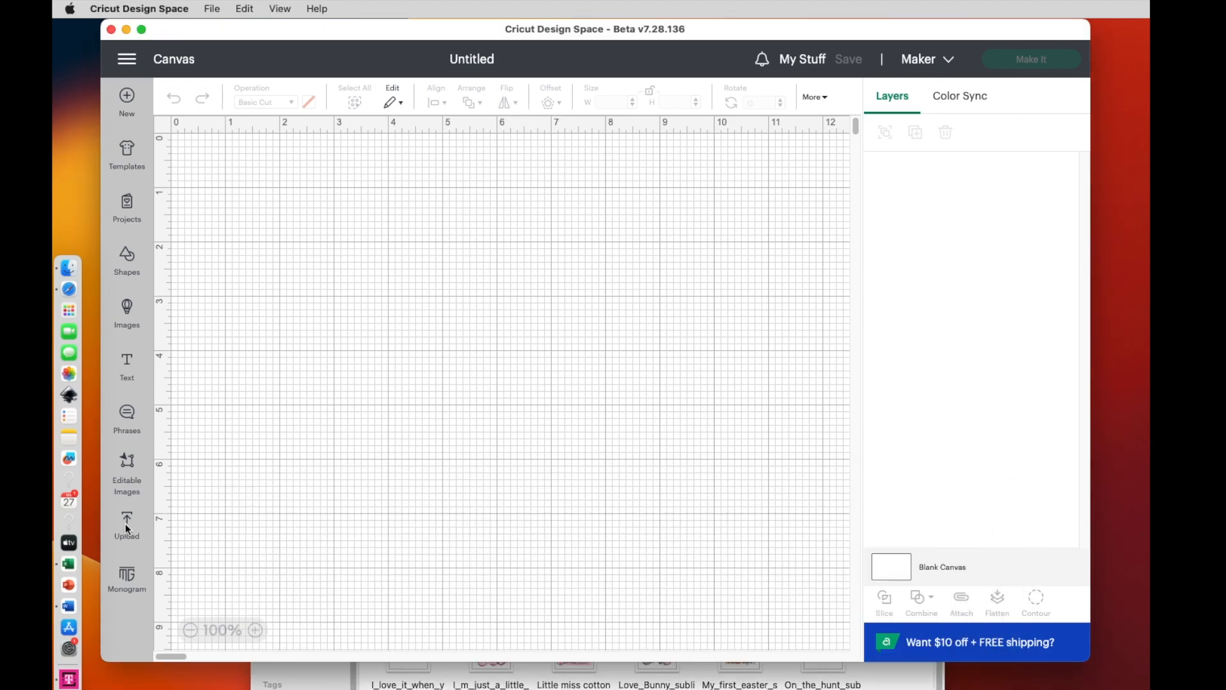
- Upload Happy easter sublimation.png as a Complex print-then-cut image, keeping its background
{"action": "left_click", "coordinate": [126, 523]}
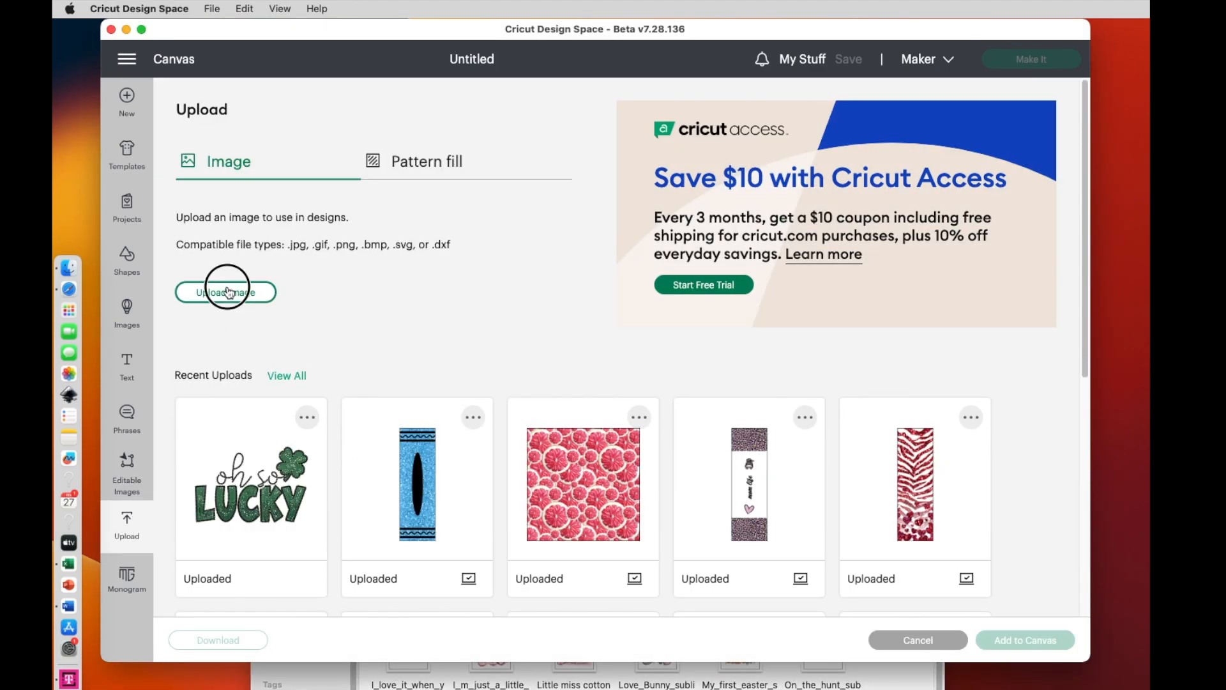
{"action": "left_click", "coordinate": [225, 292]}
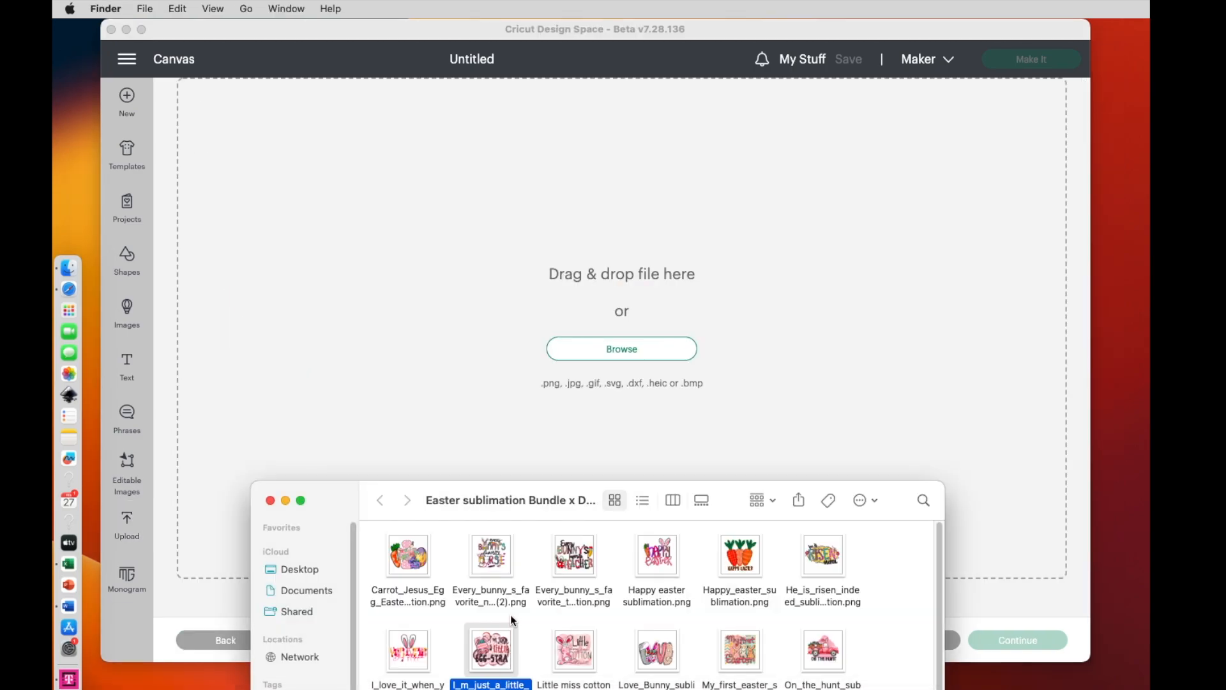
{"action": "mouse_move", "coordinate": [637, 610]}
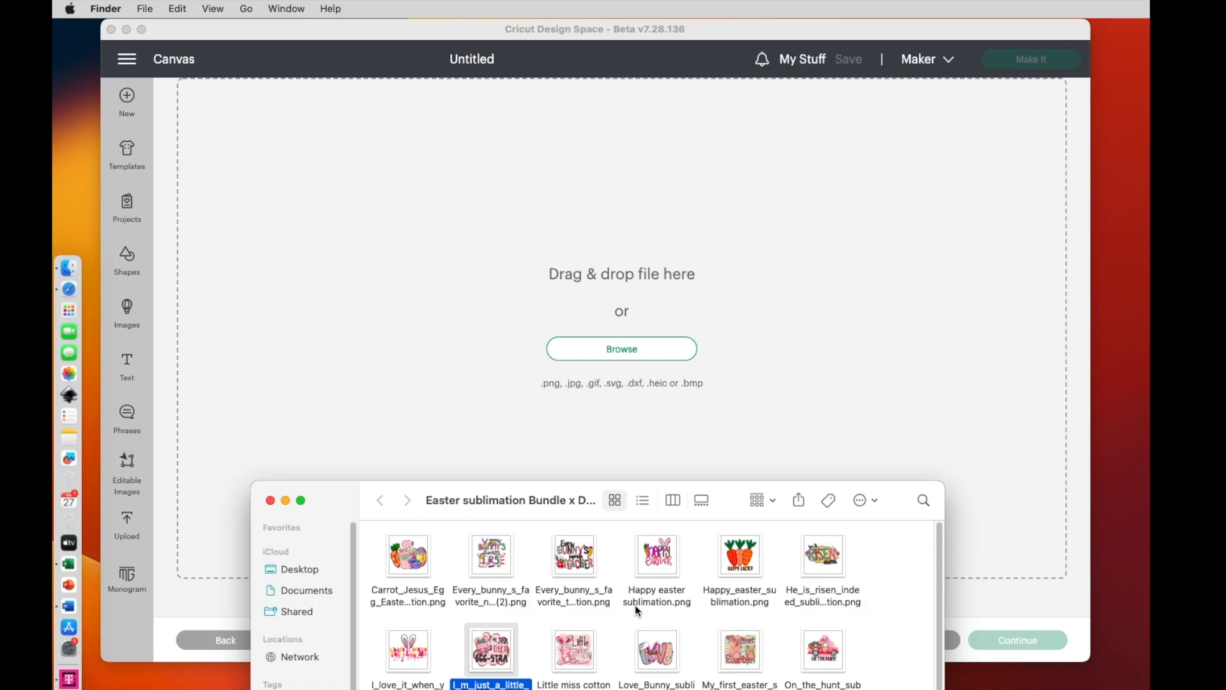
{"action": "mouse_move", "coordinate": [664, 562]}
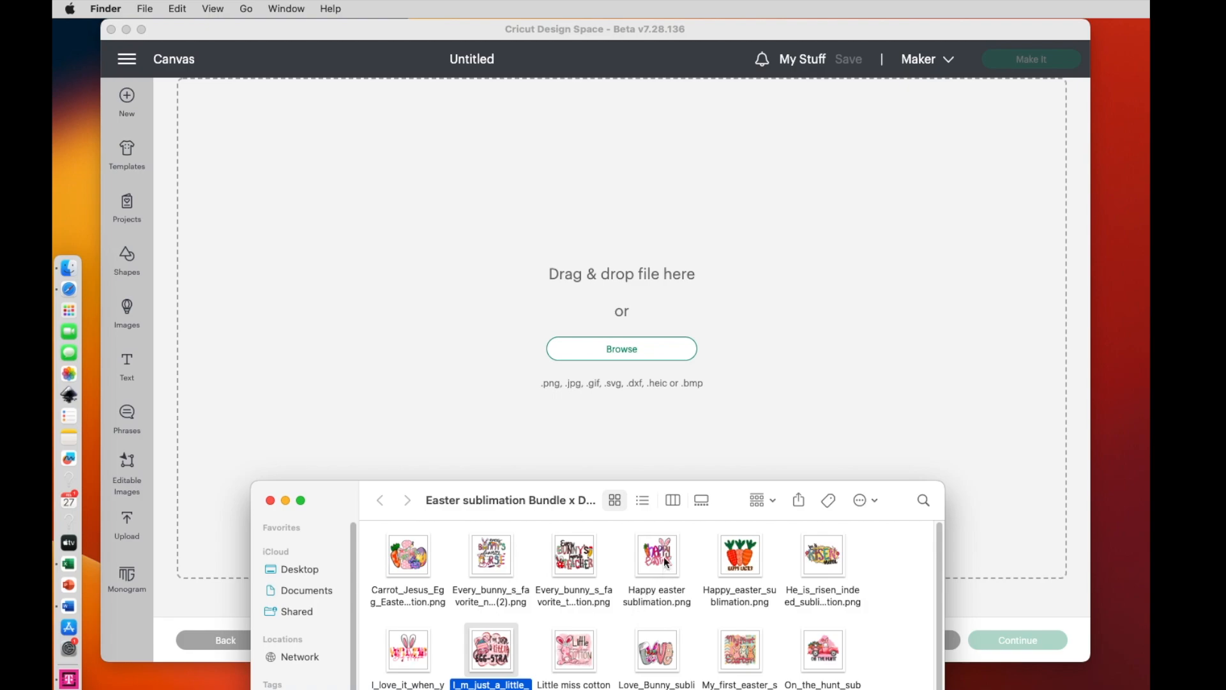
{"action": "left_click", "coordinate": [656, 555]}
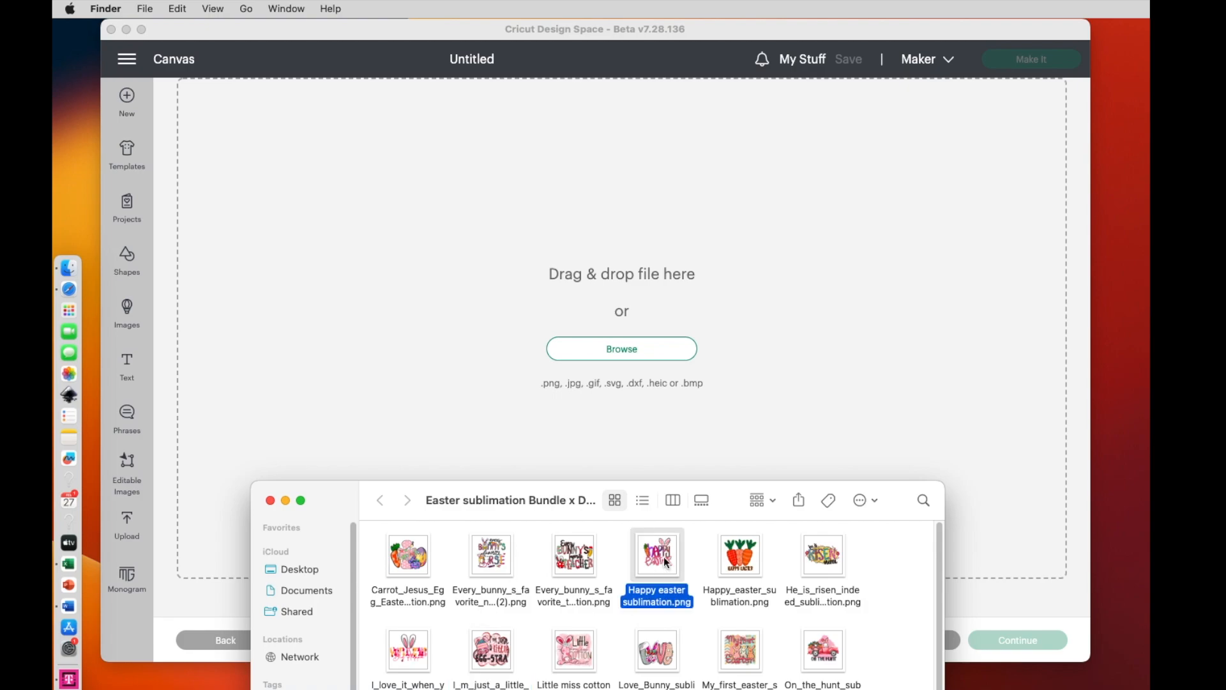
{"action": "left_click", "coordinate": [738, 555]}
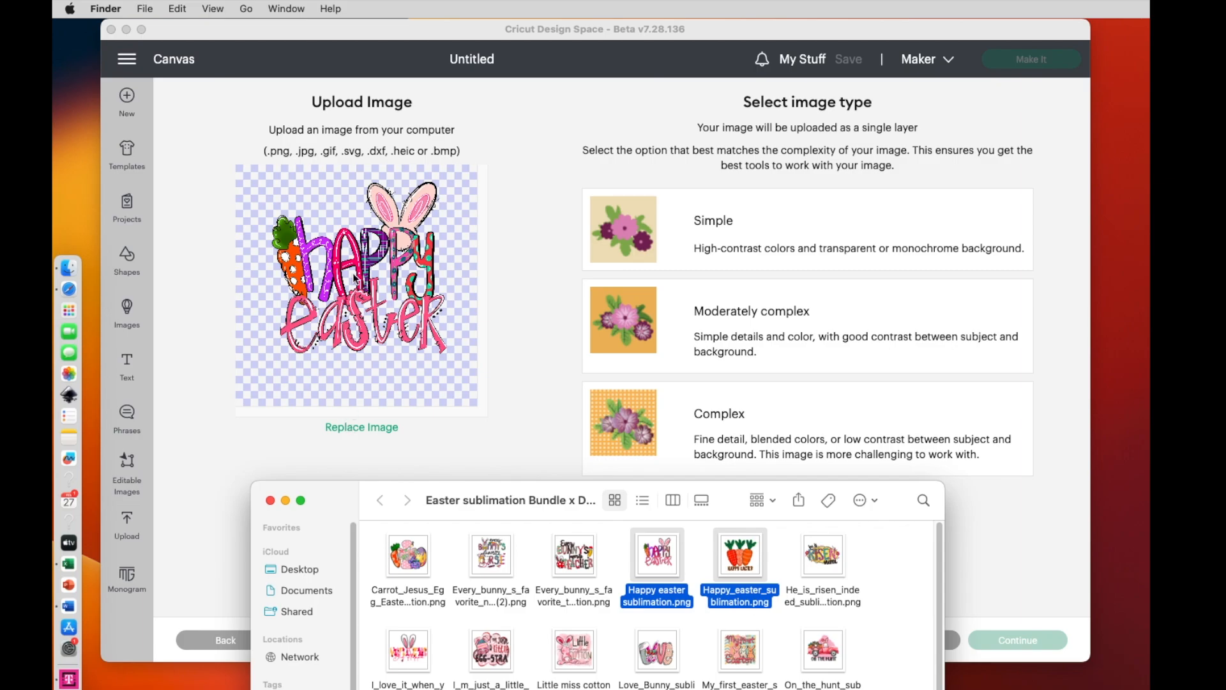
{"action": "mouse_move", "coordinate": [372, 502]}
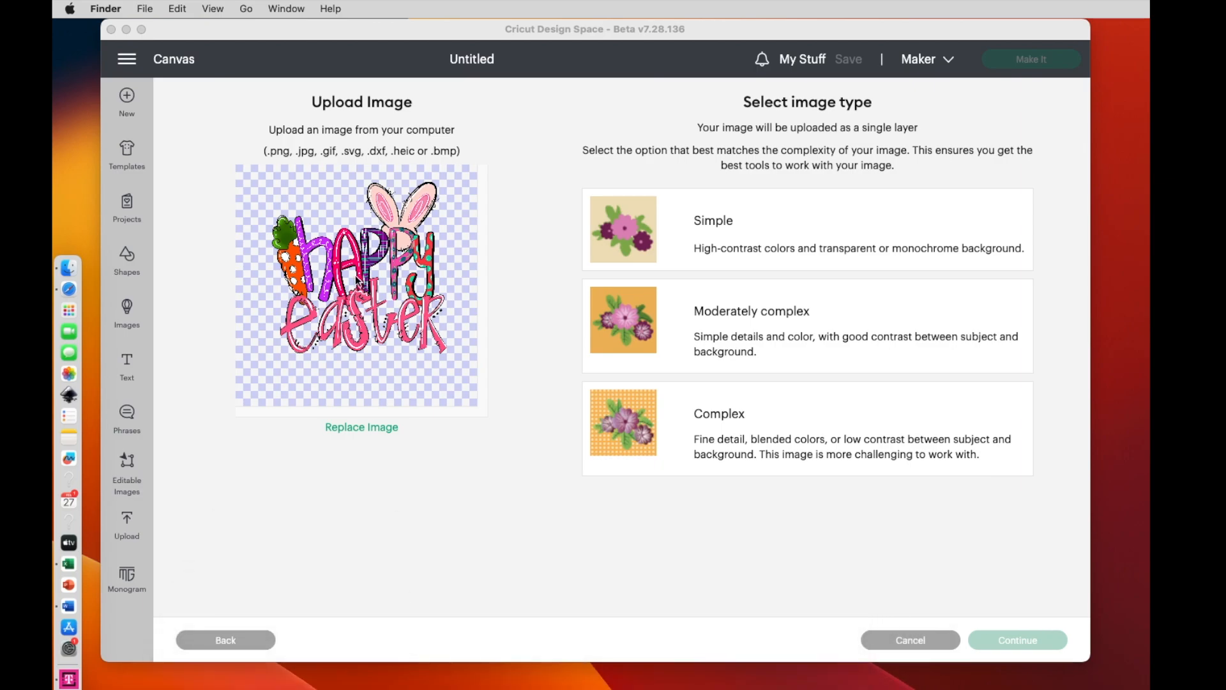
{"action": "mouse_move", "coordinate": [727, 427]}
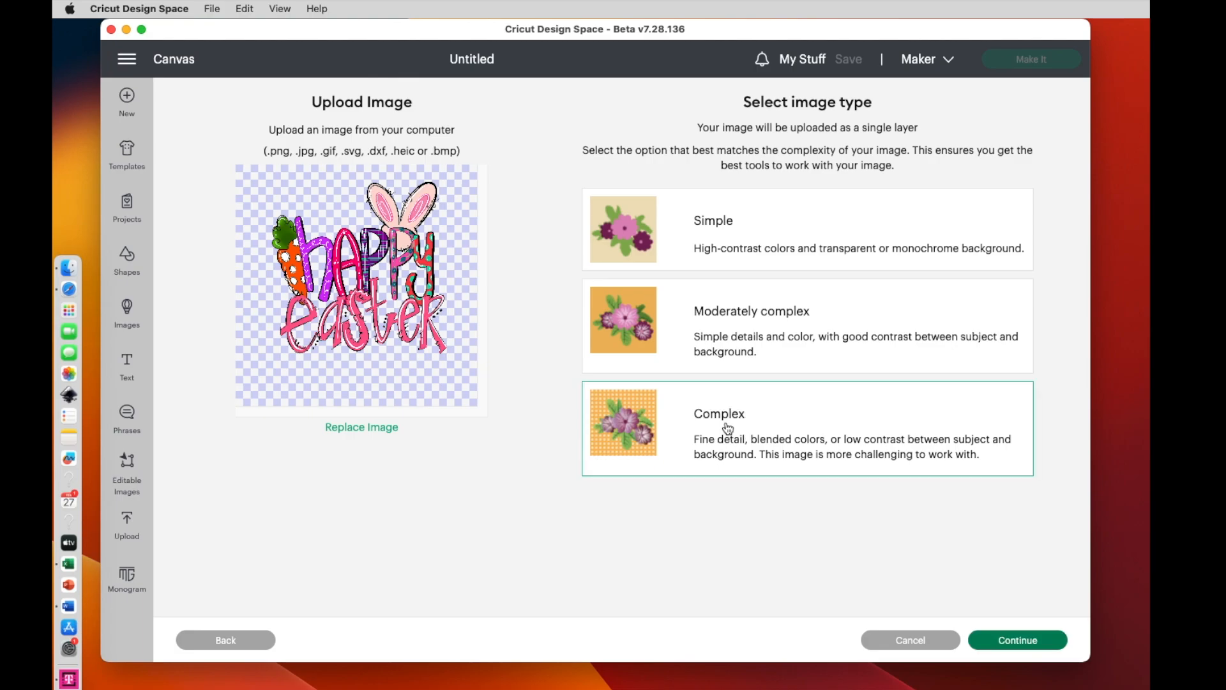
{"action": "left_click", "coordinate": [1017, 640]}
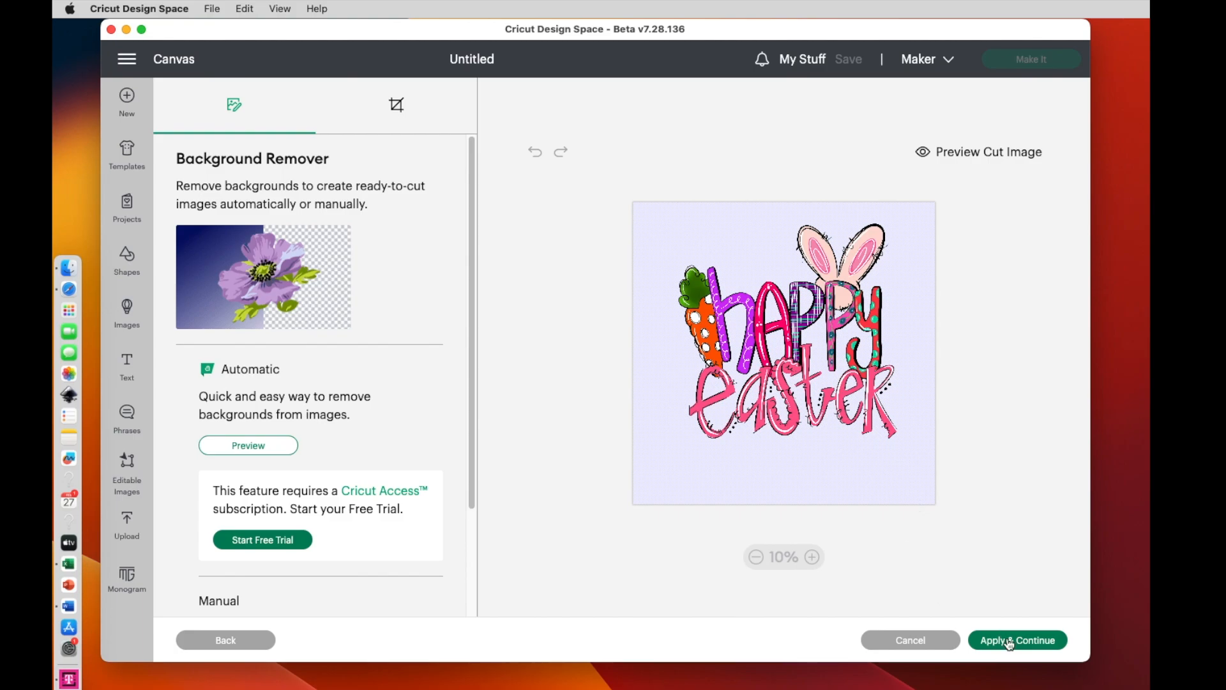
{"action": "left_click", "coordinate": [1018, 640]}
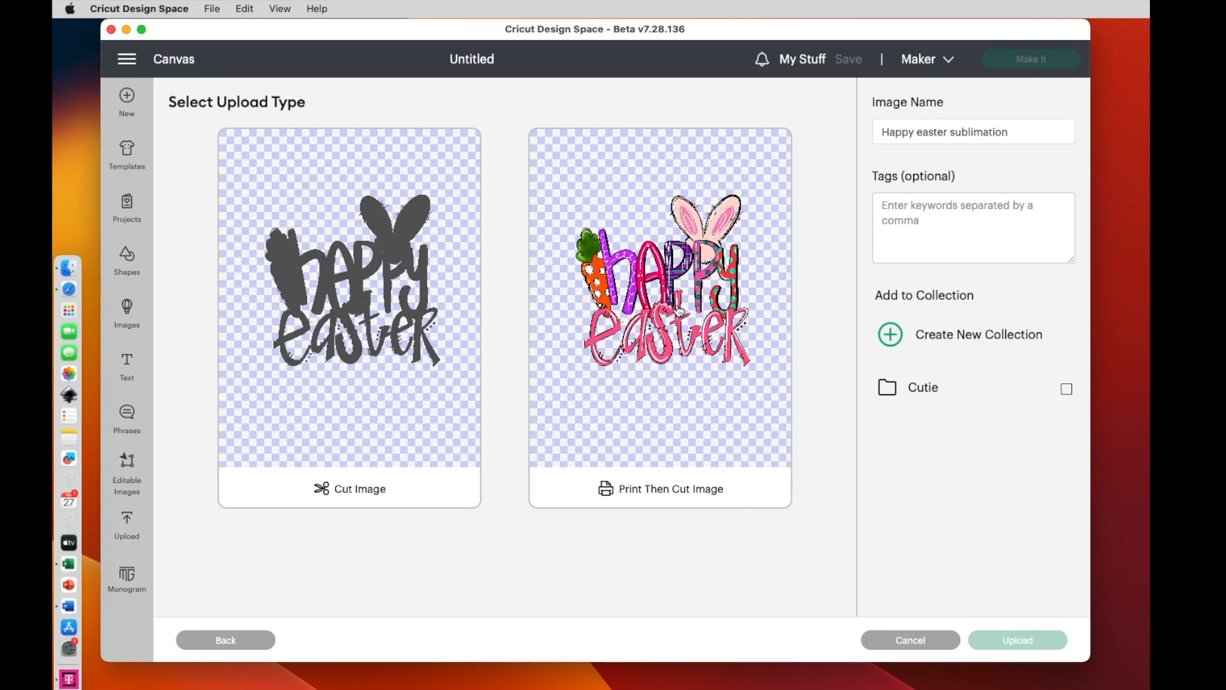
{"action": "left_click", "coordinate": [659, 319]}
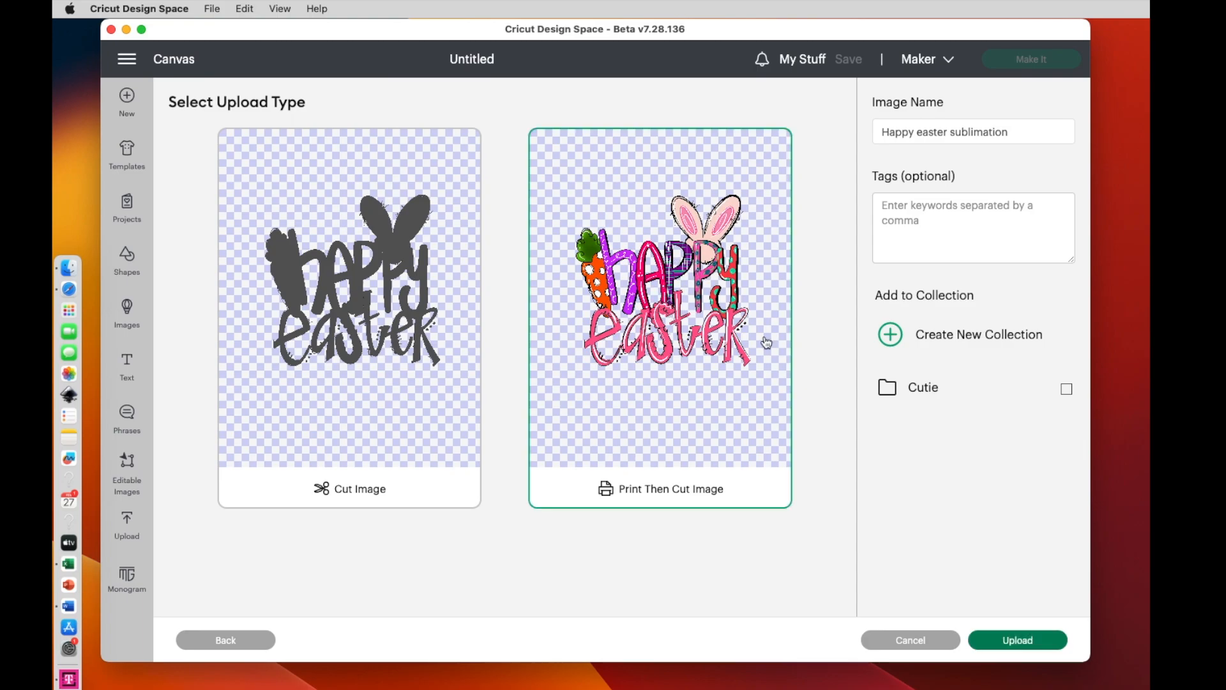
{"action": "left_click", "coordinate": [1017, 640]}
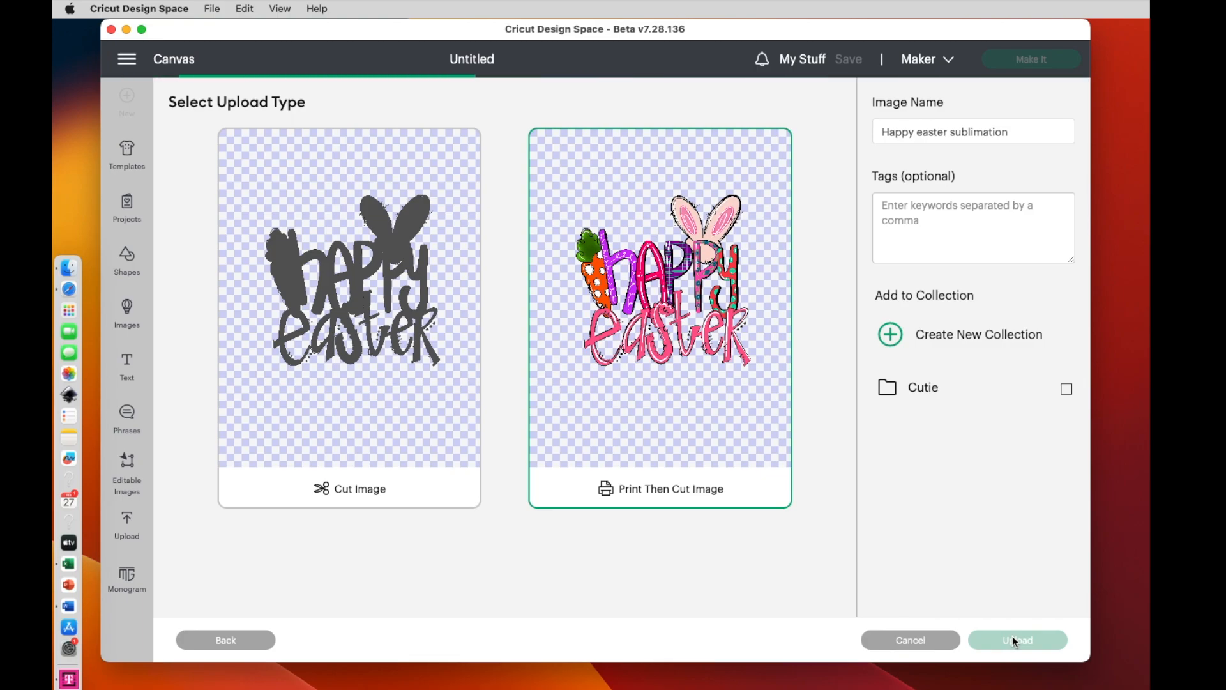
{"action": "left_click", "coordinate": [1017, 640]}
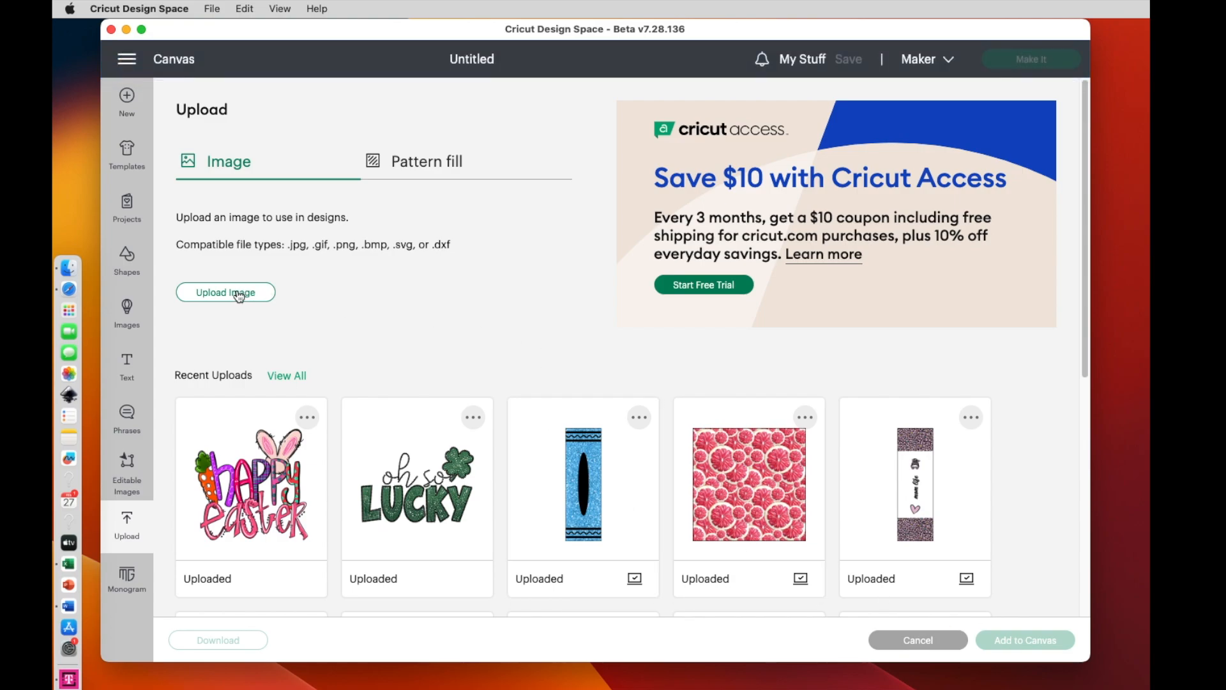
- Upload the carrots Happy Easter image as a Complex print-then-cut image
{"action": "left_click", "coordinate": [225, 292]}
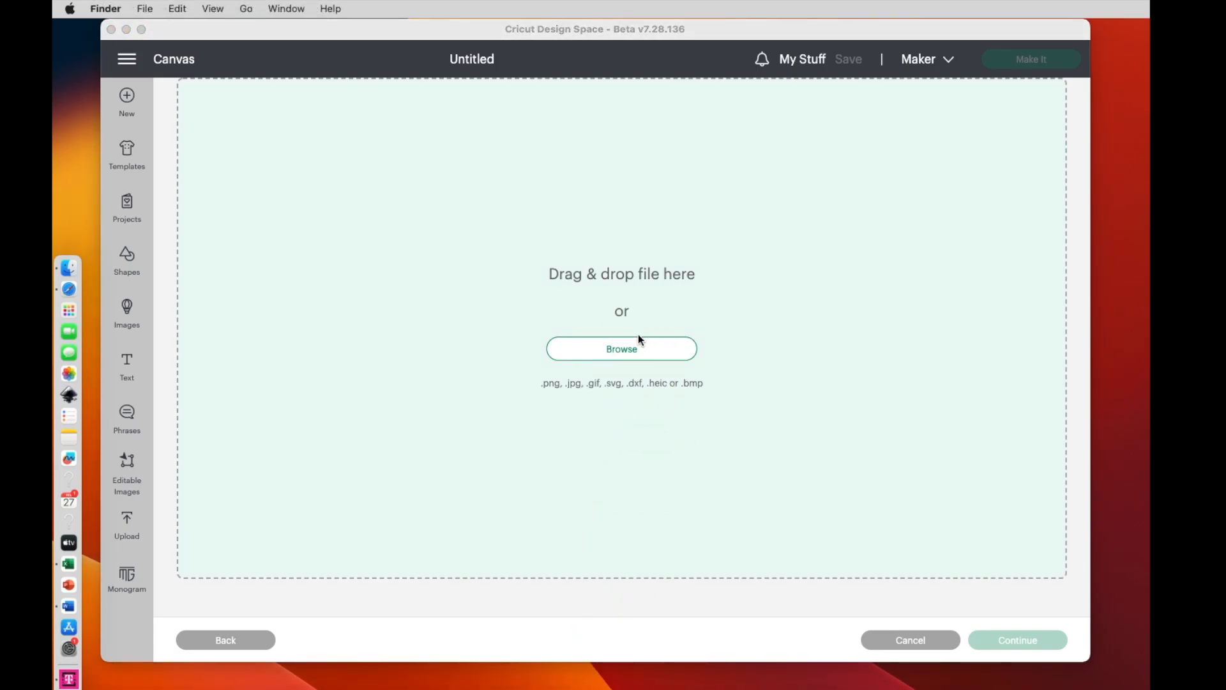
{"action": "left_click", "coordinate": [621, 349]}
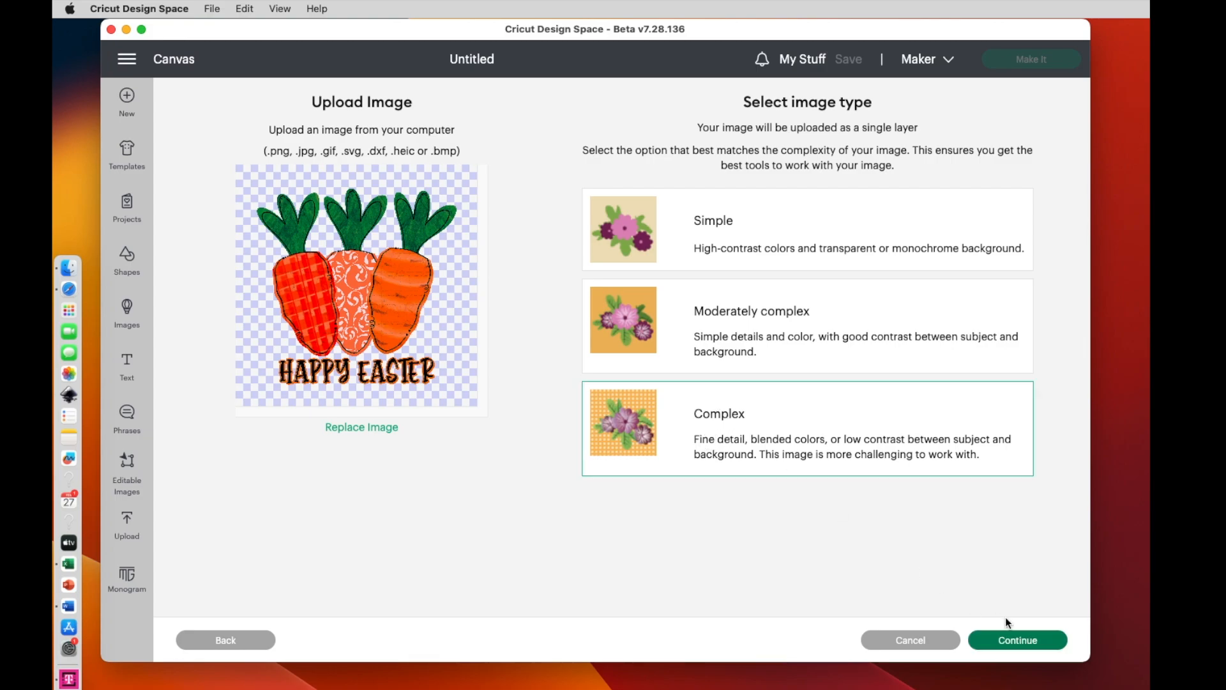
{"action": "left_click", "coordinate": [1016, 640]}
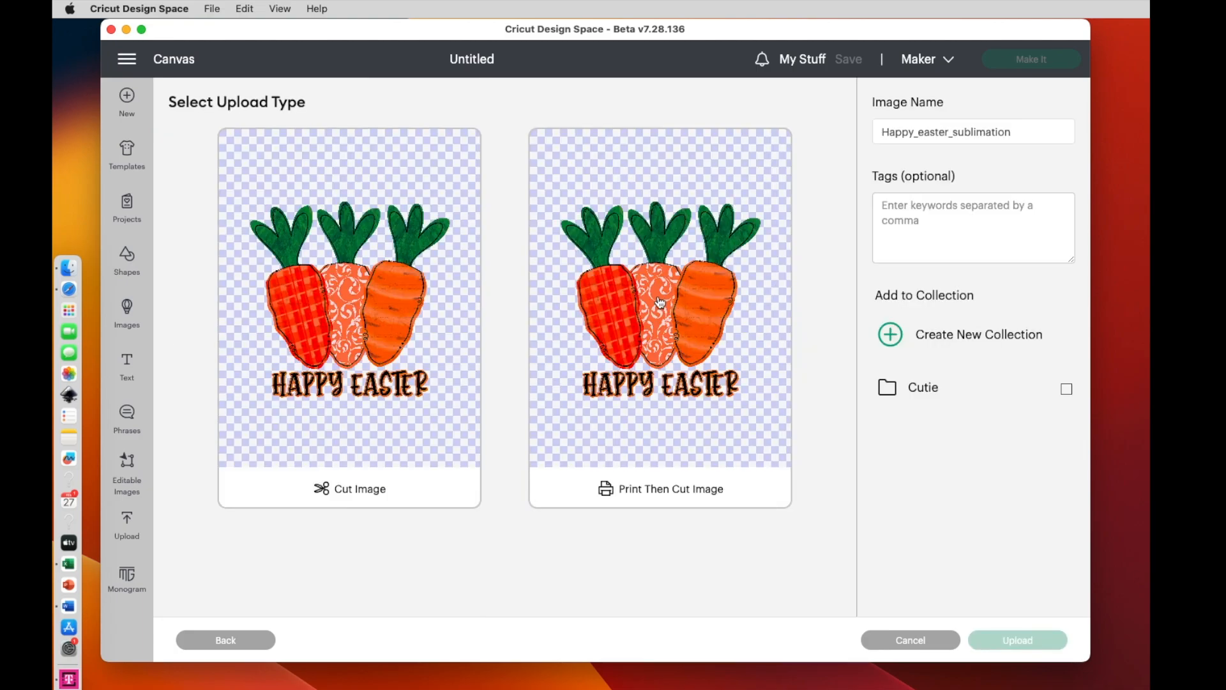
{"action": "left_click", "coordinate": [660, 317]}
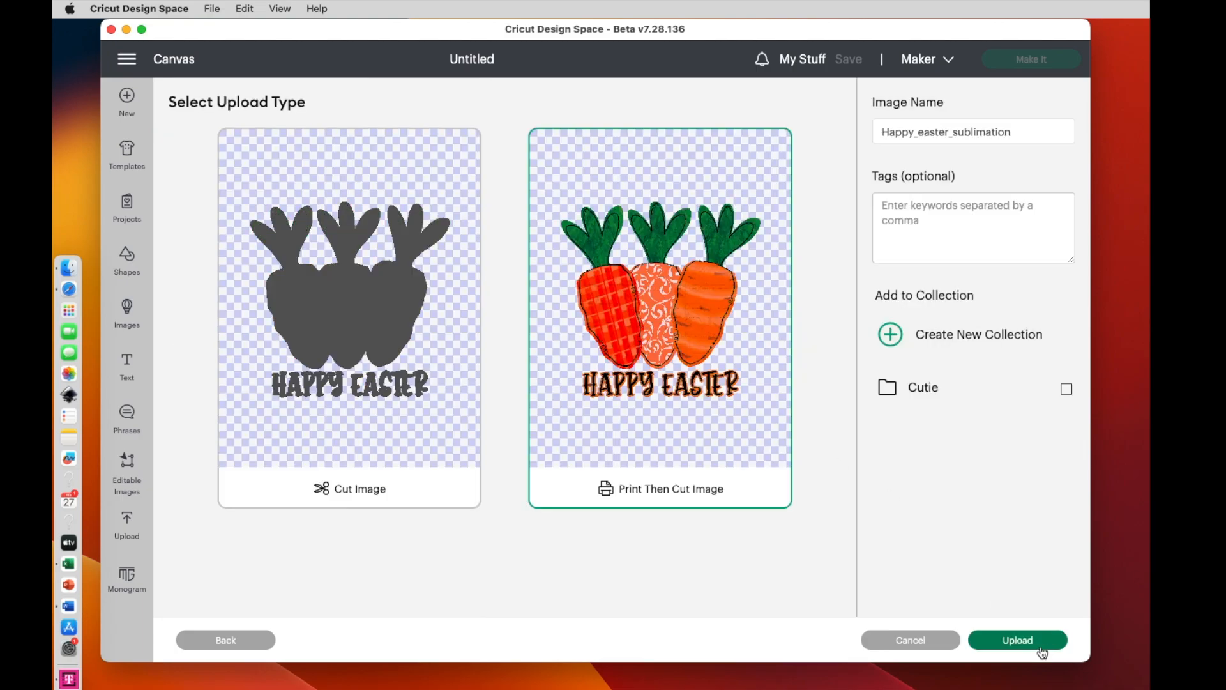
{"action": "left_click", "coordinate": [1017, 639]}
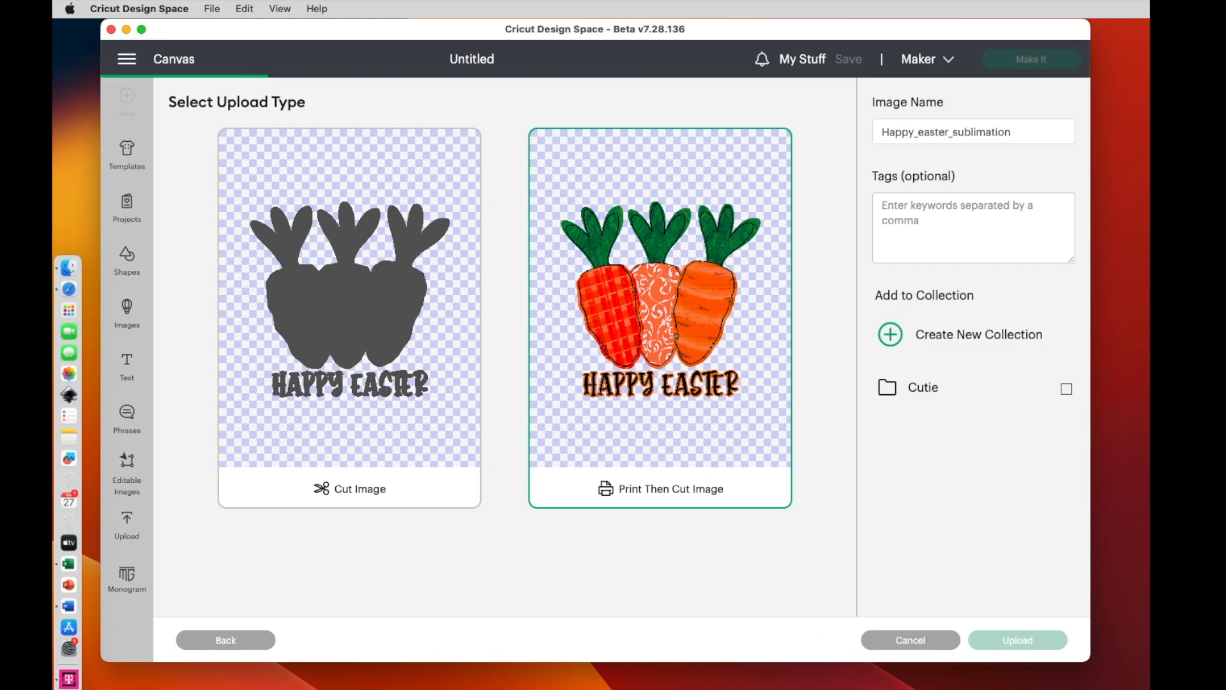
- Upload the On the Hunt truck image as print-then-cut, keeping its background
{"action": "left_click", "coordinate": [1016, 639]}
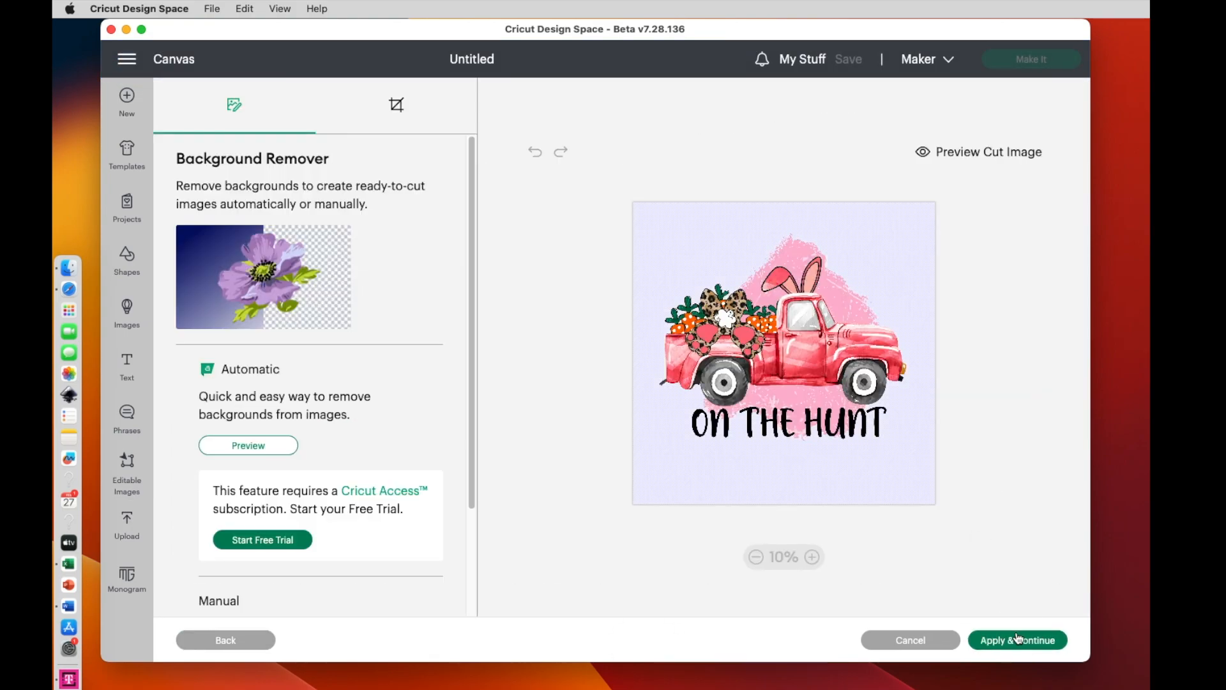
{"action": "left_click", "coordinate": [1017, 640]}
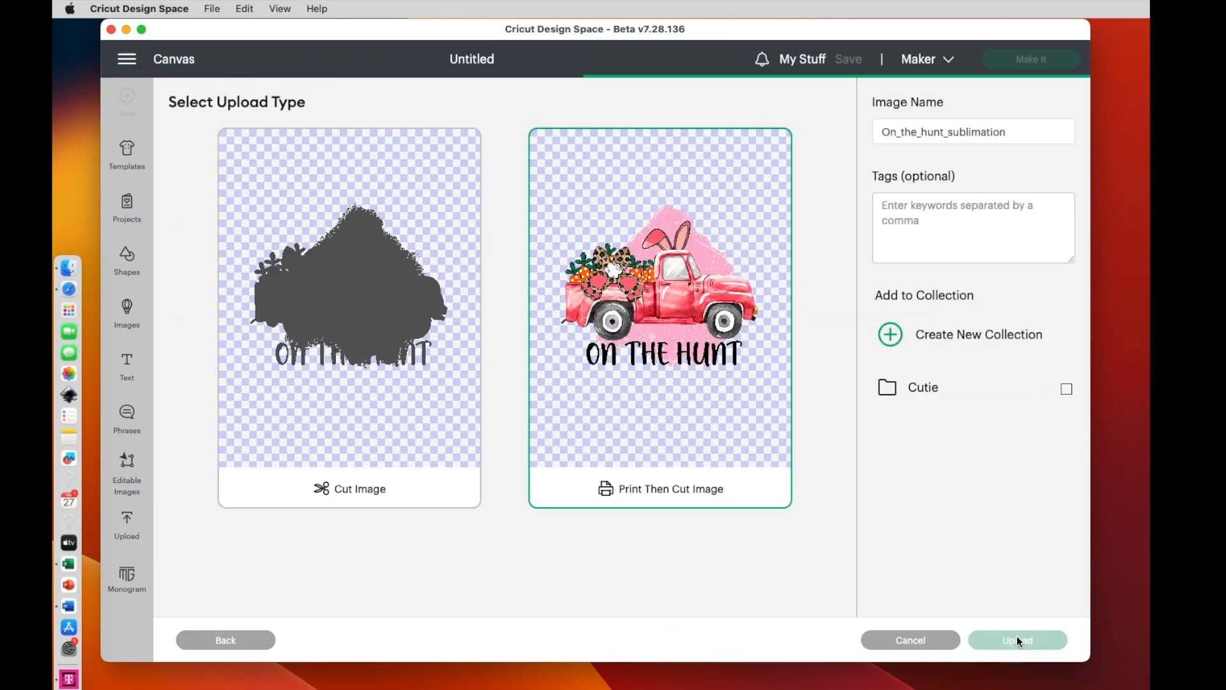
{"action": "left_click", "coordinate": [1017, 640]}
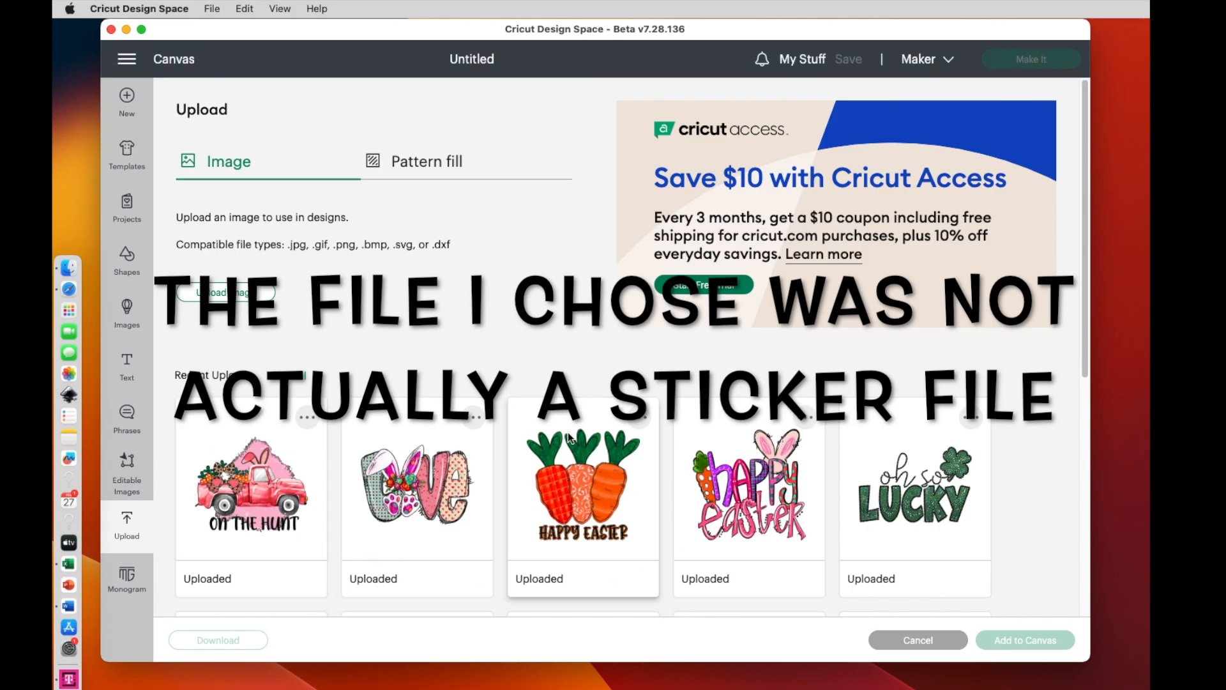
{"action": "mouse_move", "coordinate": [545, 502]}
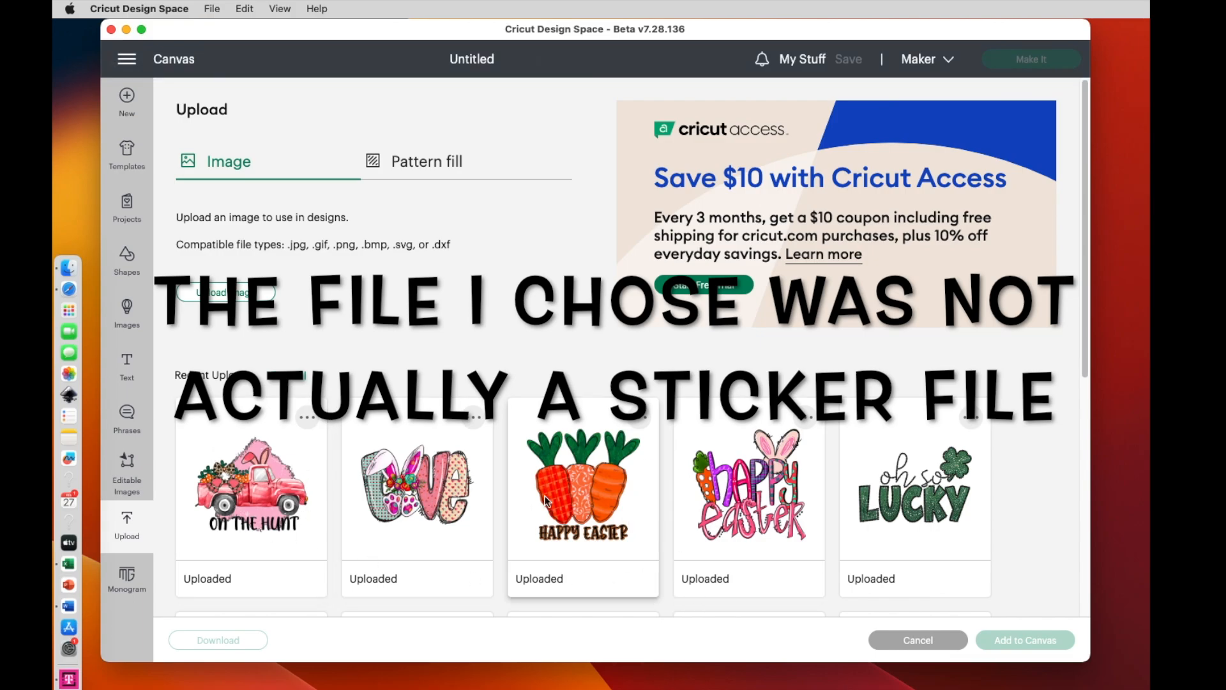
{"action": "mouse_move", "coordinate": [416, 484]}
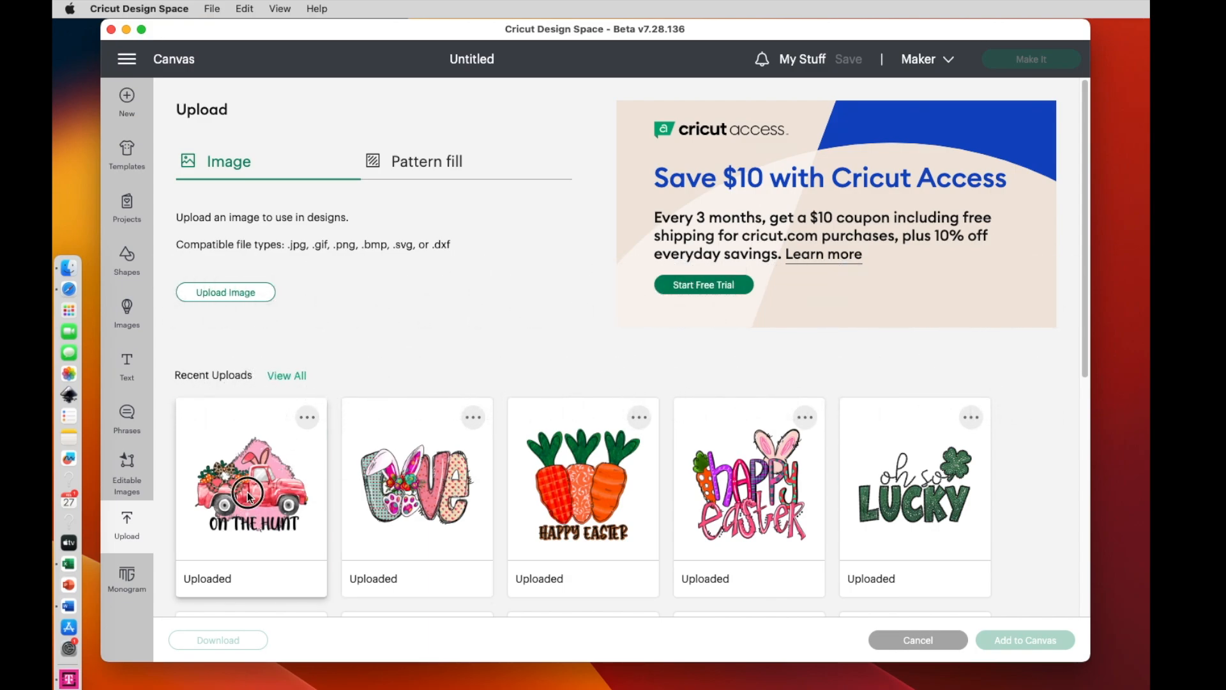
- Select On the Hunt, love bunny and carrots uploads and add them to the canvas
{"action": "left_click", "coordinate": [251, 485]}
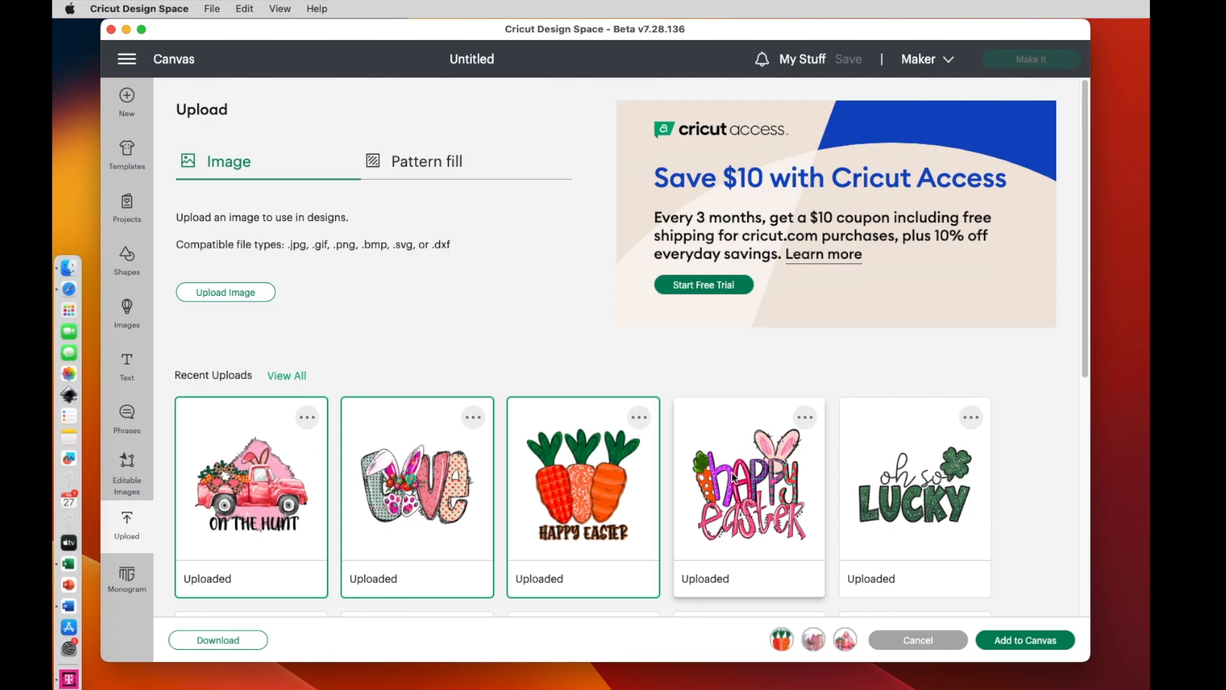
{"action": "left_click", "coordinate": [917, 640]}
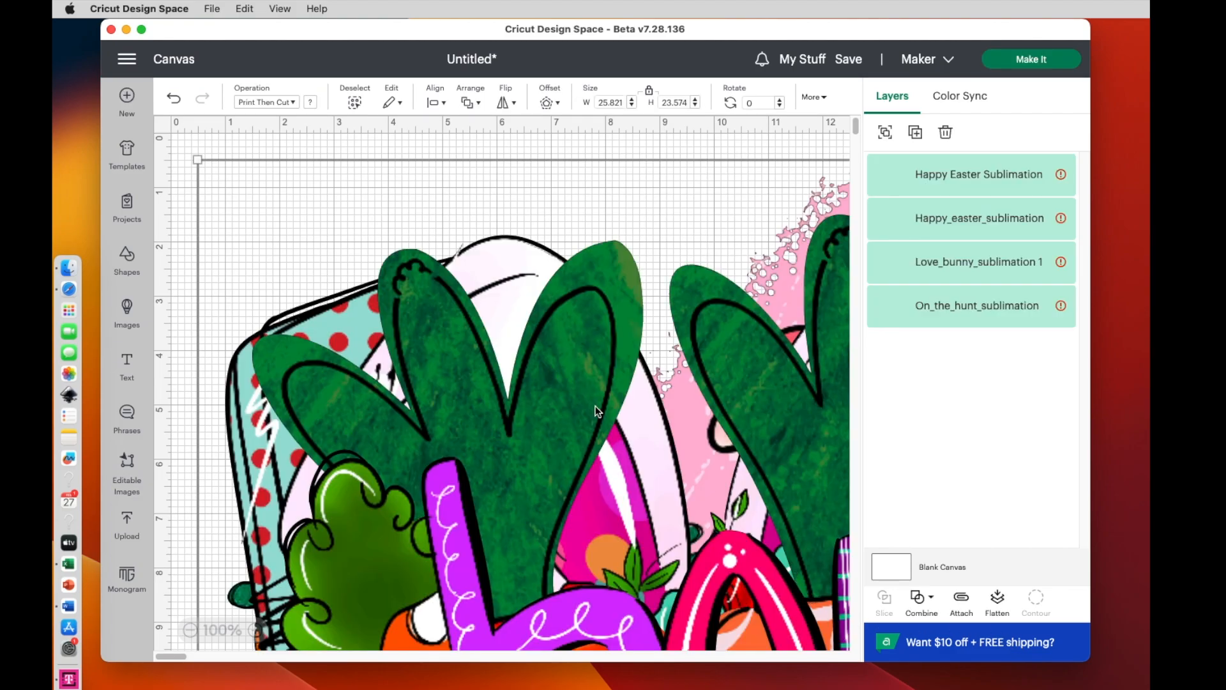
{"action": "mouse_move", "coordinate": [506, 274]}
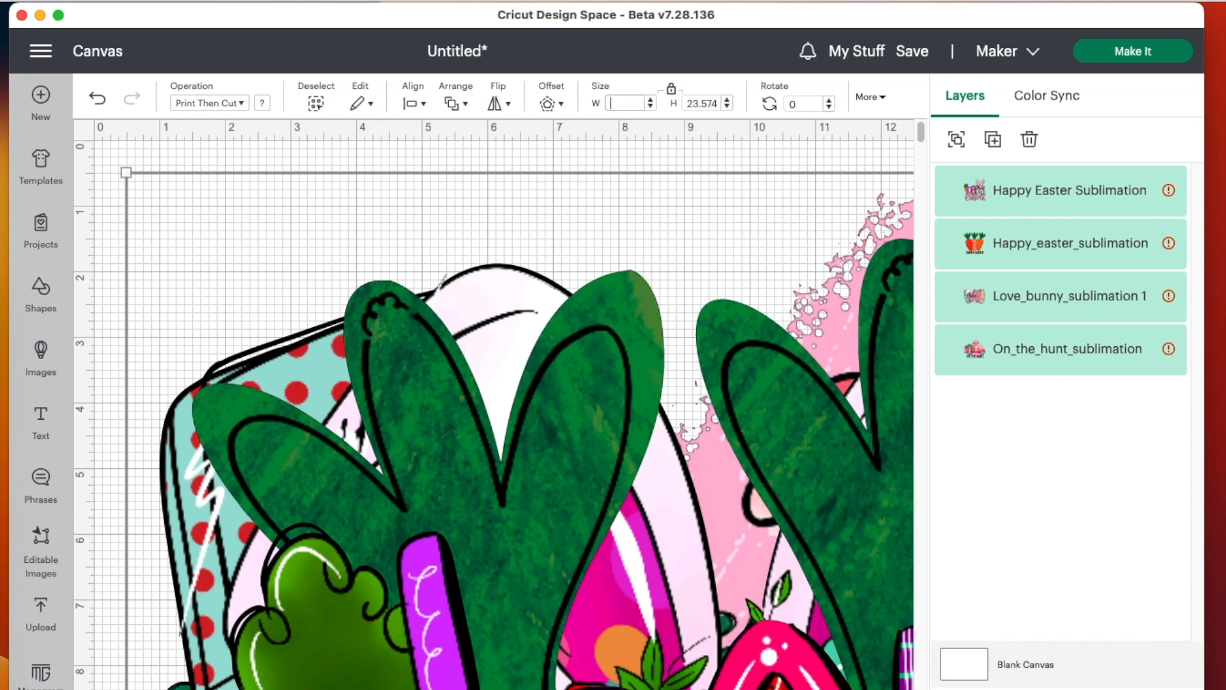
- Scale all four designs down together to about 2 inches, then select the happy easter lettering
{"action": "type", "text": "5"}
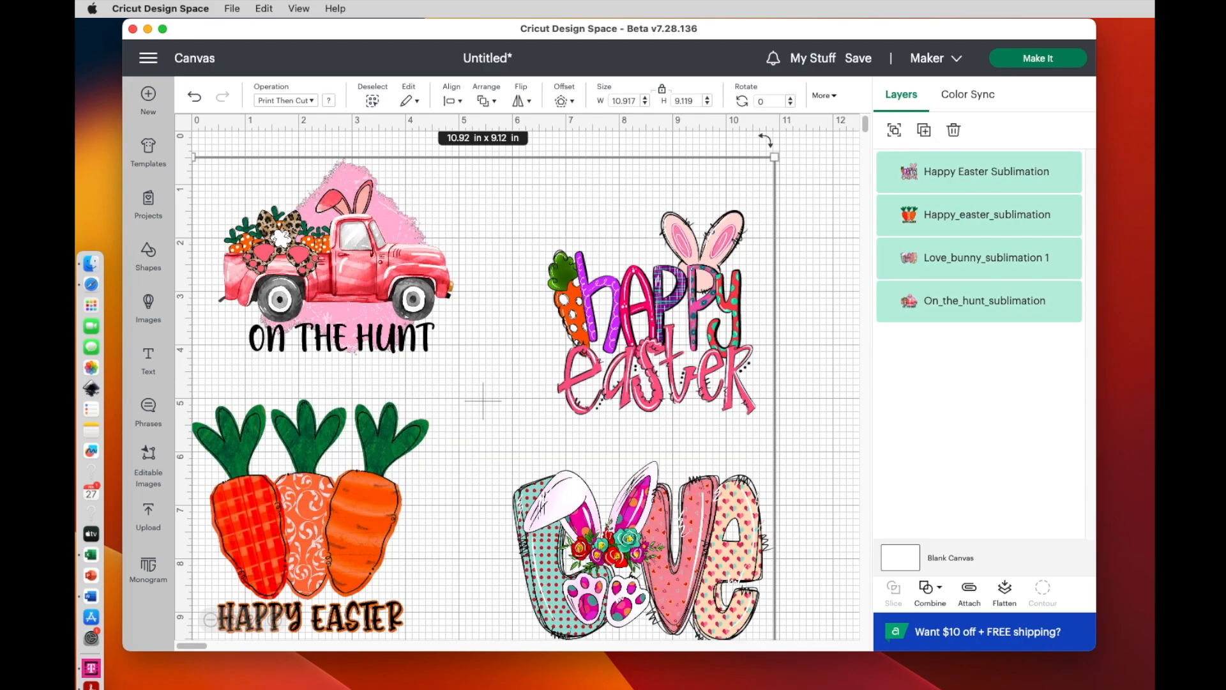
{"action": "left_click_drag", "start_coordinate": [774, 156], "coordinate": [548, 345]}
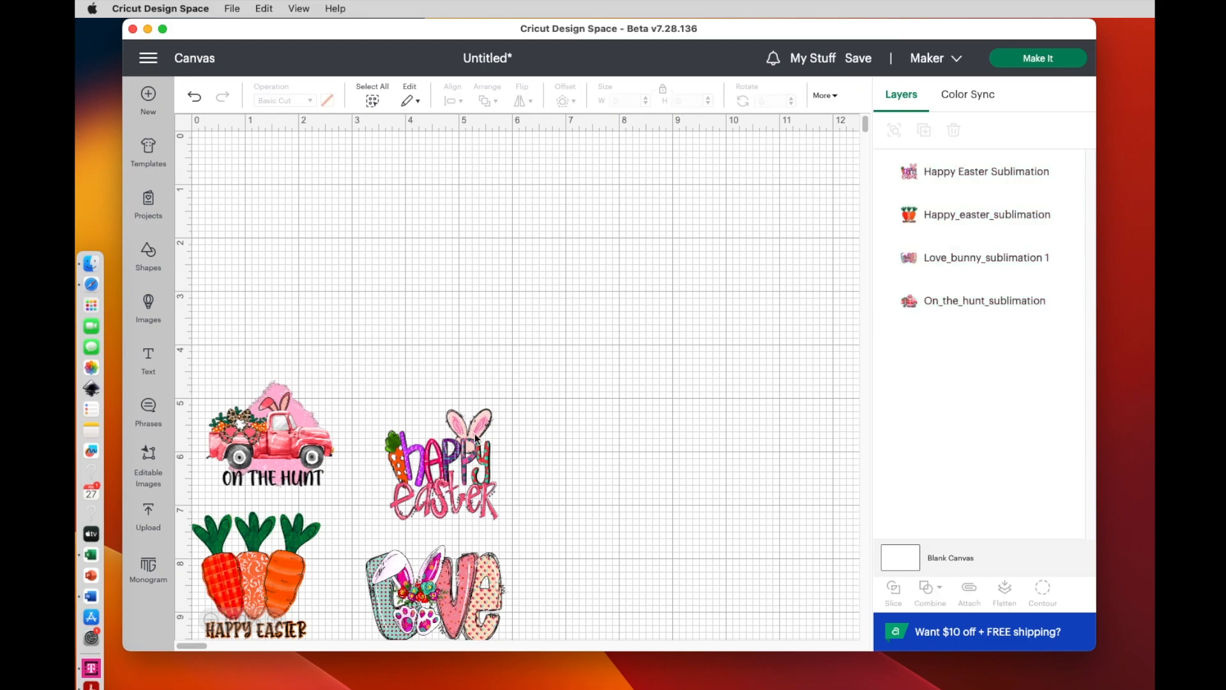
{"action": "left_click", "coordinate": [442, 461]}
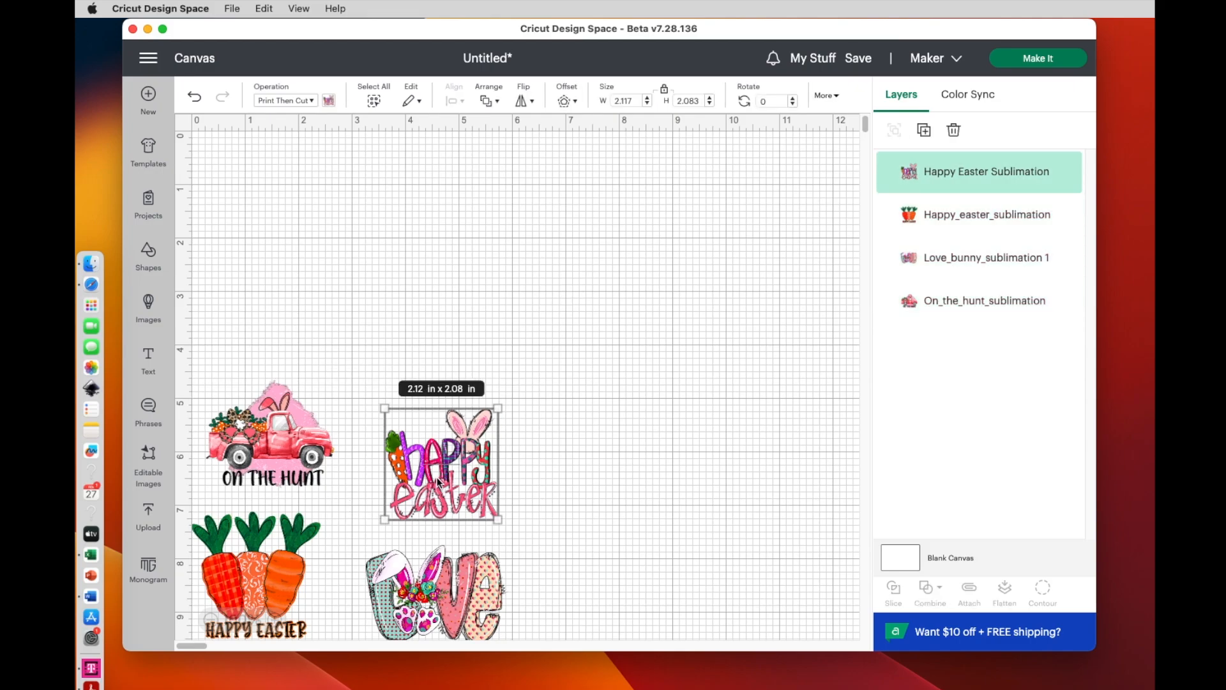
{"action": "mouse_move", "coordinate": [505, 178]}
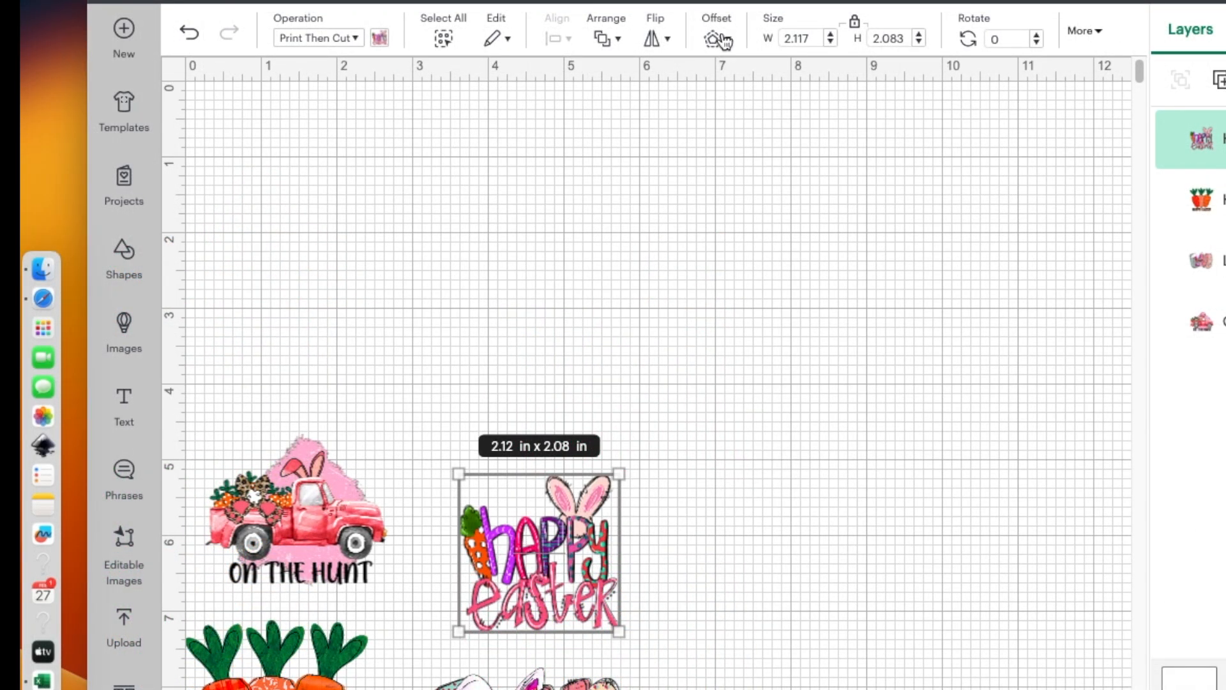
- Add a 0.15 in rounded offset around the happy easter lettering
{"action": "left_click", "coordinate": [715, 39]}
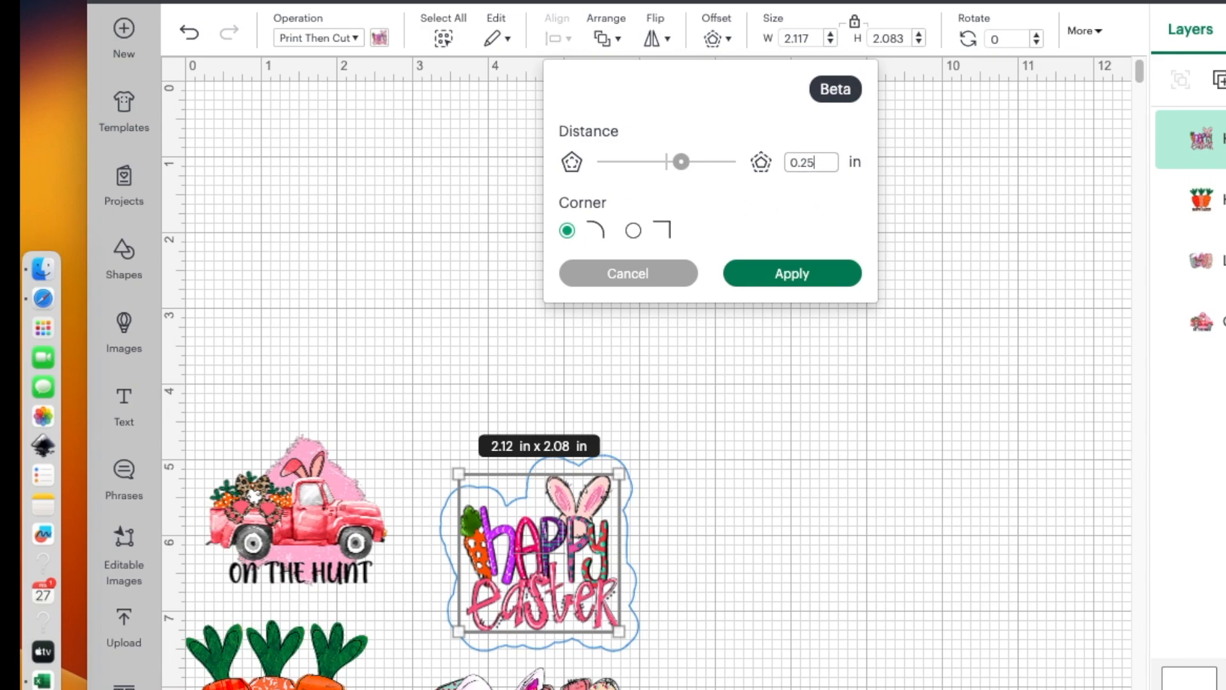
{"action": "type", "text": "0.1"}
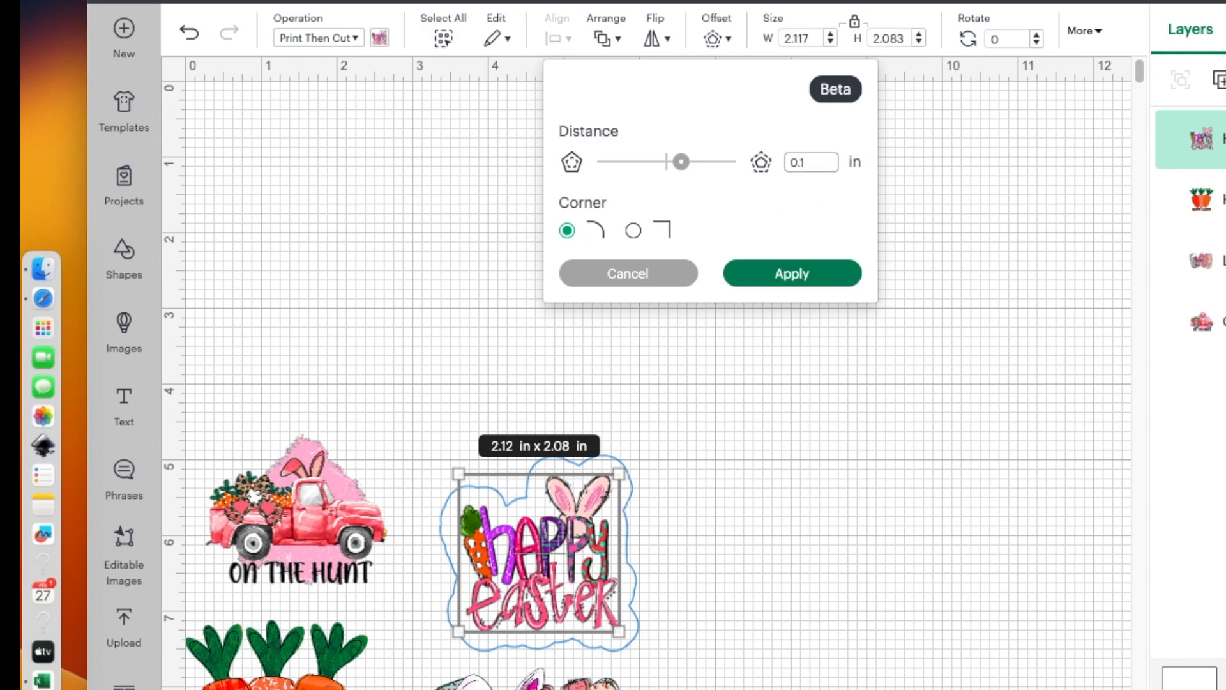
{"action": "left_click_drag", "start_coordinate": [679, 161], "coordinate": [675, 161]}
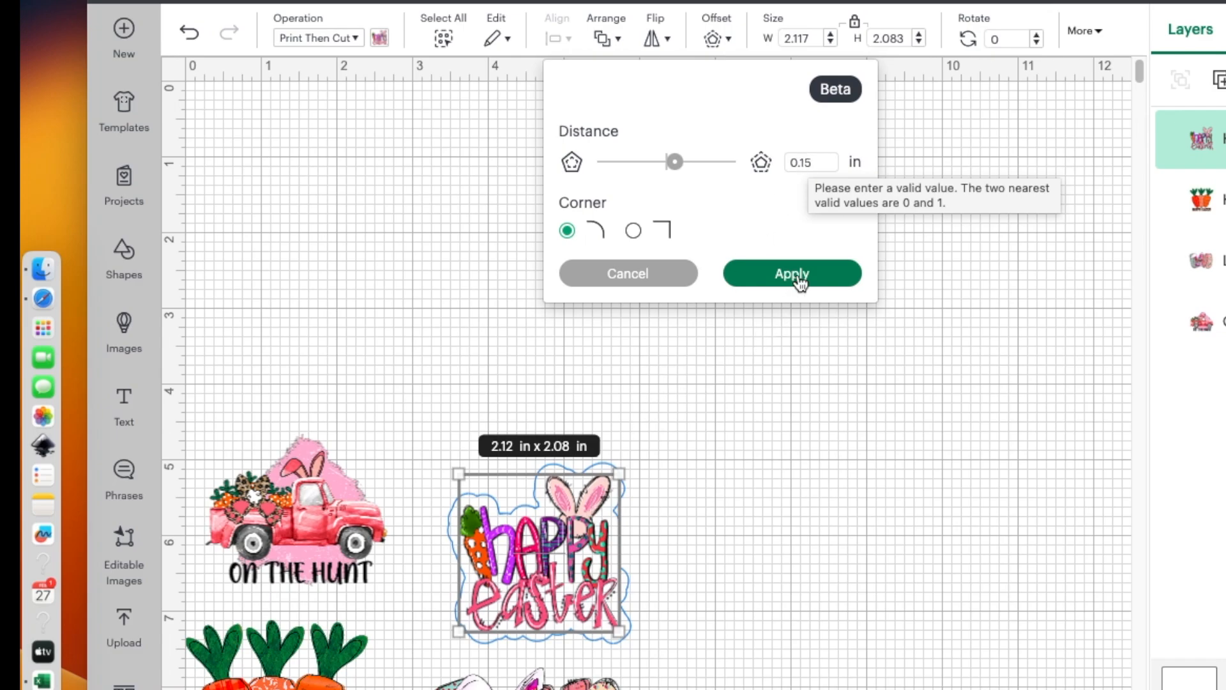
{"action": "left_click", "coordinate": [791, 273]}
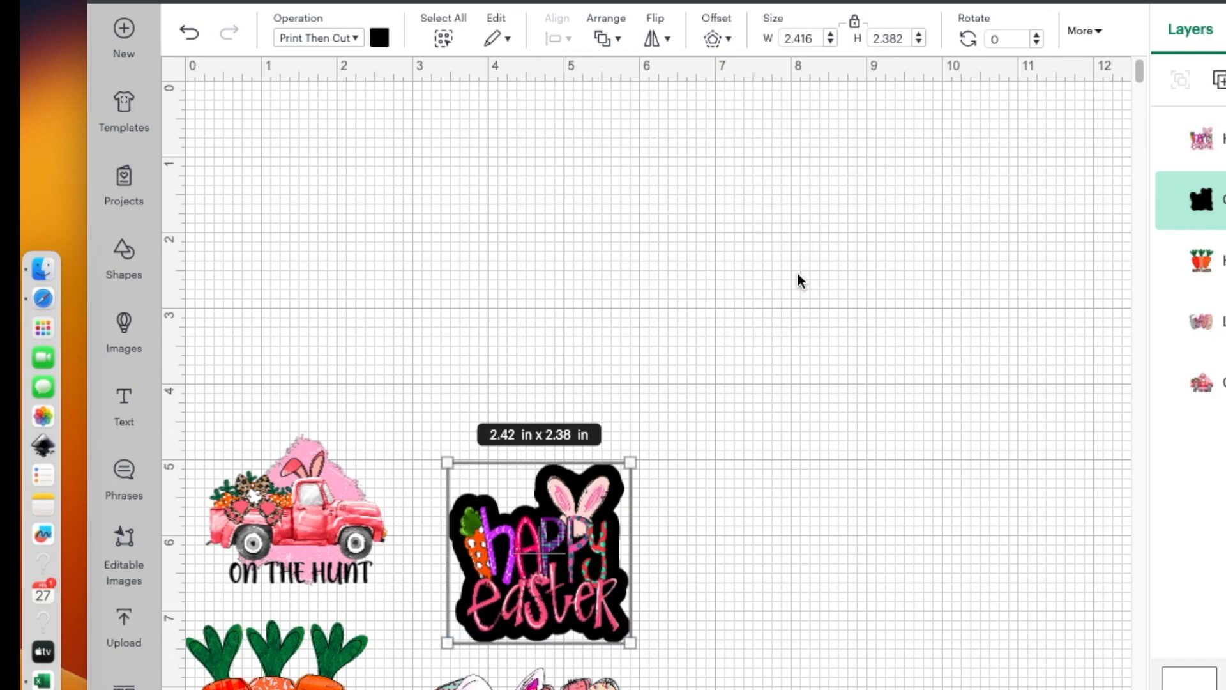
{"action": "mouse_move", "coordinate": [403, 16]}
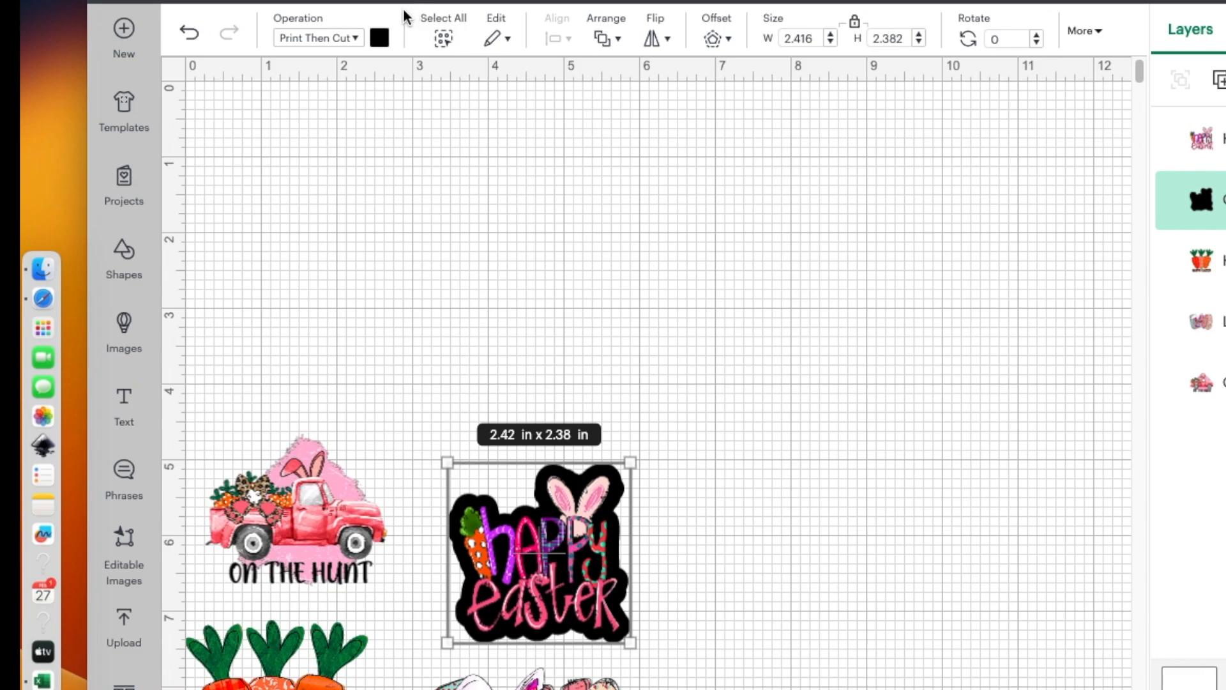
- Set the offset border's colour to white after trying orange and pink
{"action": "left_click", "coordinate": [379, 37]}
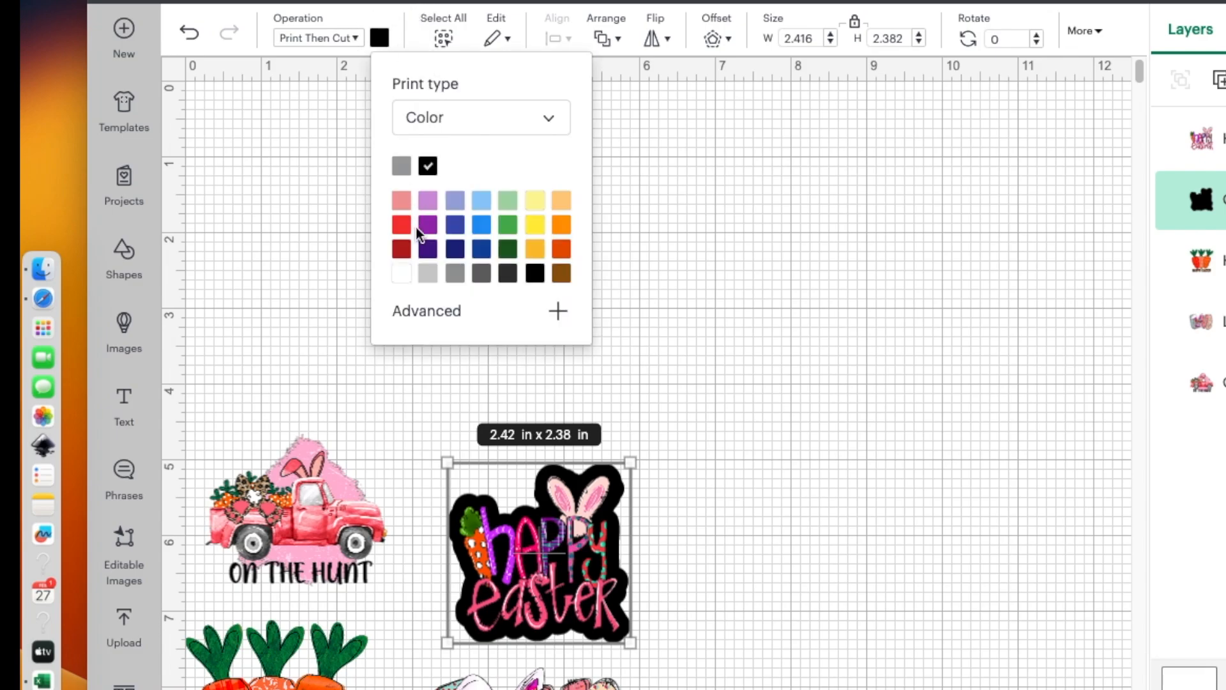
{"action": "left_click", "coordinate": [401, 273]}
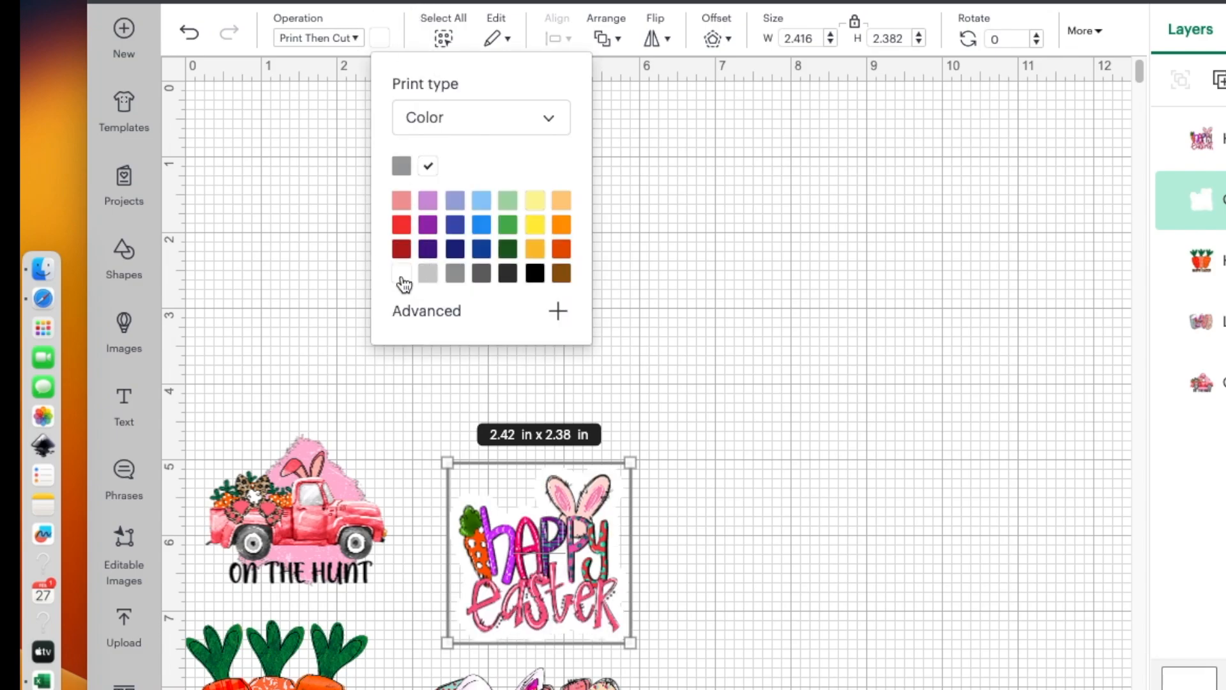
{"action": "left_click", "coordinate": [401, 272]}
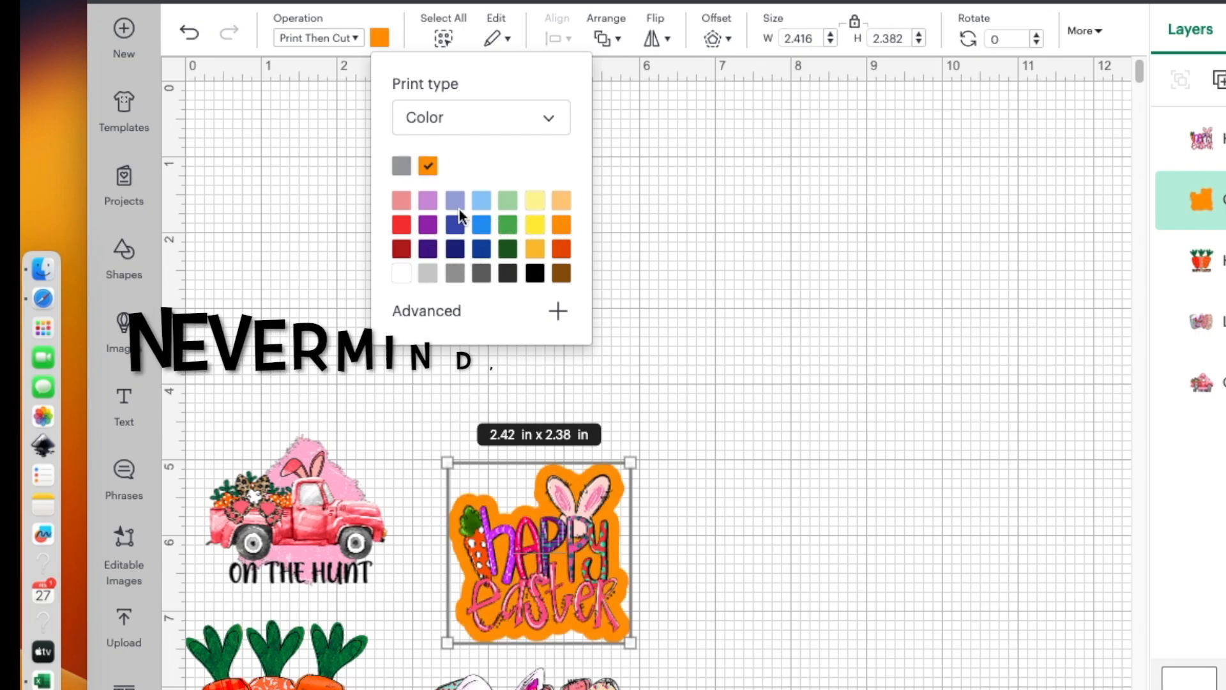
{"action": "left_click", "coordinate": [400, 226]}
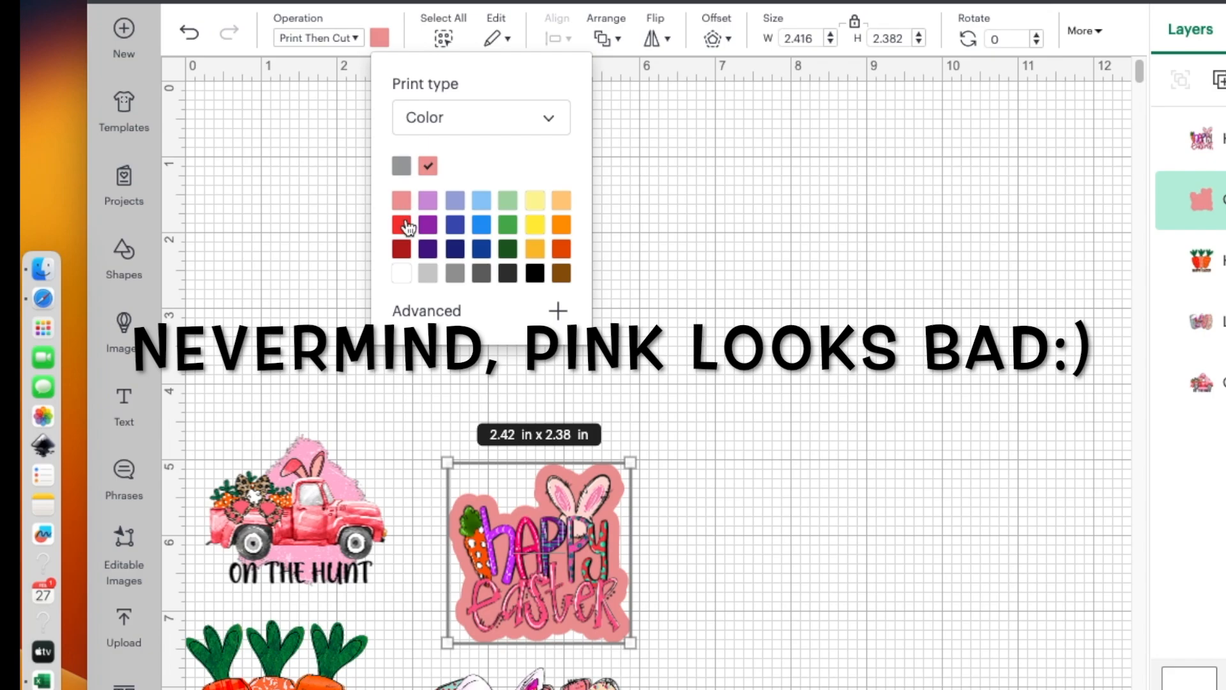
{"action": "left_click", "coordinate": [400, 226]}
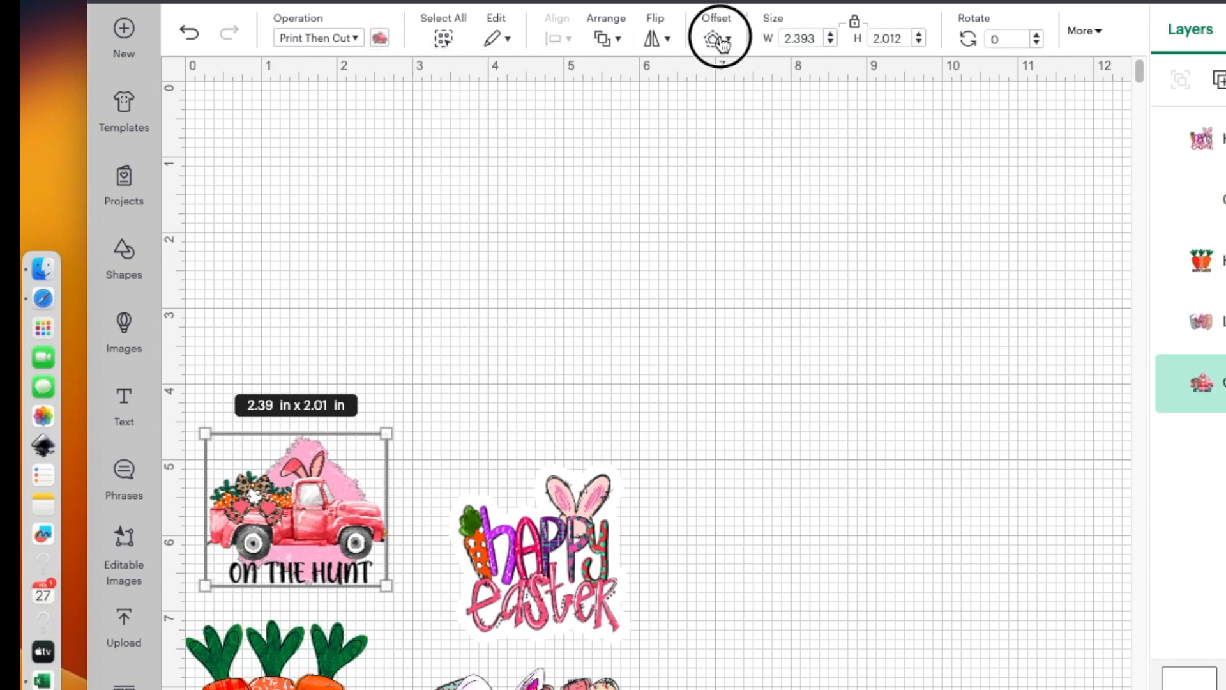
- Apply a 0.15 in rounded offset to the On the Hunt truck design
{"action": "left_click", "coordinate": [716, 31]}
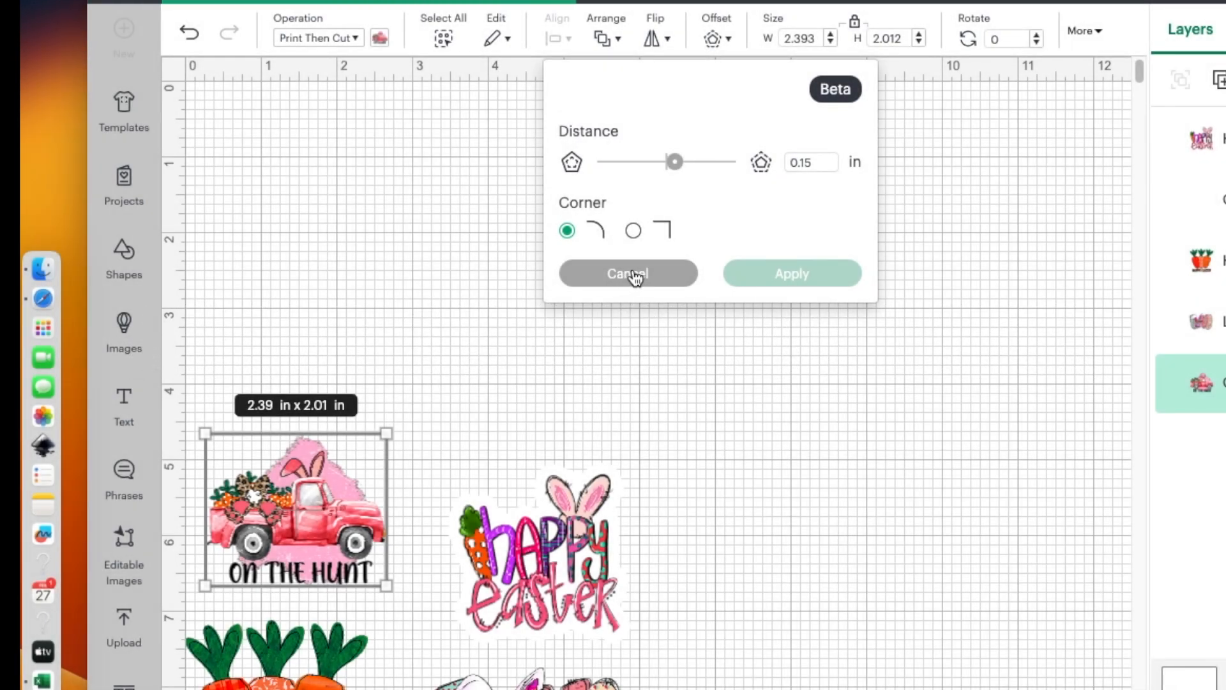
{"action": "left_click", "coordinate": [791, 273]}
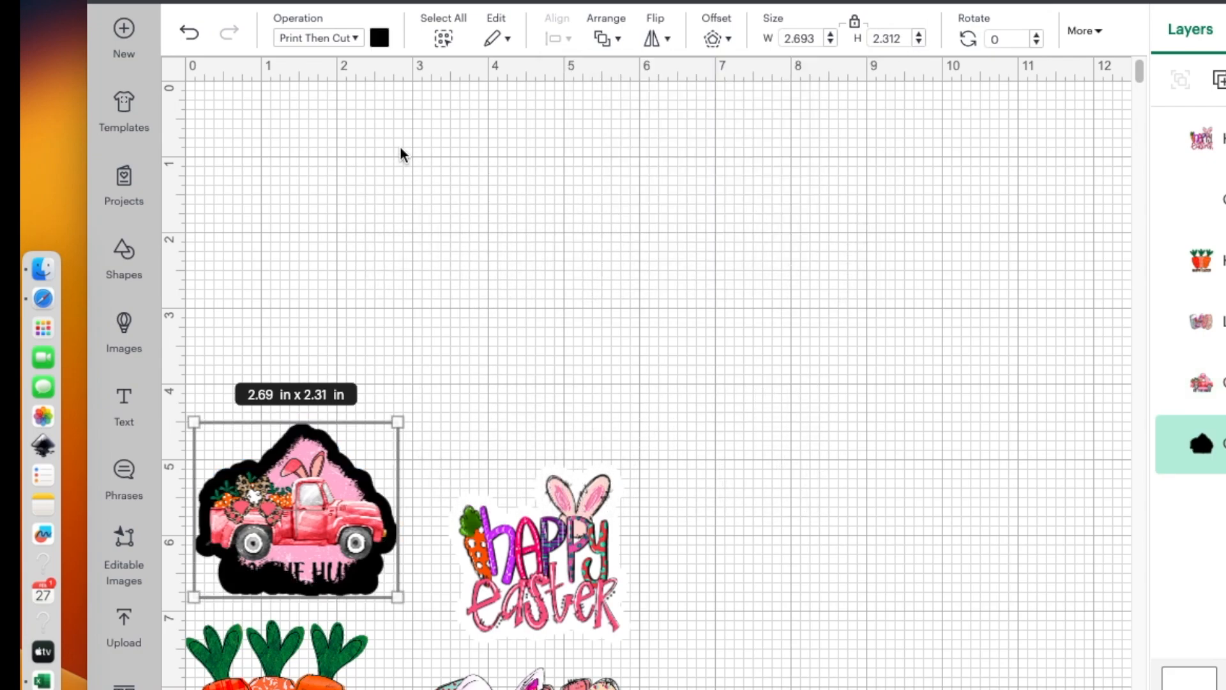
{"action": "left_click", "coordinate": [379, 38]}
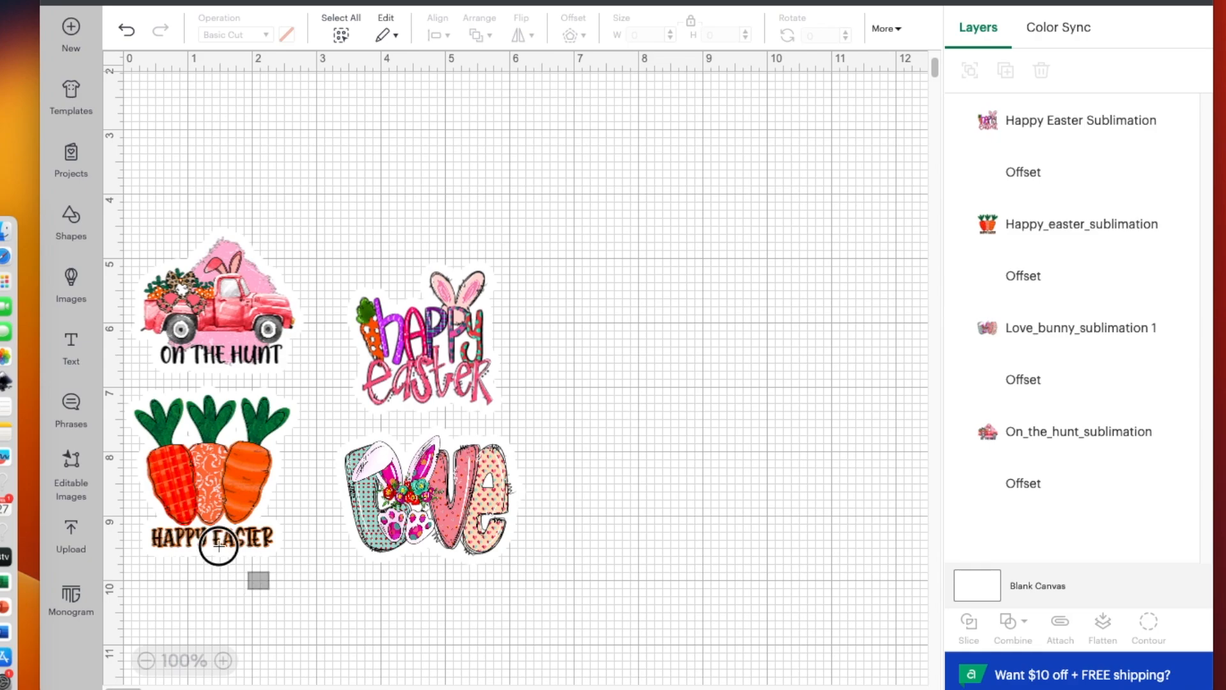
- Select the carrots sticker and delete its old offset layer
{"action": "left_click", "coordinate": [211, 470]}
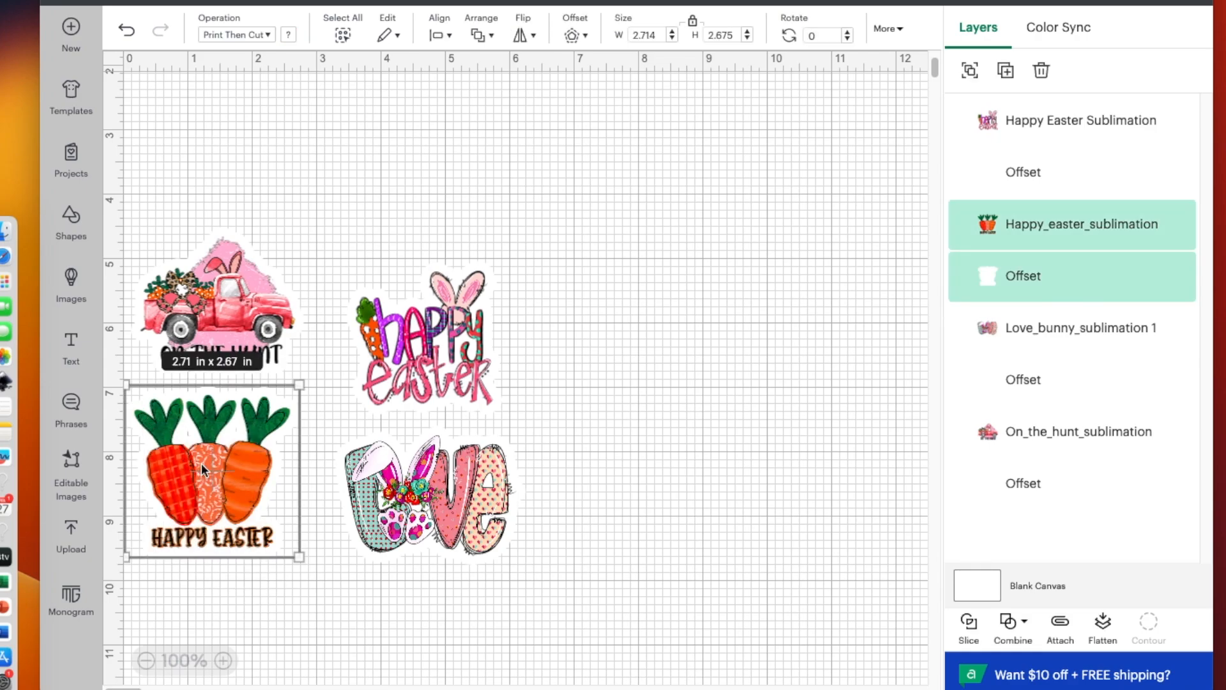
{"action": "left_click_drag", "start_coordinate": [211, 469], "coordinate": [652, 325]}
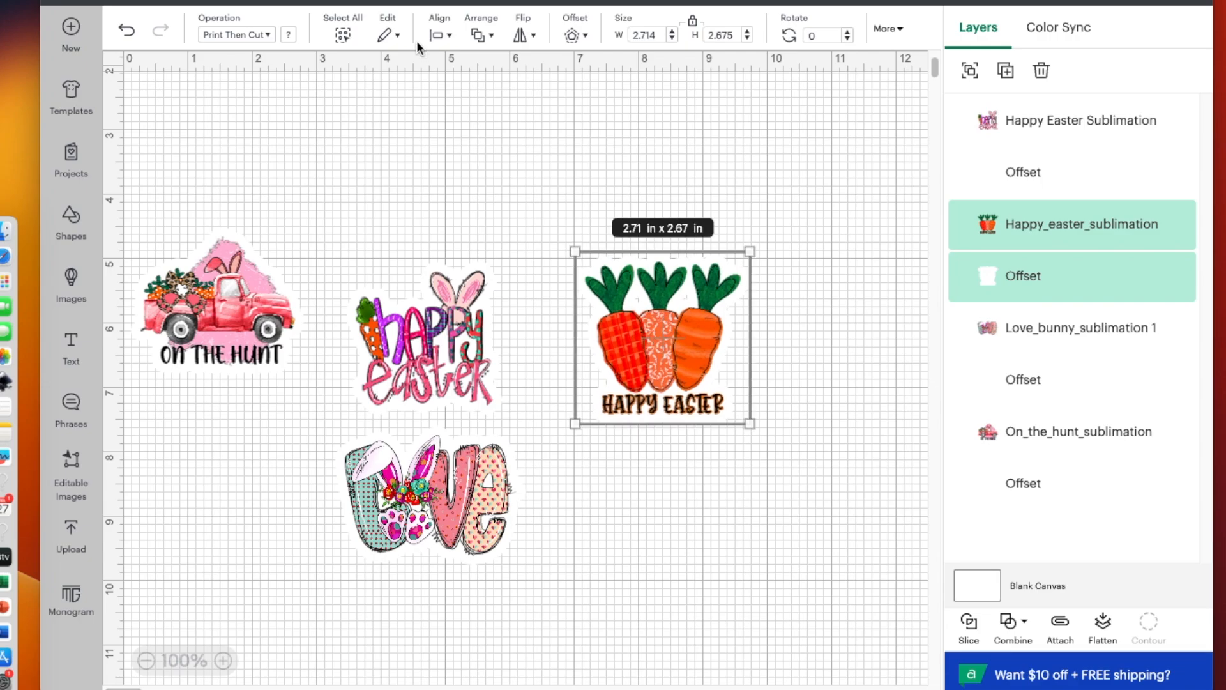
{"action": "mouse_move", "coordinate": [822, 469]}
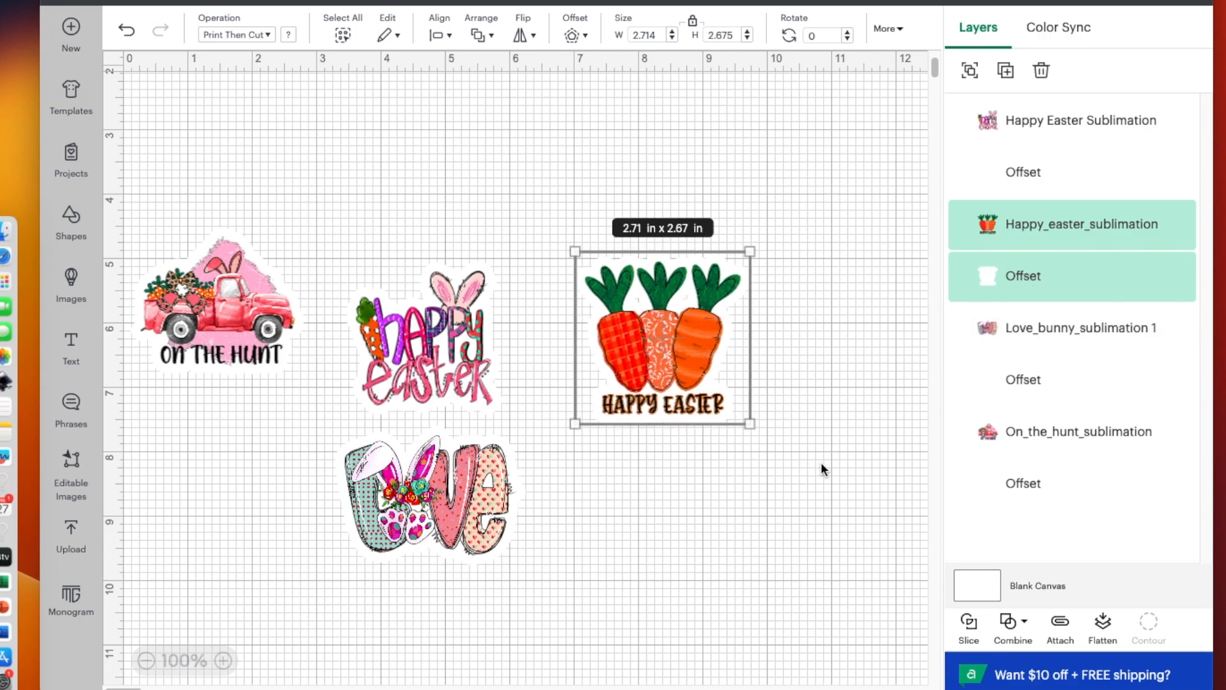
{"action": "left_click", "coordinate": [1023, 276]}
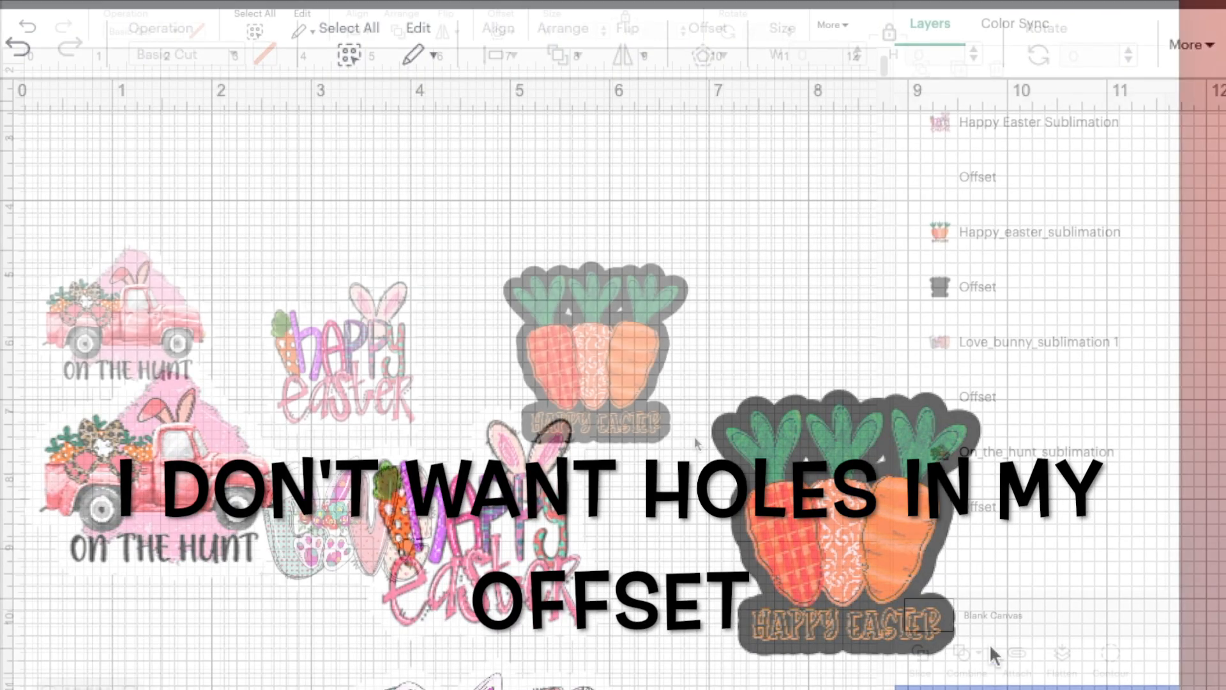
{"action": "left_click", "coordinate": [977, 286]}
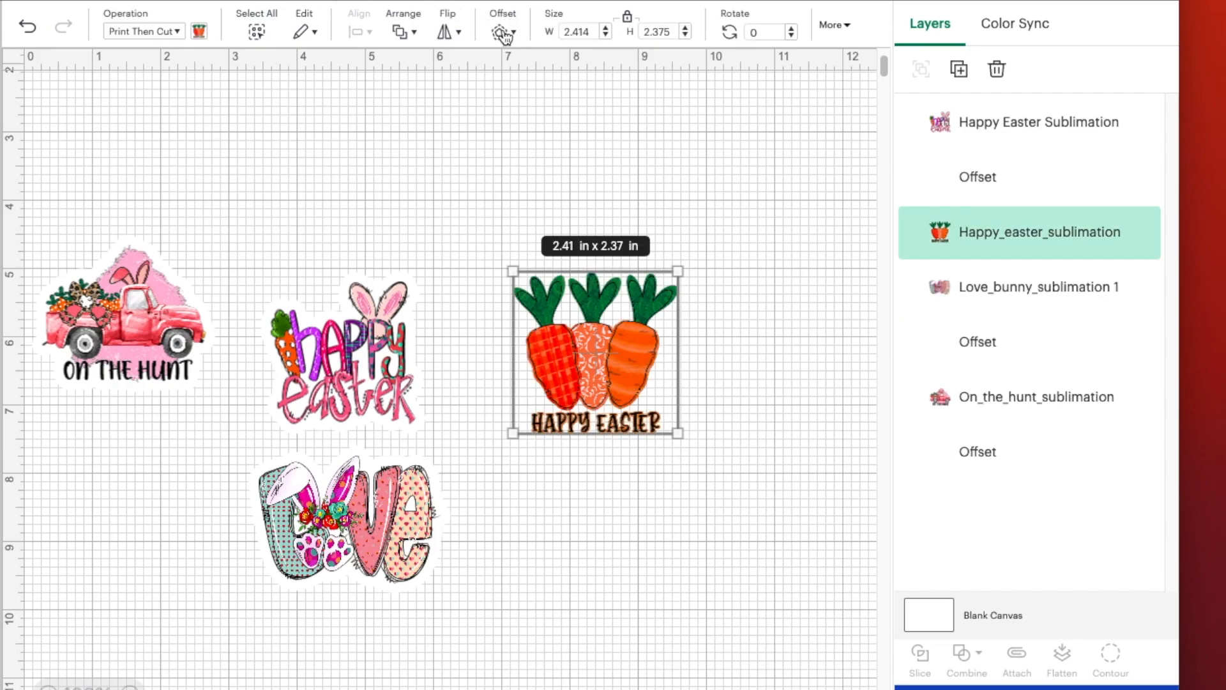
- Apply a 0.2 in rounded offset to the carrots and select sticker with offset
{"action": "left_click", "coordinate": [503, 31]}
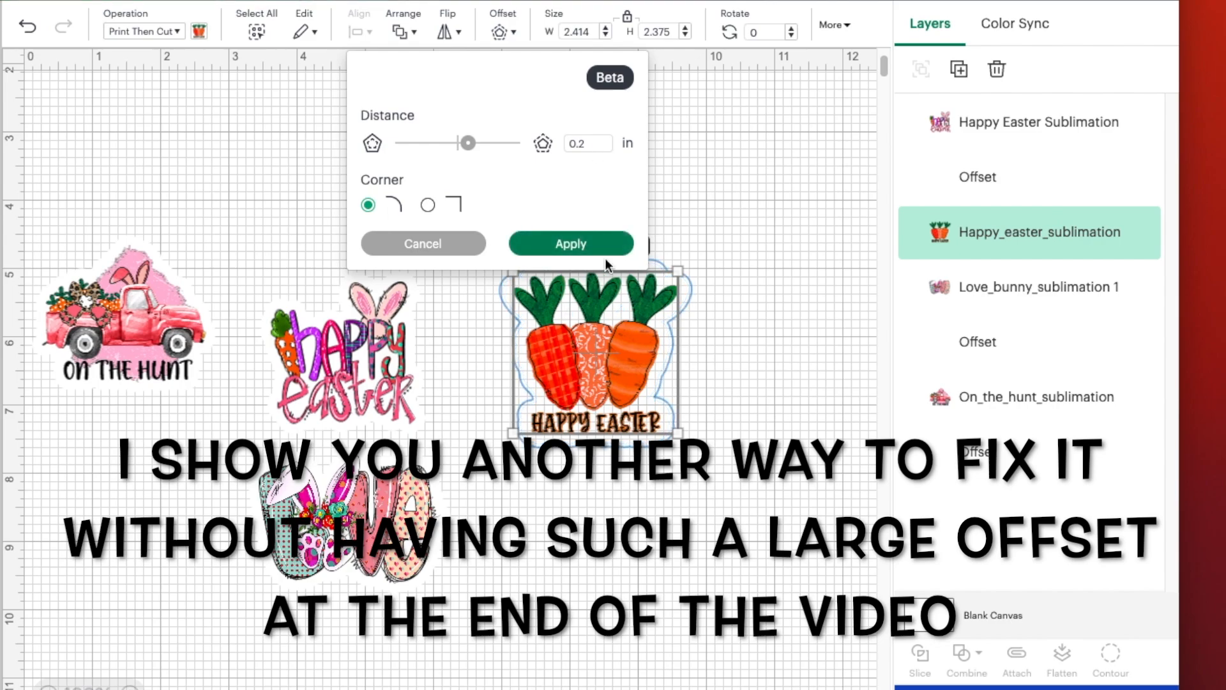
{"action": "mouse_move", "coordinate": [738, 305]}
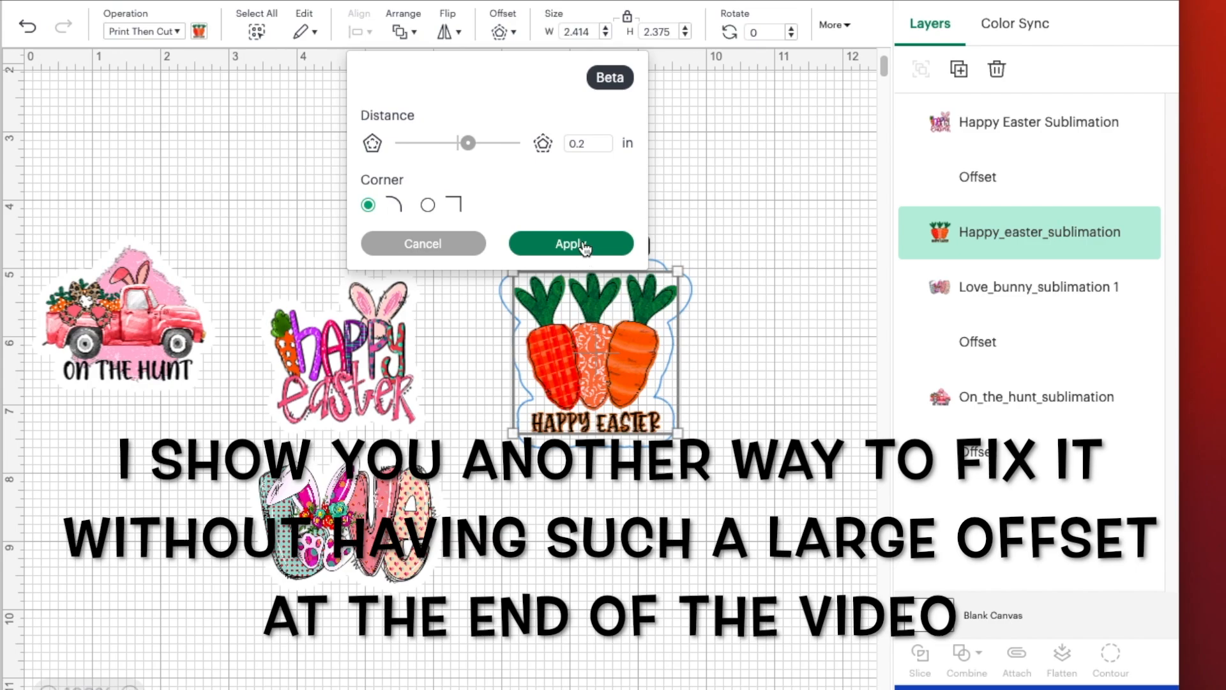
{"action": "left_click", "coordinate": [570, 244]}
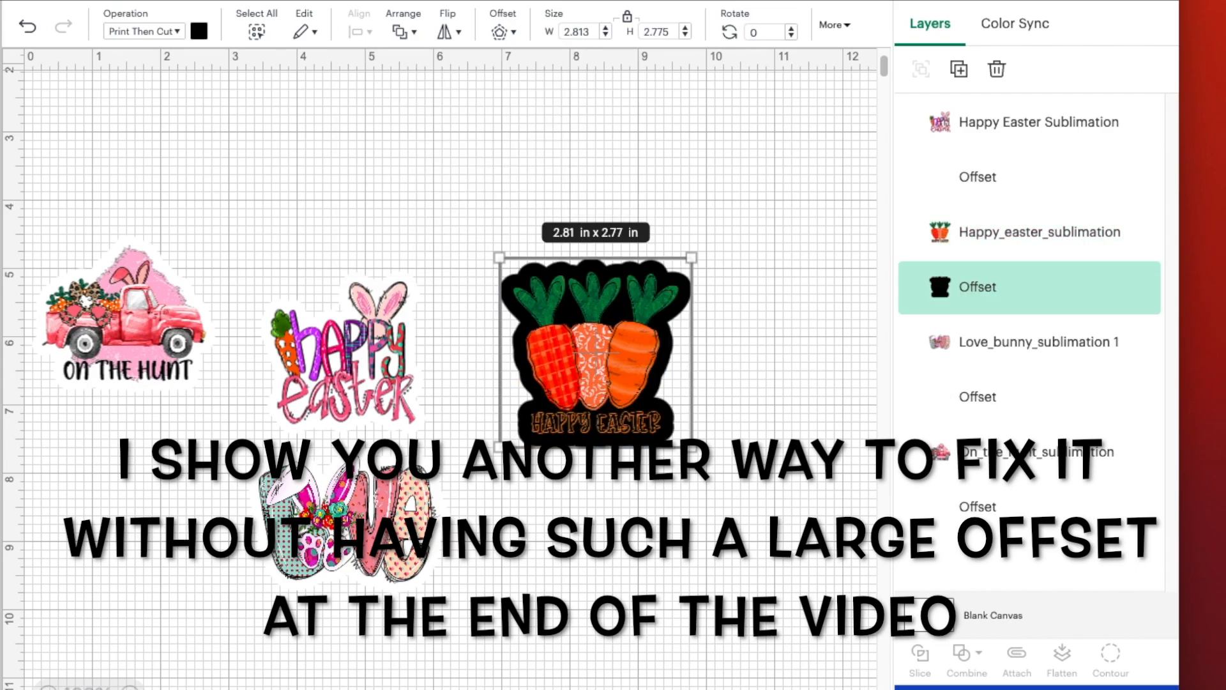
{"action": "left_click", "coordinate": [199, 32]}
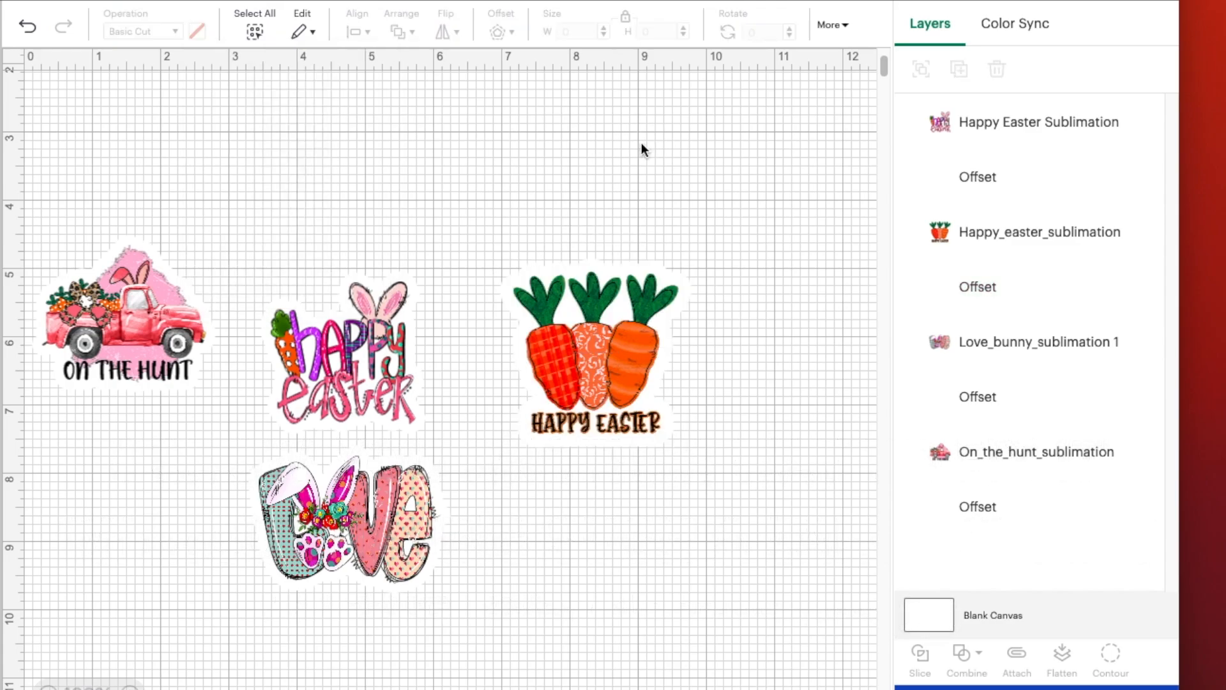
{"action": "left_click", "coordinate": [595, 352]}
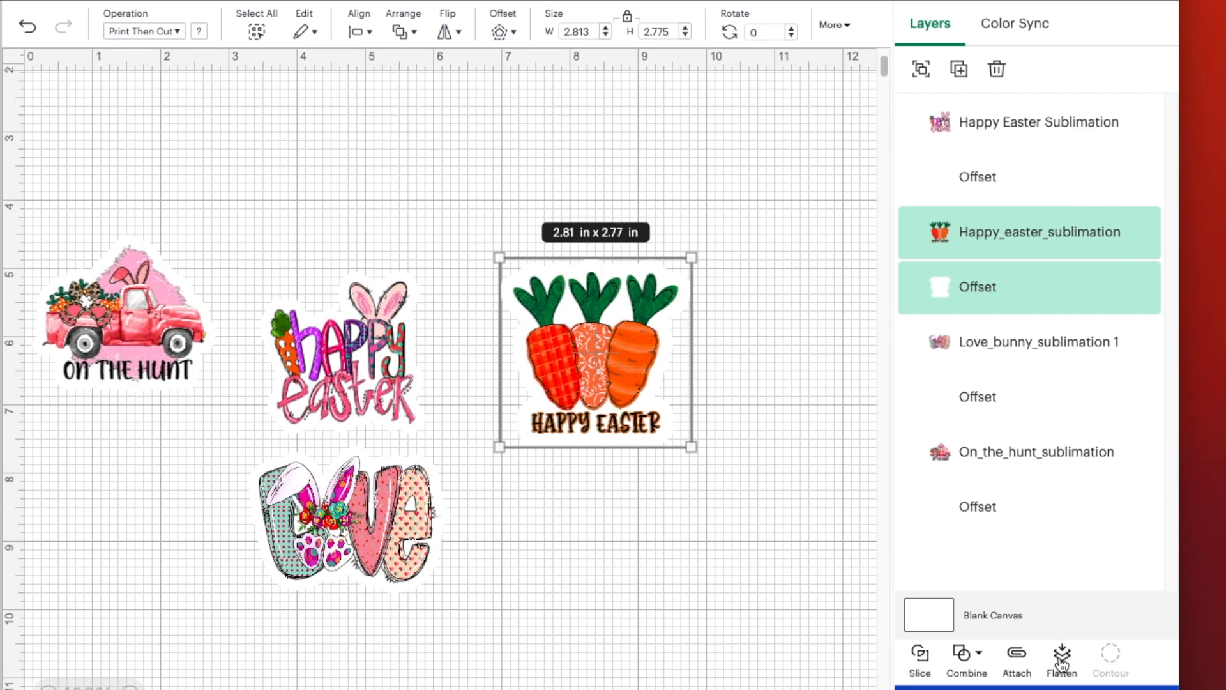
- Flatten the carrots sticker with its offset, then select the love and truck stickers
{"action": "left_click", "coordinate": [1060, 659]}
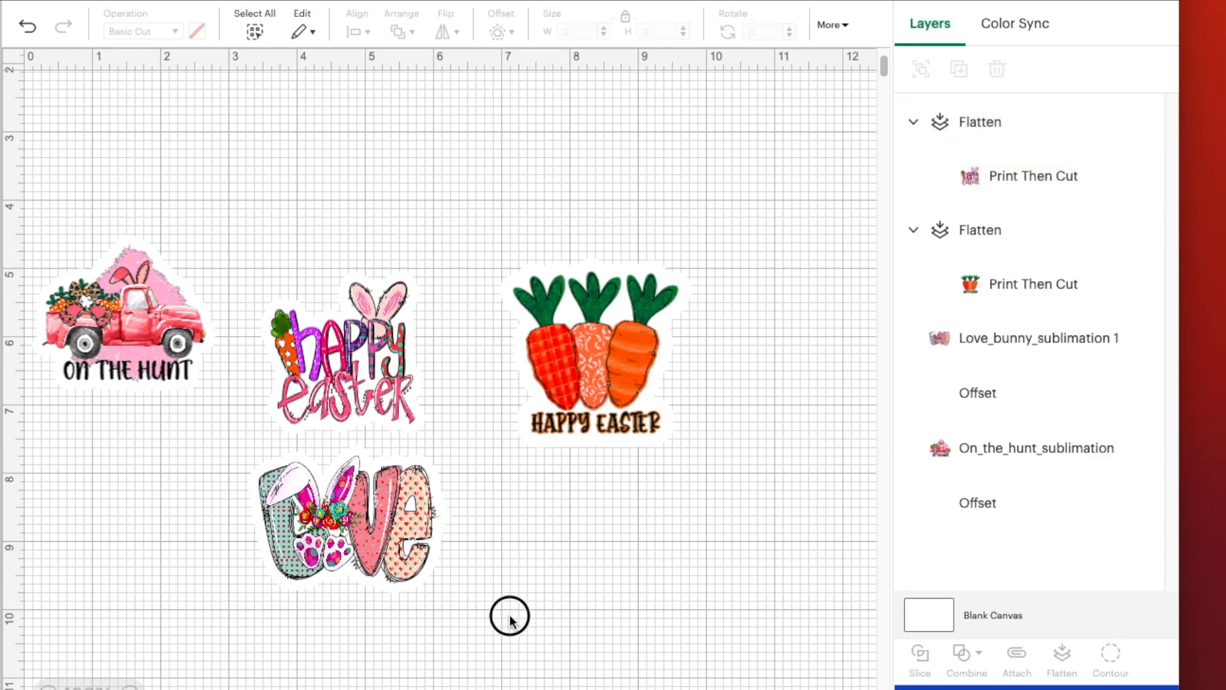
{"action": "left_click", "coordinate": [348, 520]}
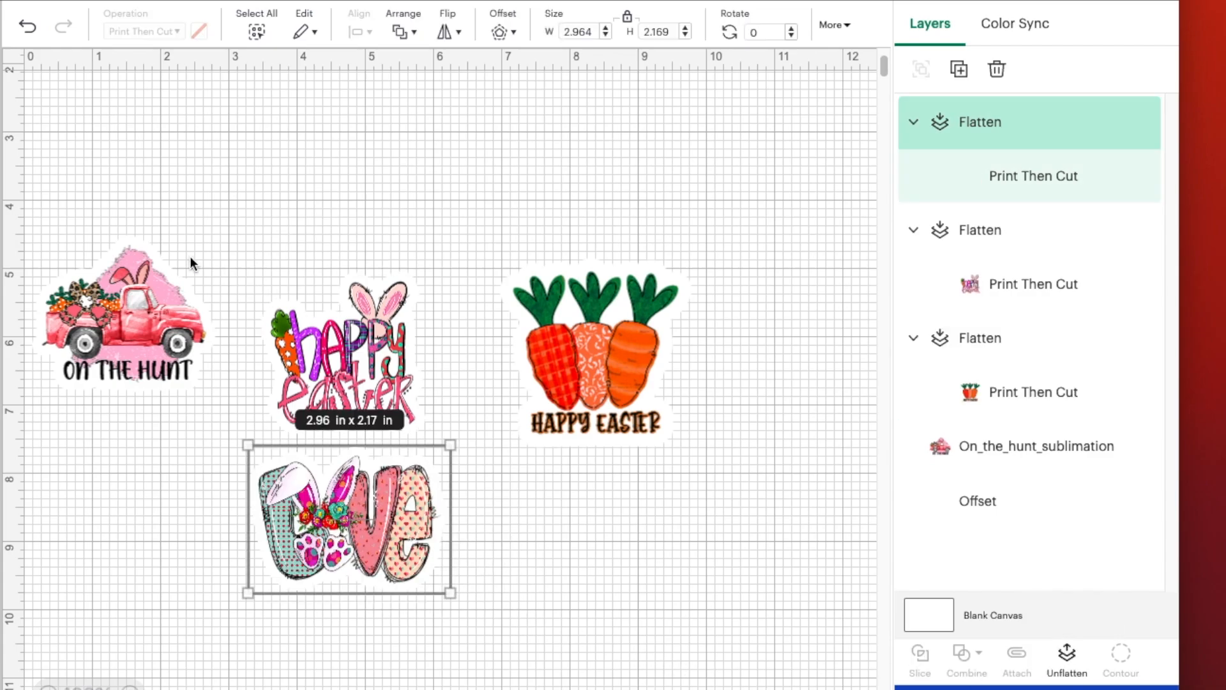
{"action": "left_click", "coordinate": [125, 312]}
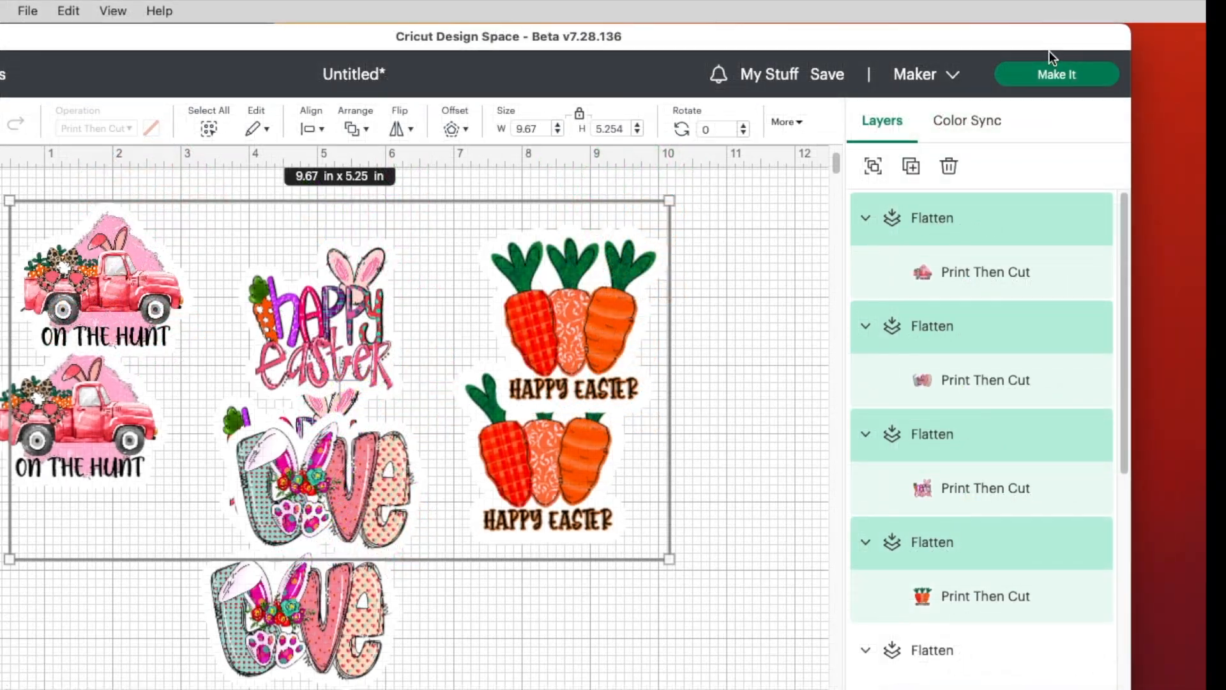
{"action": "mouse_move", "coordinate": [1056, 74]}
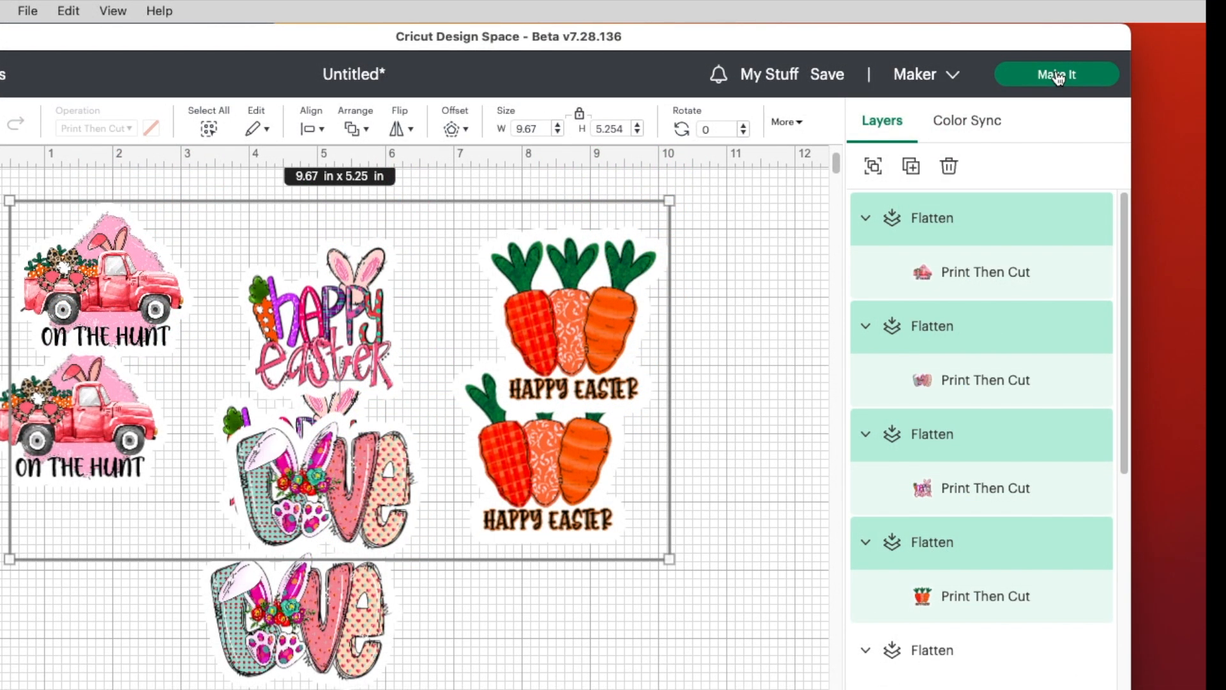
- Send the eight stickers to a letter-size print-then-cut mat and continue to printing
{"action": "left_click", "coordinate": [1056, 73]}
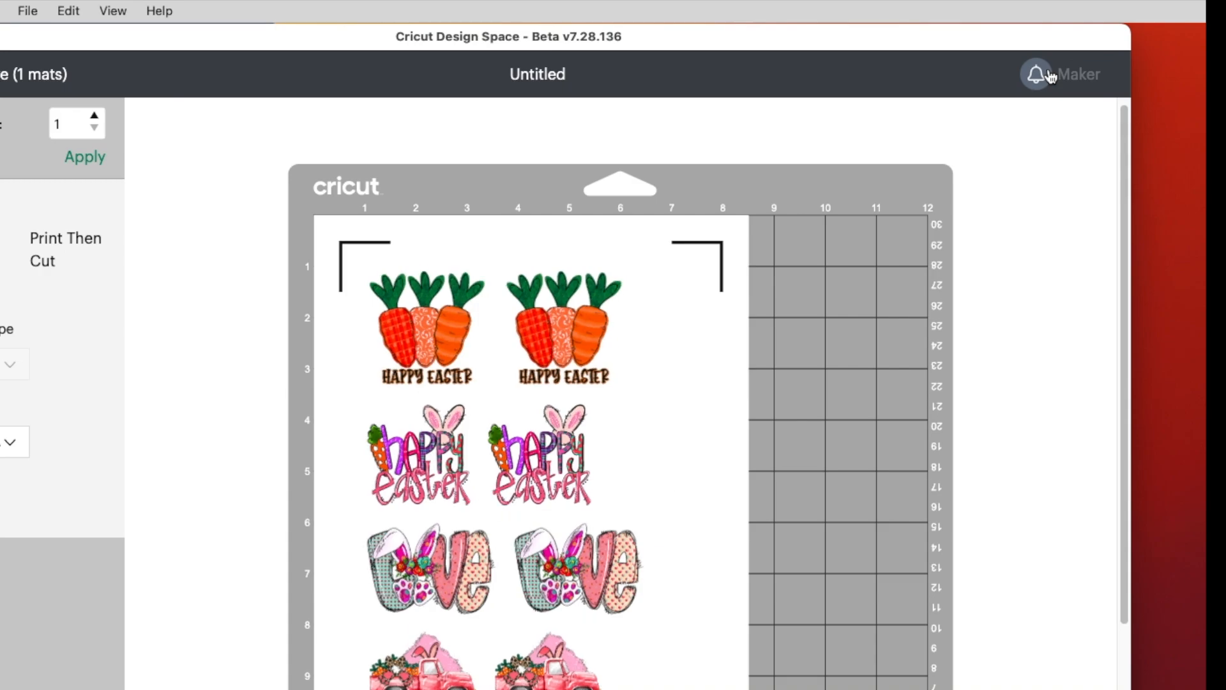
{"action": "left_click", "coordinate": [617, 469]}
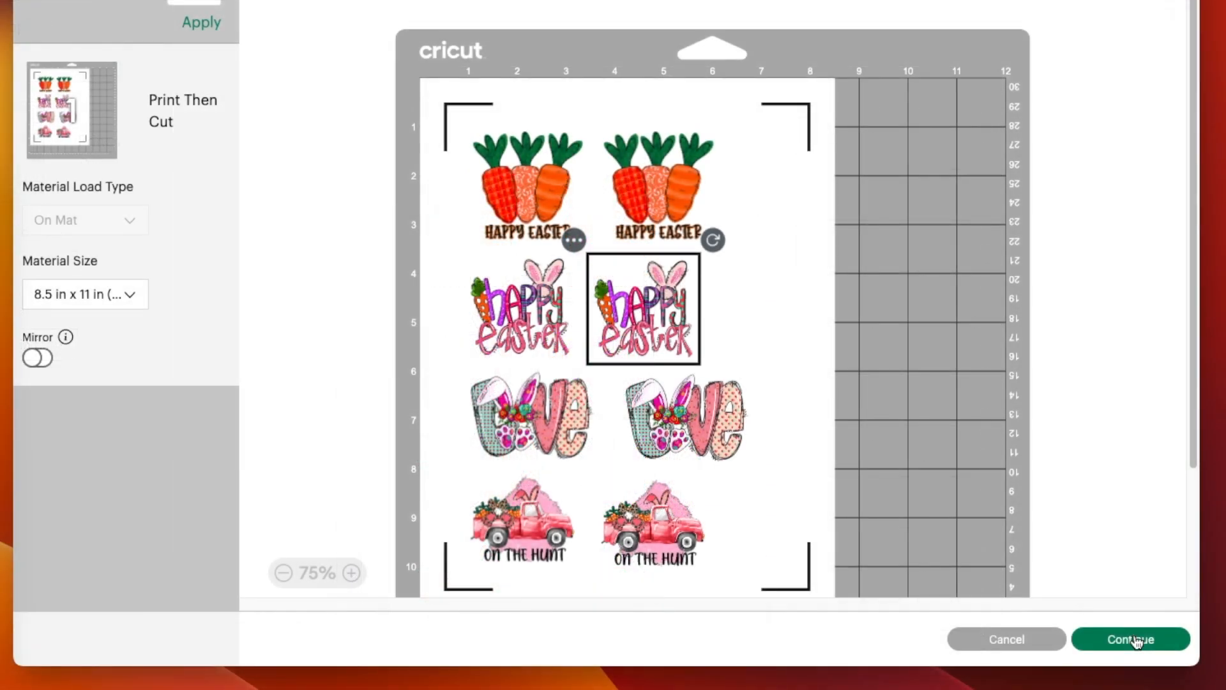
{"action": "left_click", "coordinate": [1130, 638]}
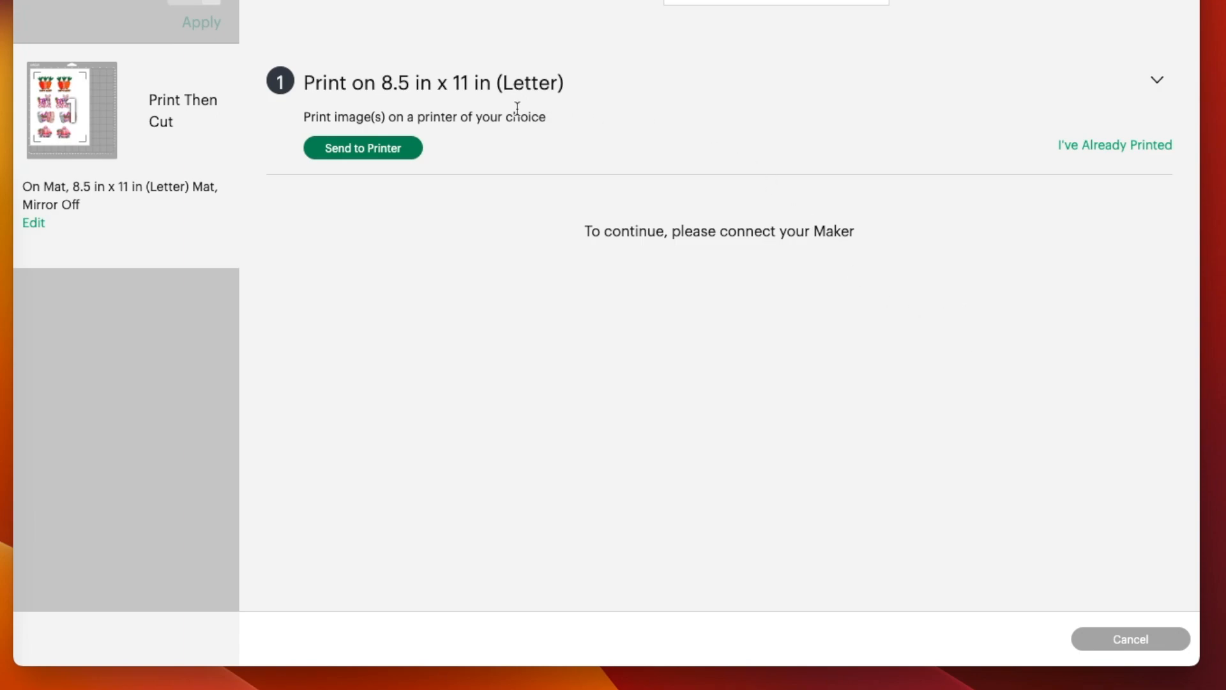
- Send the sheet to the Epson printer with Add Bleed on and Use System Dialog enabled
{"action": "left_click", "coordinate": [362, 147]}
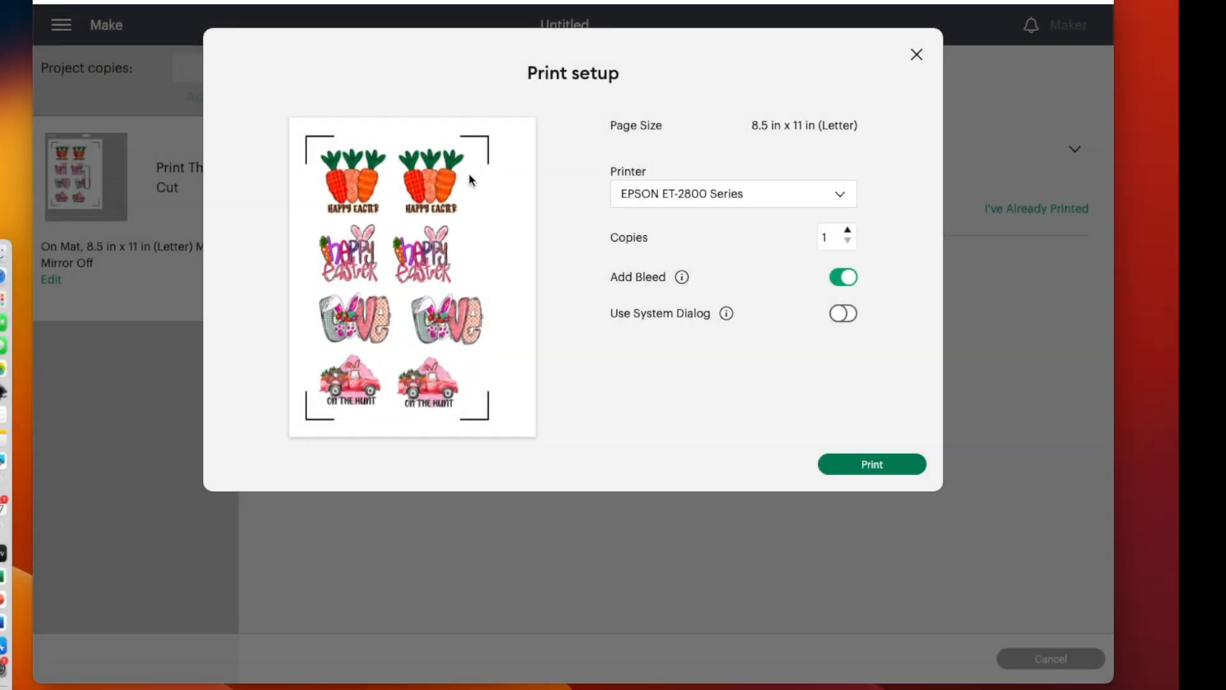
{"action": "mouse_move", "coordinate": [430, 192]}
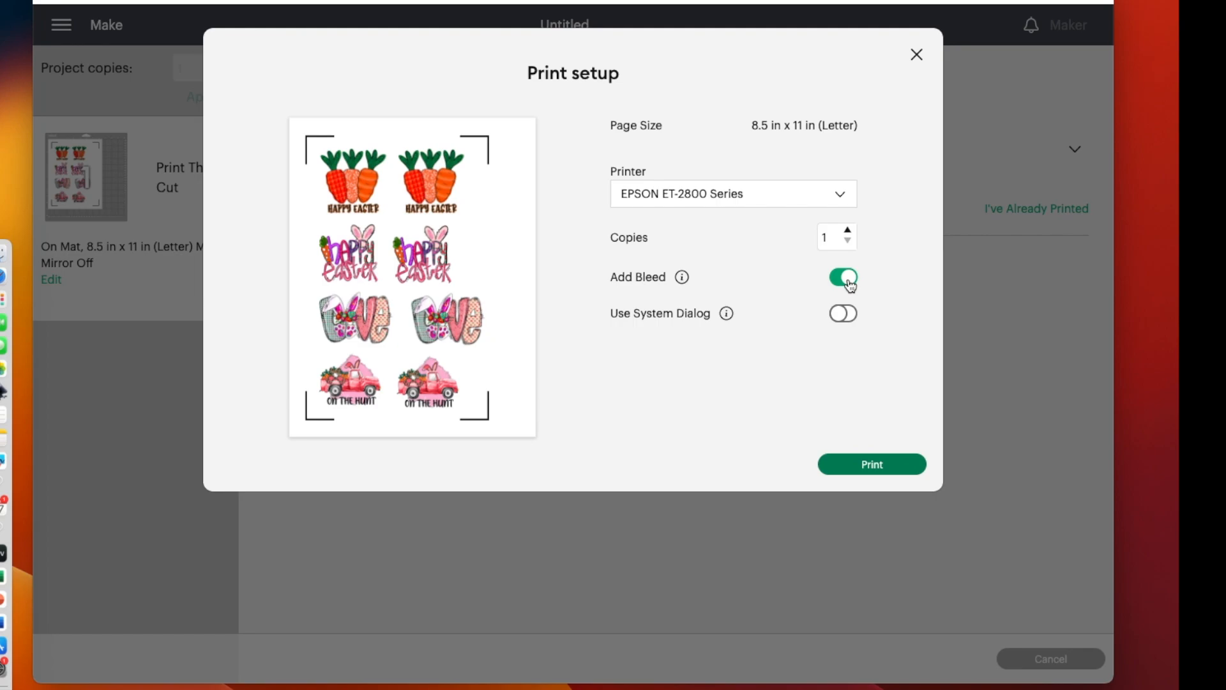
{"action": "mouse_move", "coordinate": [855, 320]}
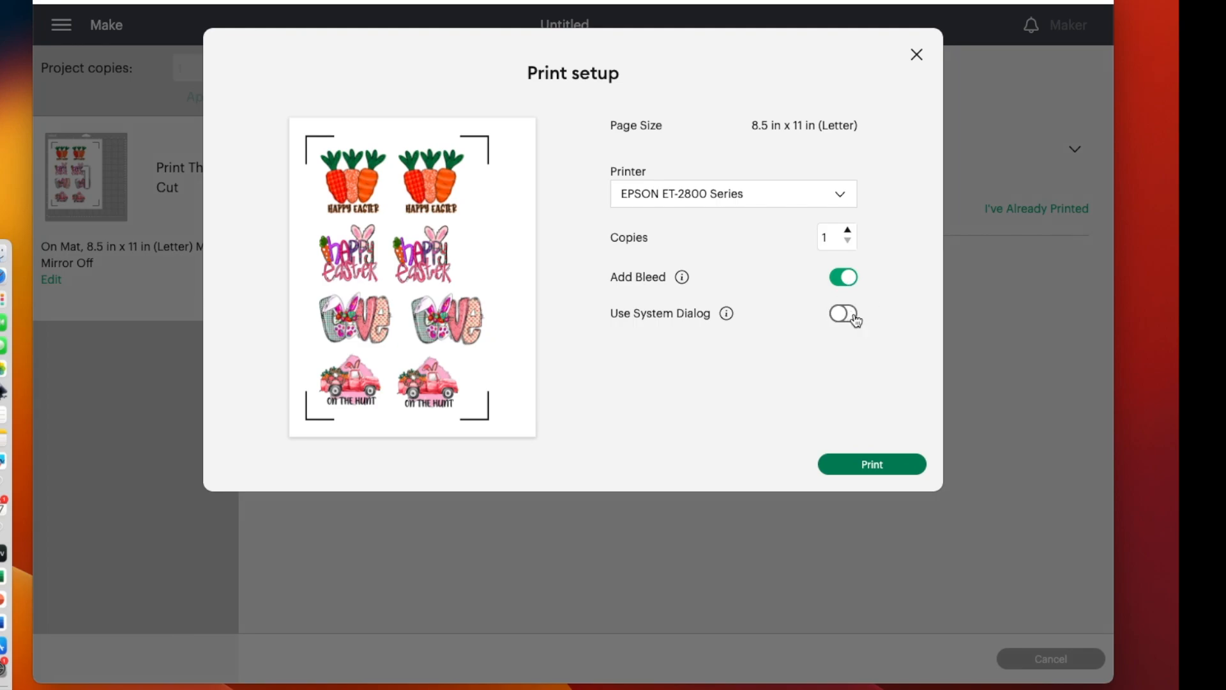
{"action": "left_click", "coordinate": [871, 464]}
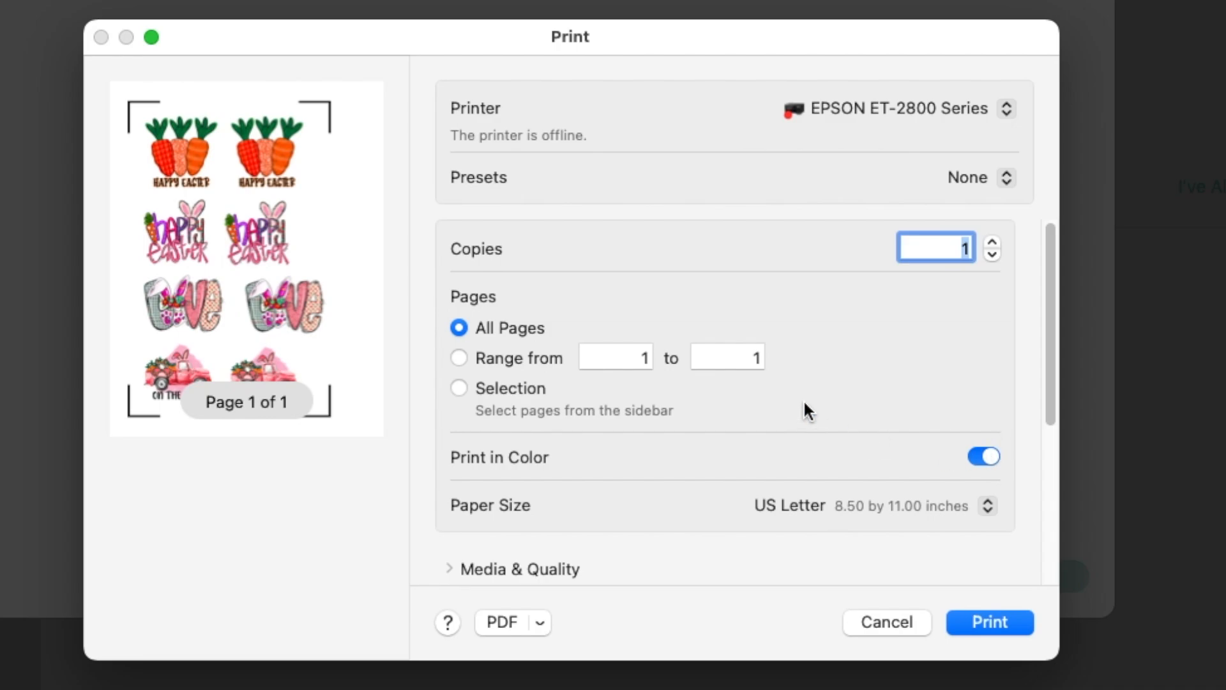
- Set Media & Quality to Best and print the sticker sheet on the Epson
{"action": "scroll", "scroll_direction": "down", "scroll_amount": 3}
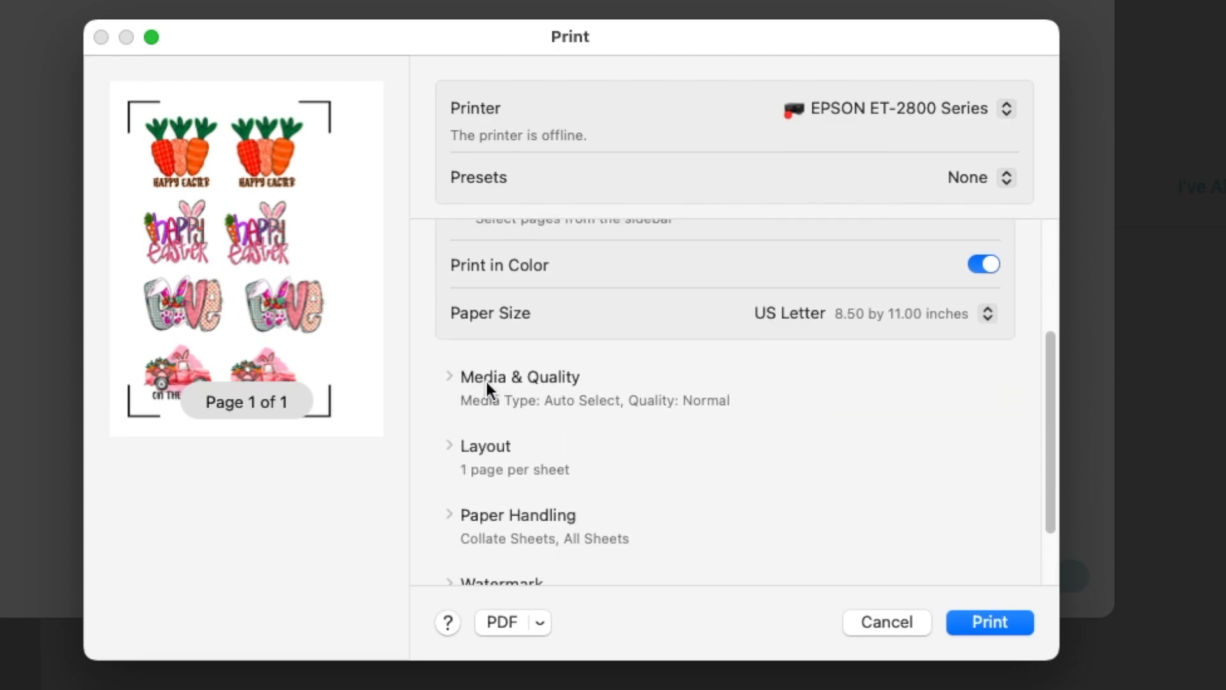
{"action": "left_click", "coordinate": [518, 376]}
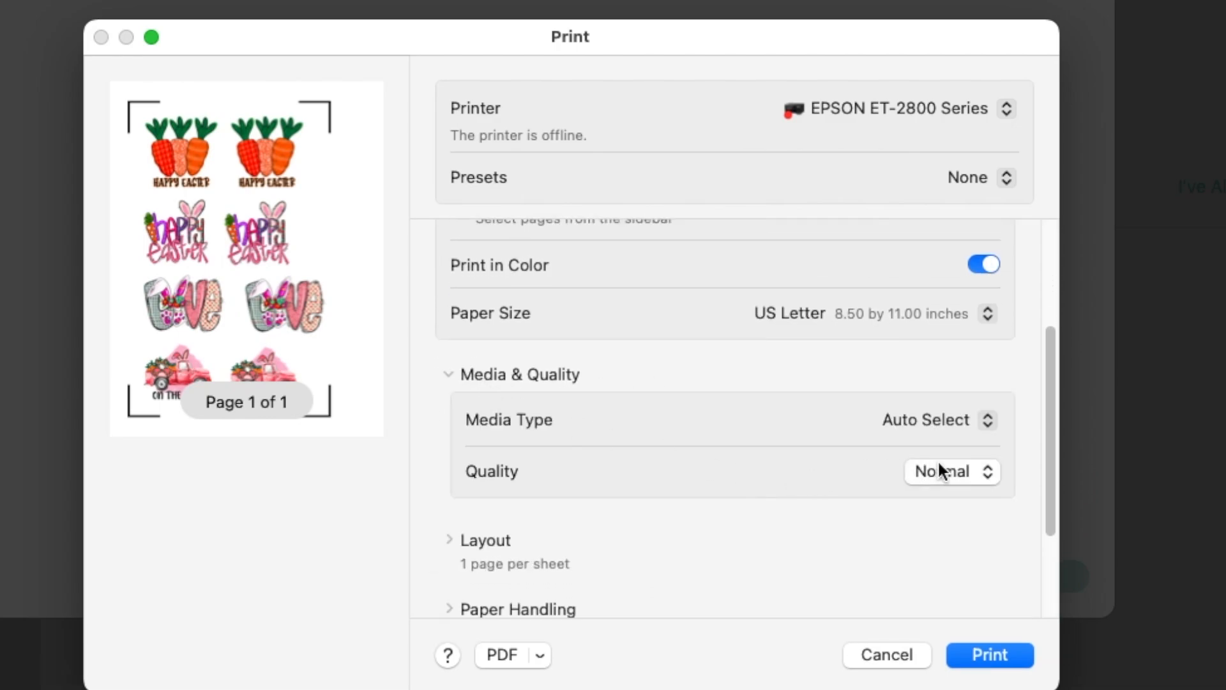
{"action": "left_click", "coordinate": [950, 471]}
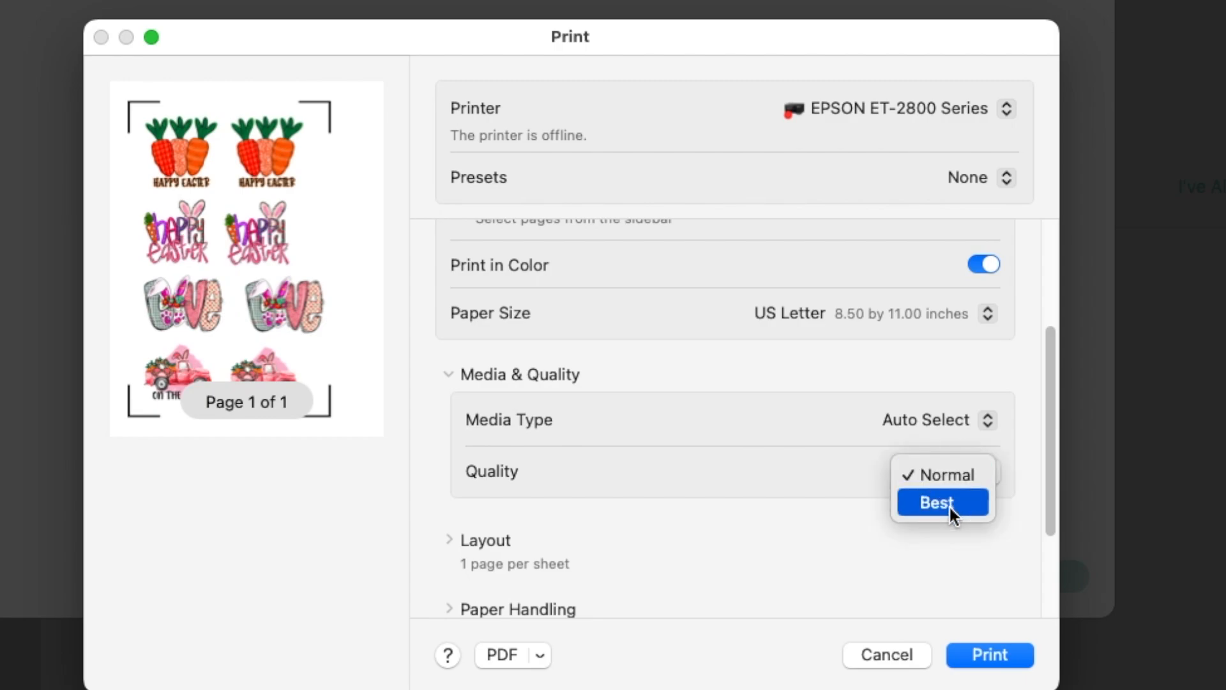
{"action": "left_click", "coordinate": [937, 502]}
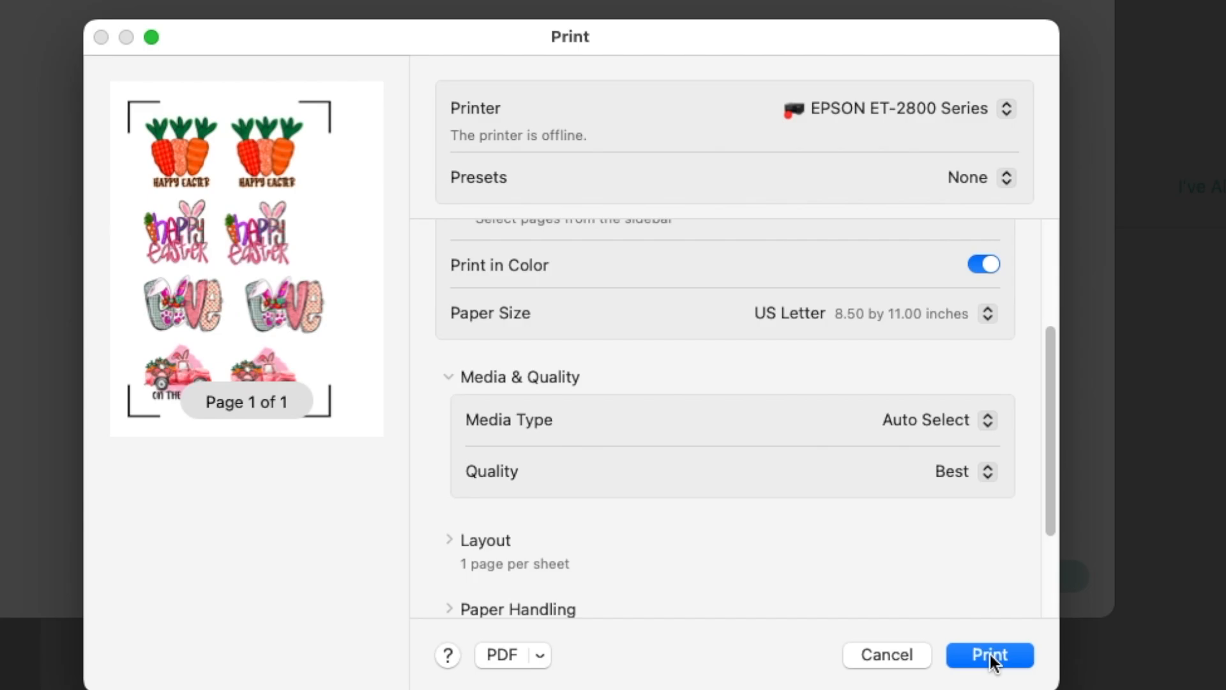
{"action": "left_click", "coordinate": [989, 655]}
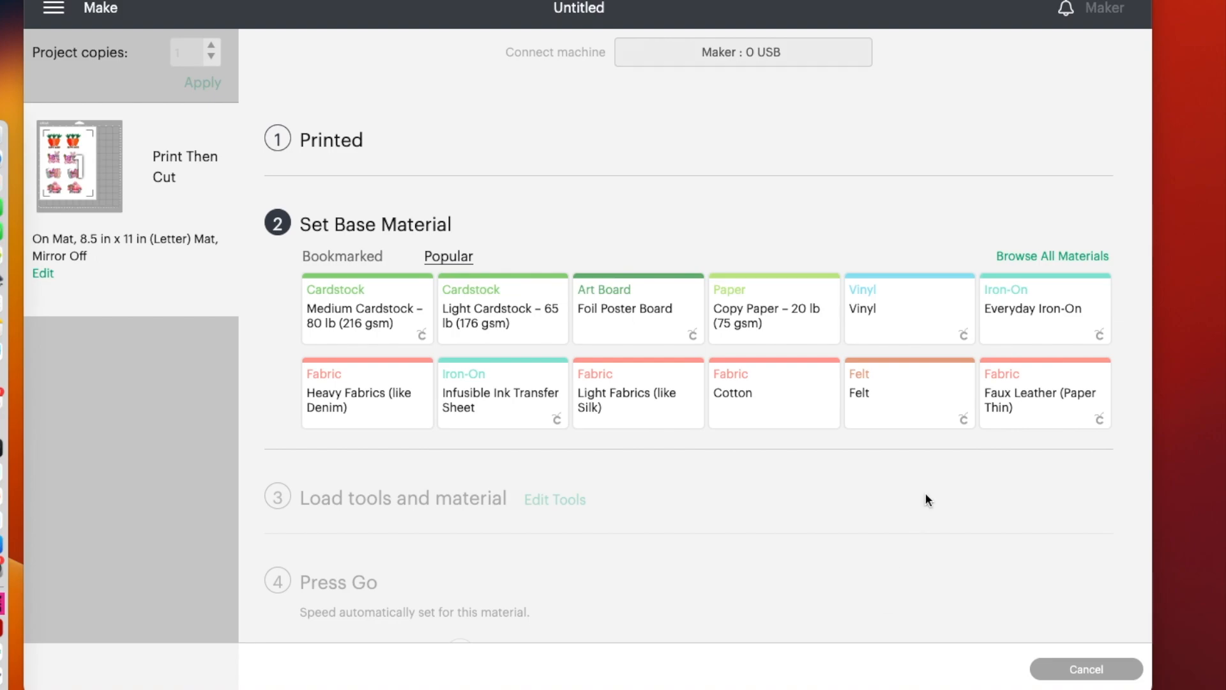
{"action": "mouse_move", "coordinate": [1051, 264]}
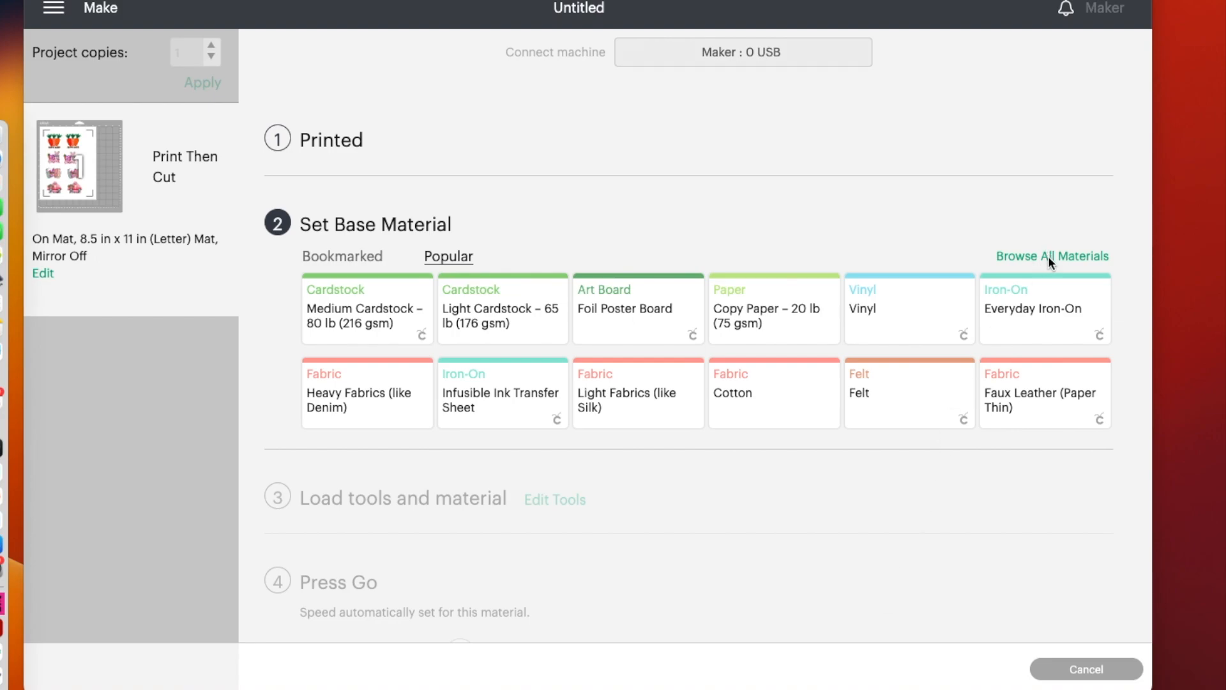
{"action": "mouse_move", "coordinate": [1050, 265]}
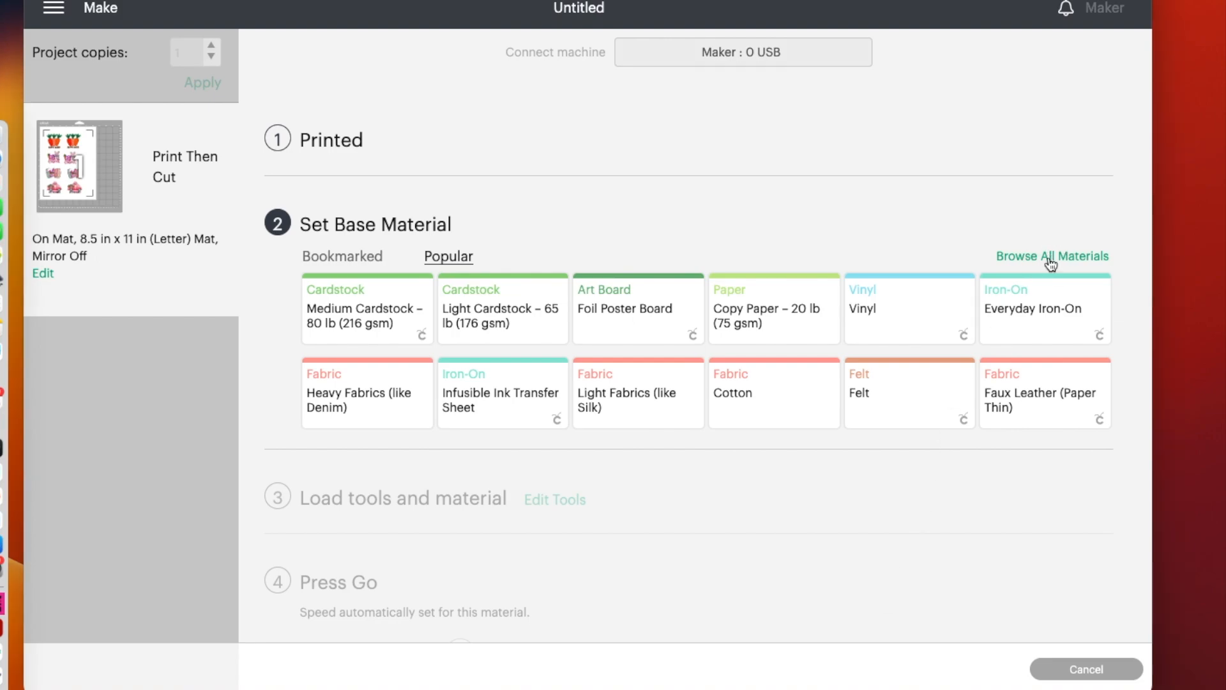
- Search materials for 'sti' and choose Printable Sticker Paper (White) as the base material
{"action": "left_click", "coordinate": [1052, 256]}
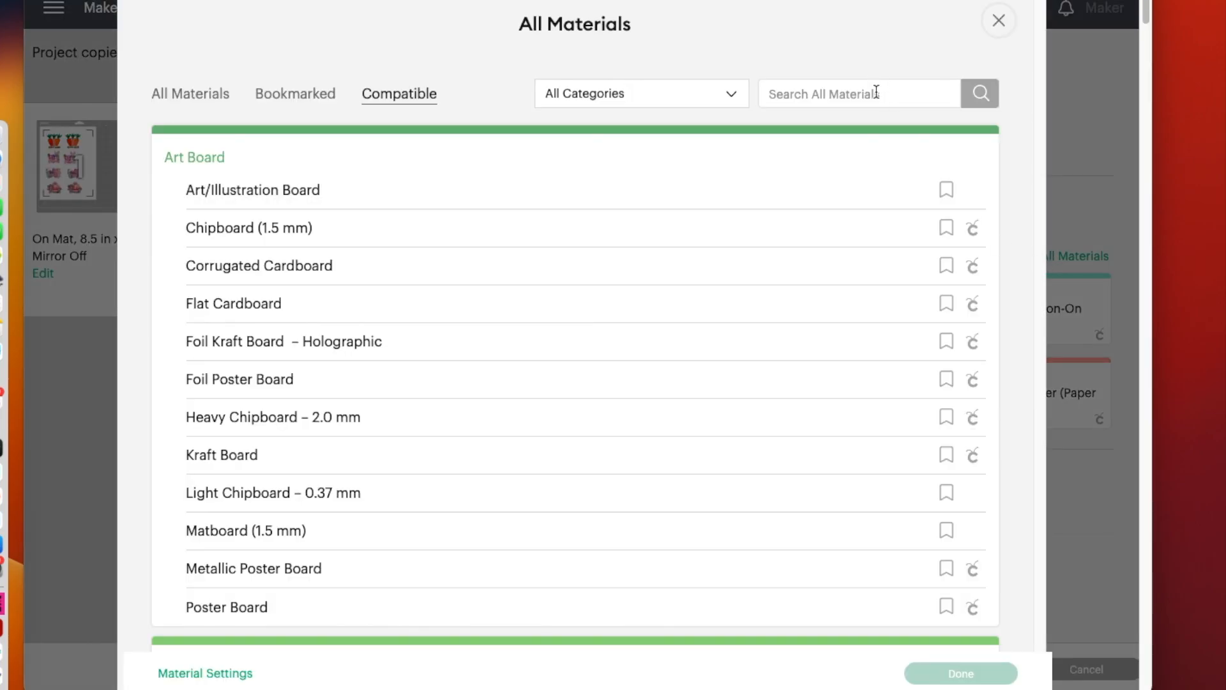
{"action": "type", "text": "sticker"}
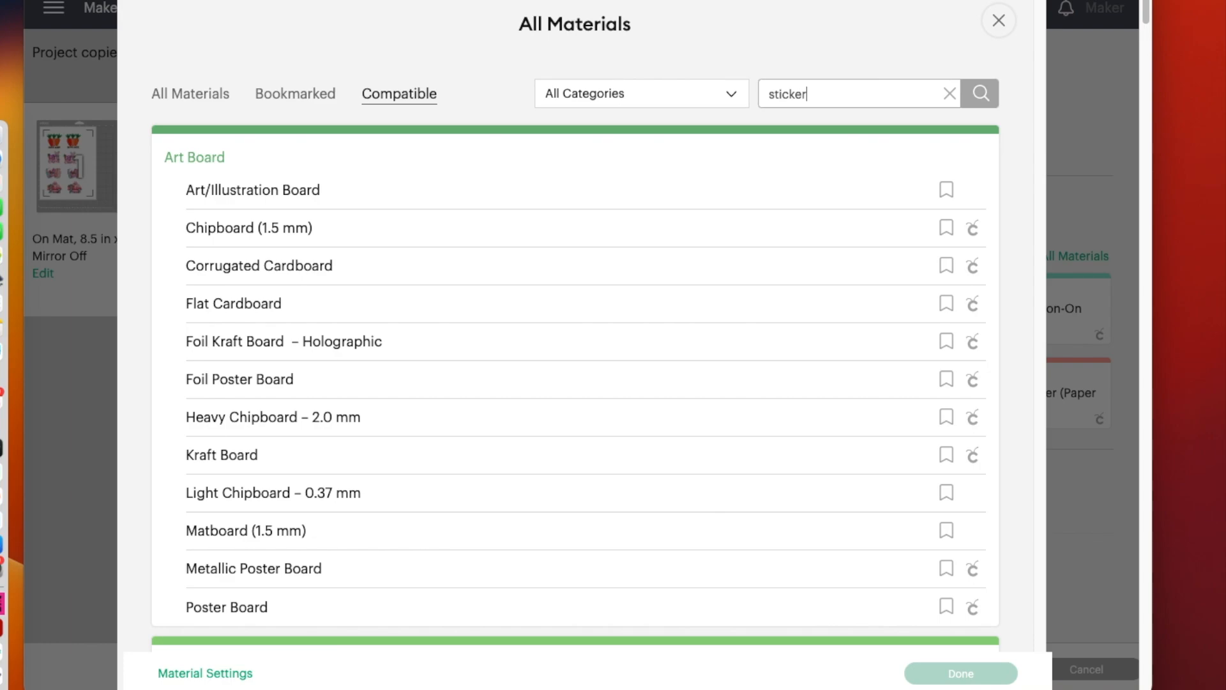
{"action": "left_click", "coordinate": [980, 93]}
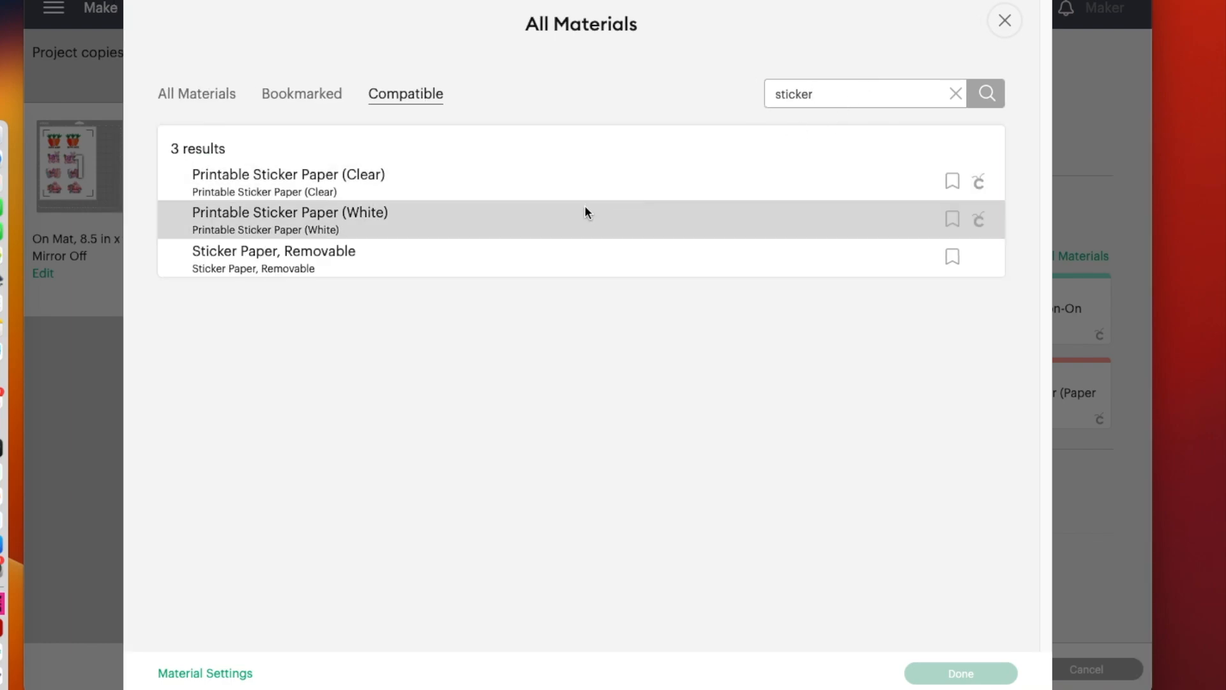
{"action": "mouse_move", "coordinate": [588, 220]}
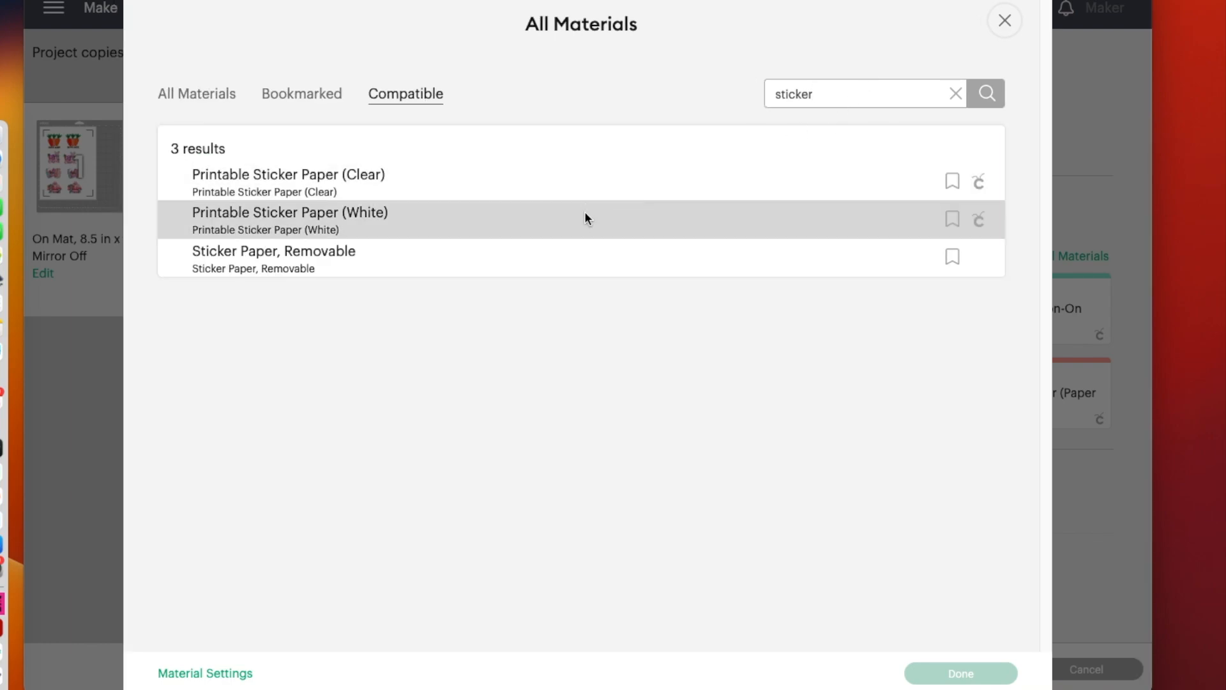
{"action": "left_click", "coordinate": [289, 212]}
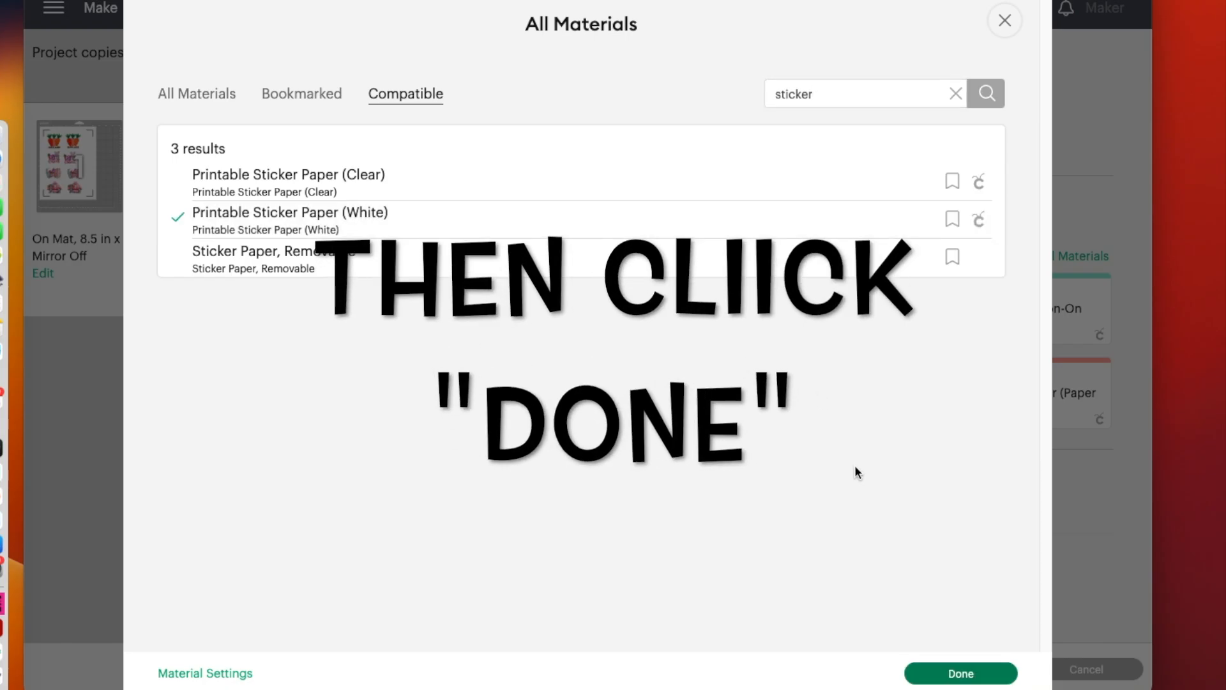
{"action": "left_click", "coordinate": [961, 674]}
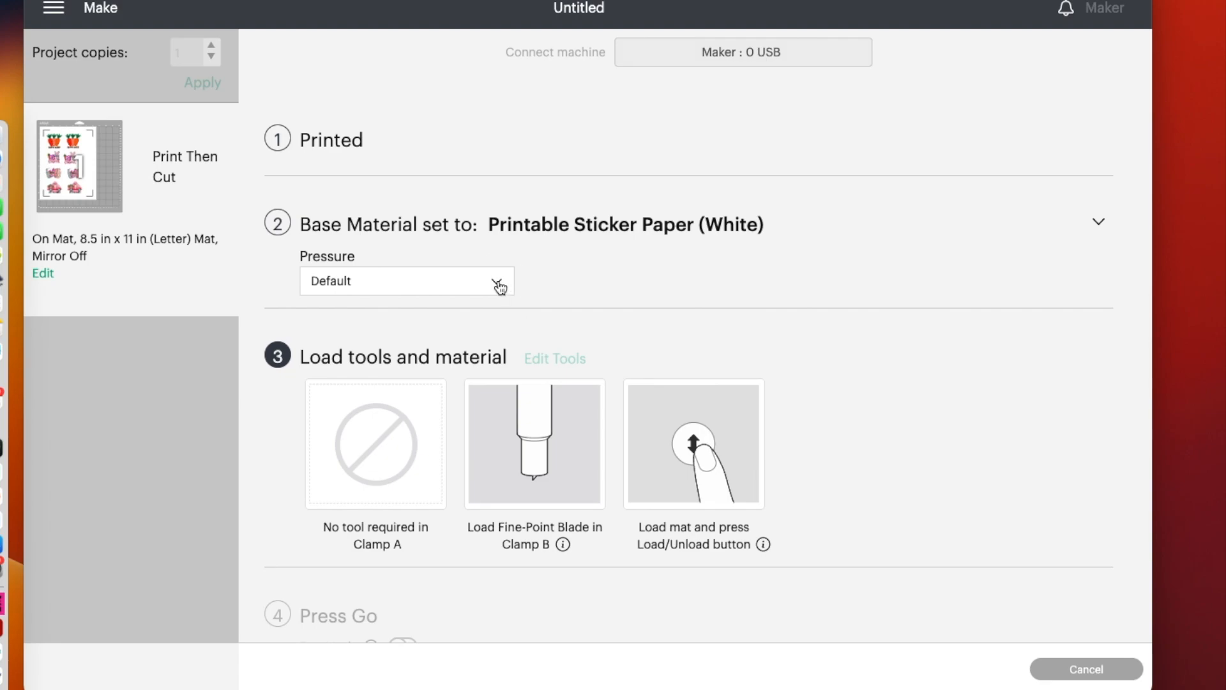
- Change the Printable Sticker Paper cut pressure from Default to More
{"action": "left_click", "coordinate": [406, 281]}
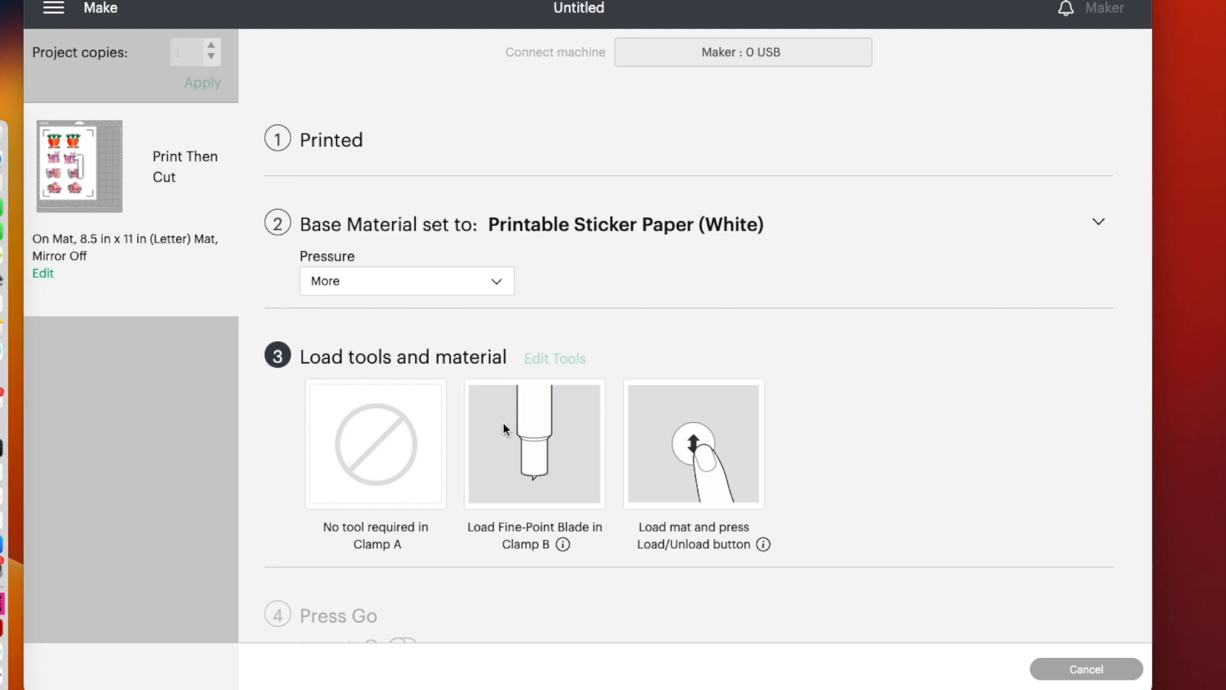
{"action": "mouse_move", "coordinate": [537, 440]}
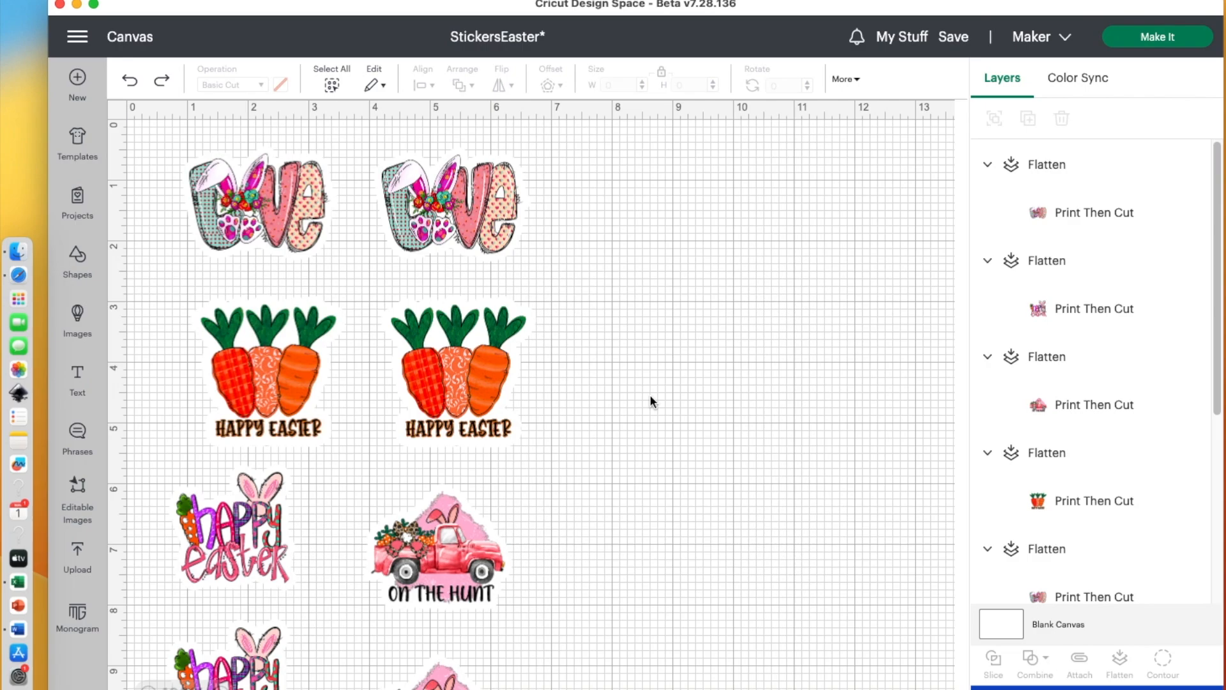
{"action": "mouse_move", "coordinate": [462, 352]}
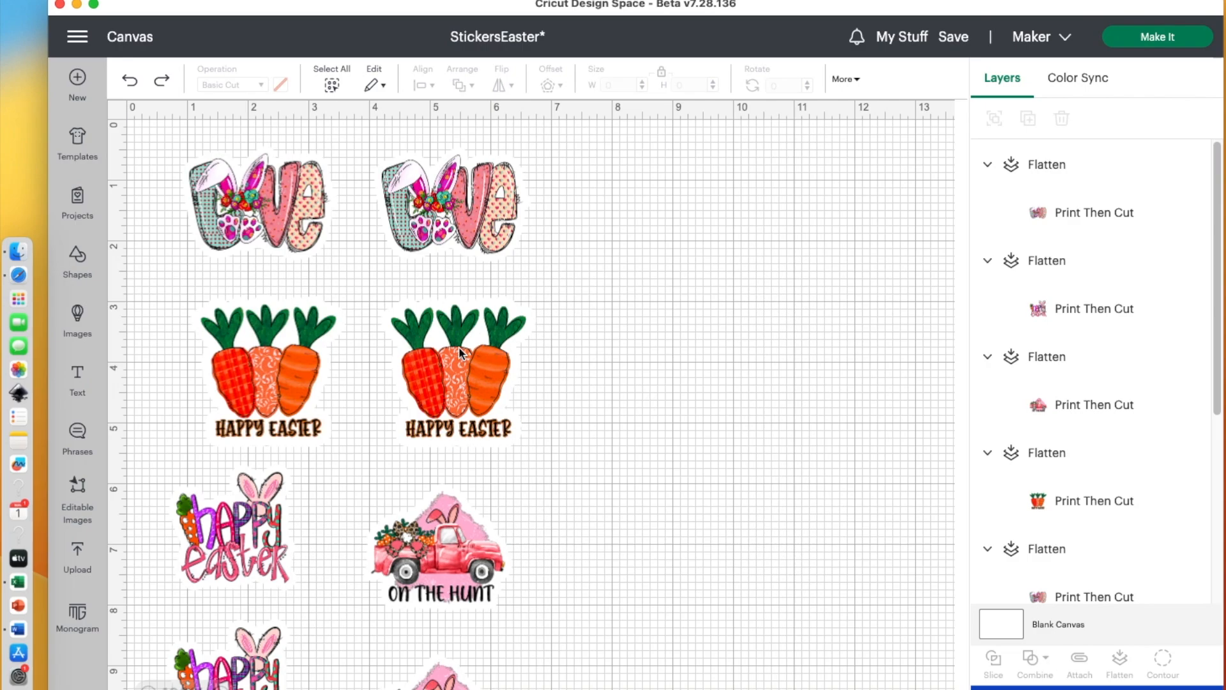
{"action": "mouse_move", "coordinate": [458, 352]}
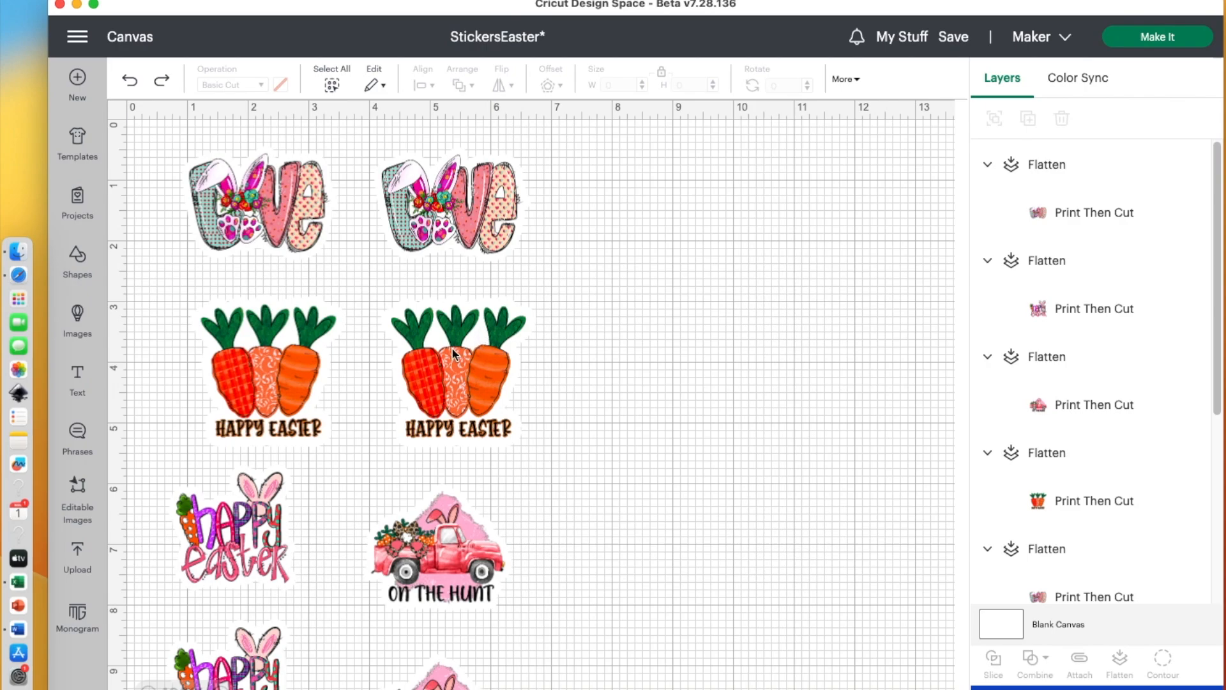
{"action": "mouse_move", "coordinate": [438, 341]}
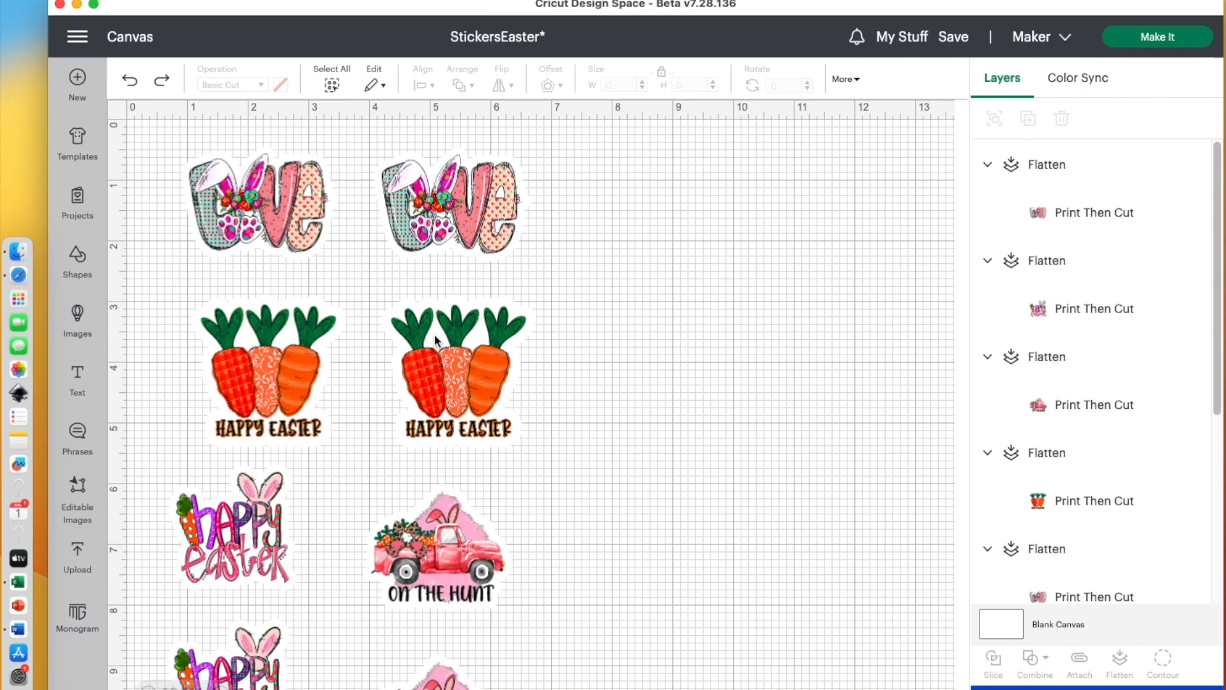
- Unflatten the second carrots sticker and drag its offset backing layer to the right
{"action": "left_click", "coordinate": [457, 372]}
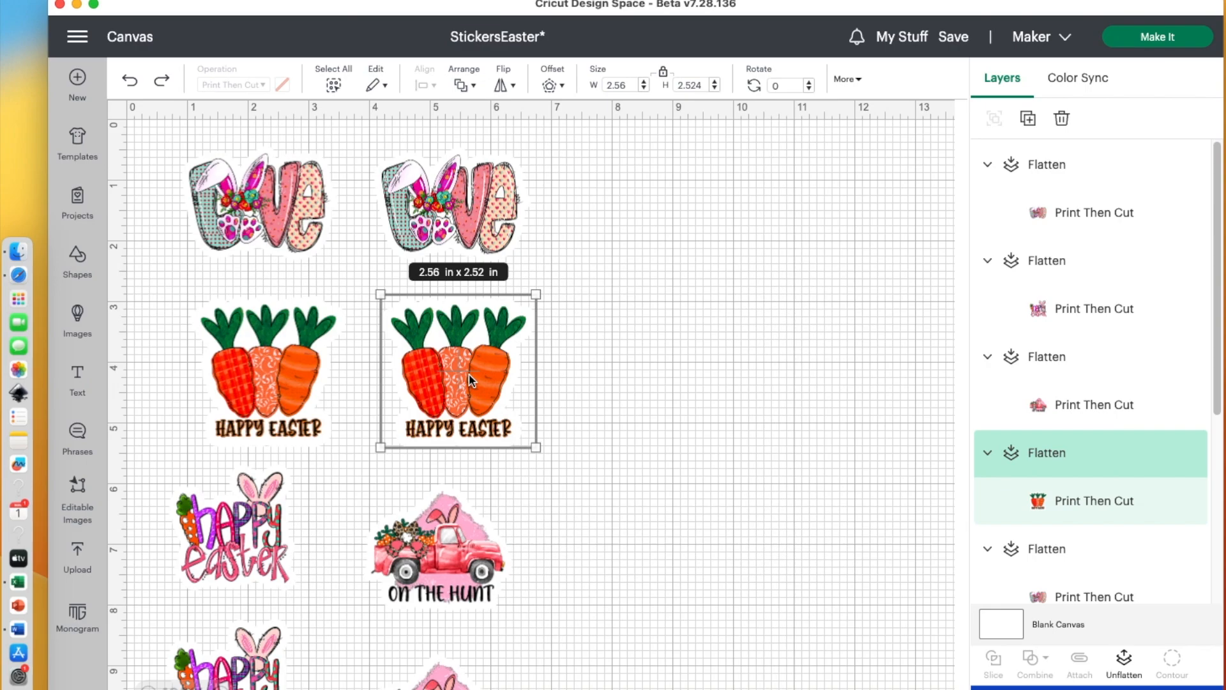
{"action": "mouse_move", "coordinate": [1123, 659]}
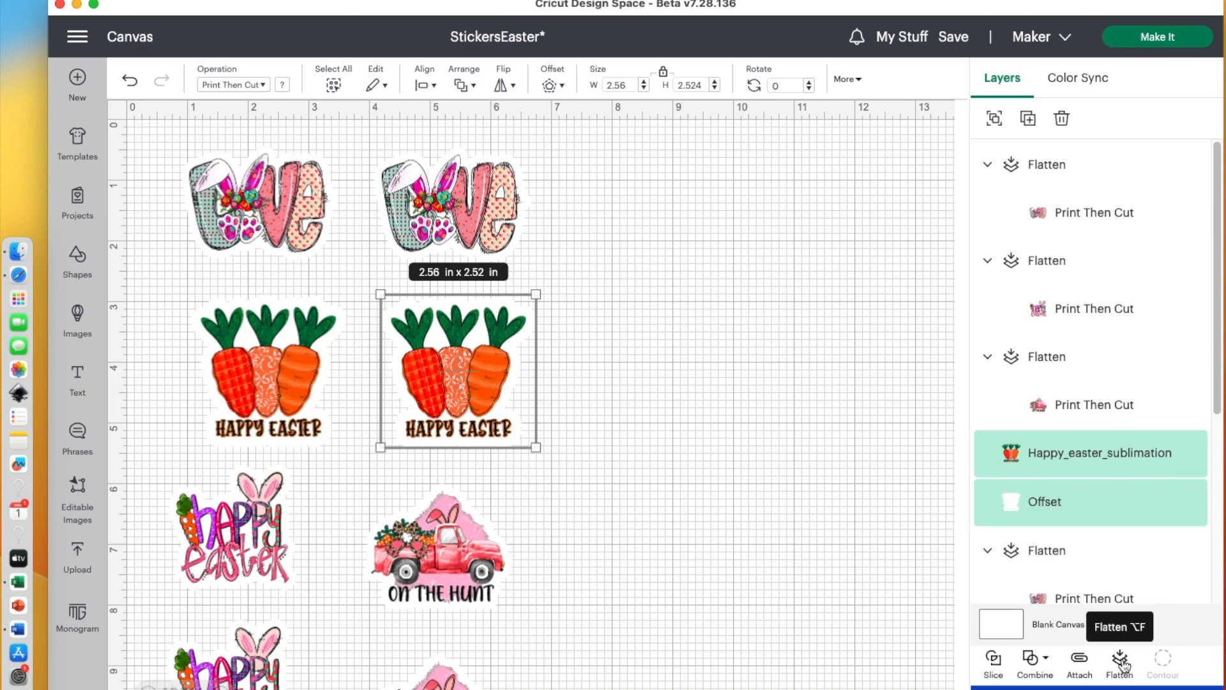
{"action": "mouse_move", "coordinate": [993, 119]}
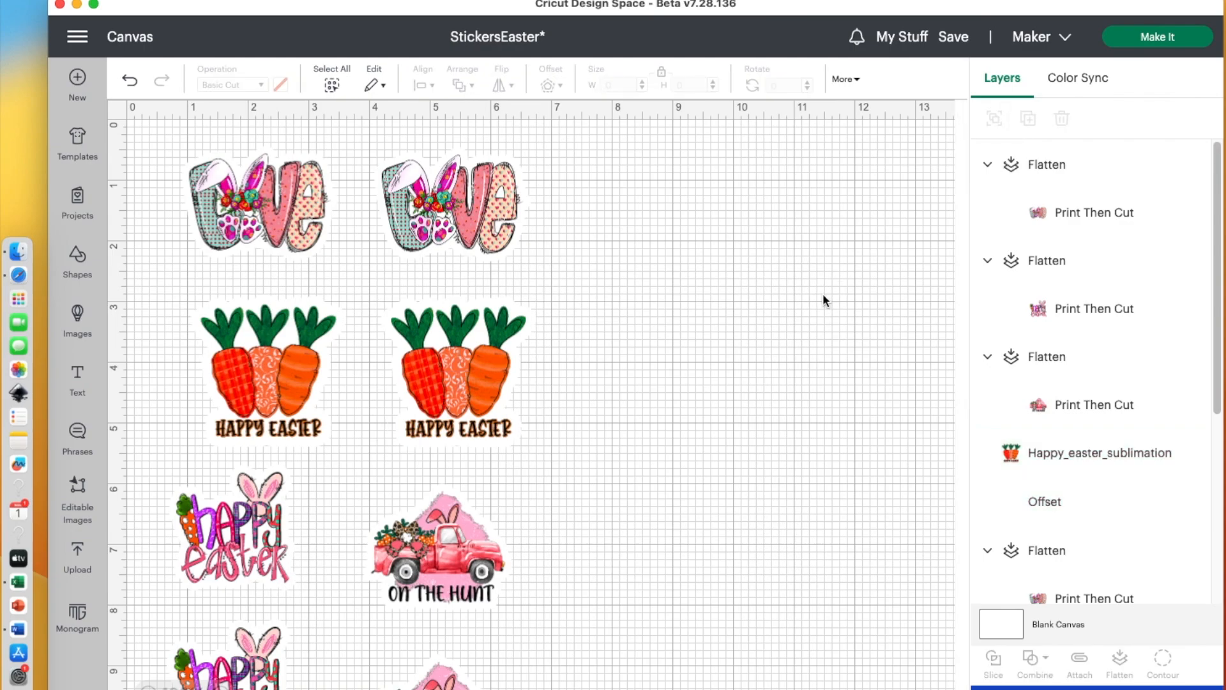
{"action": "left_click", "coordinate": [1045, 501]}
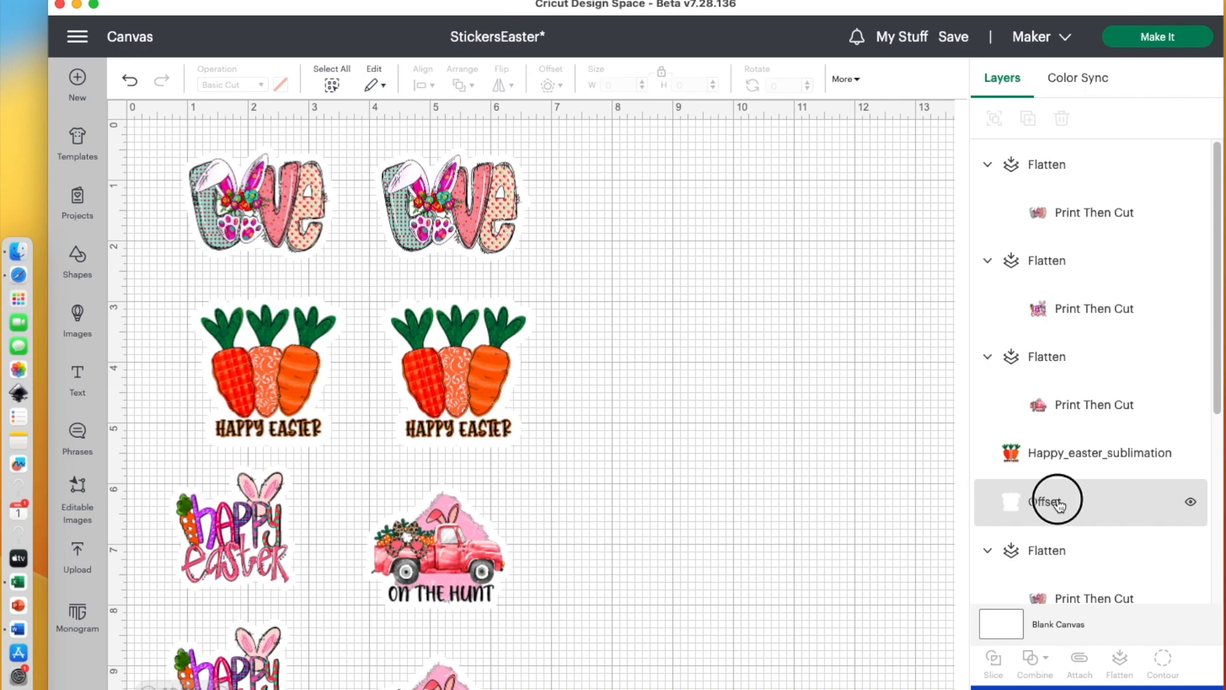
{"action": "left_click", "coordinate": [1056, 502]}
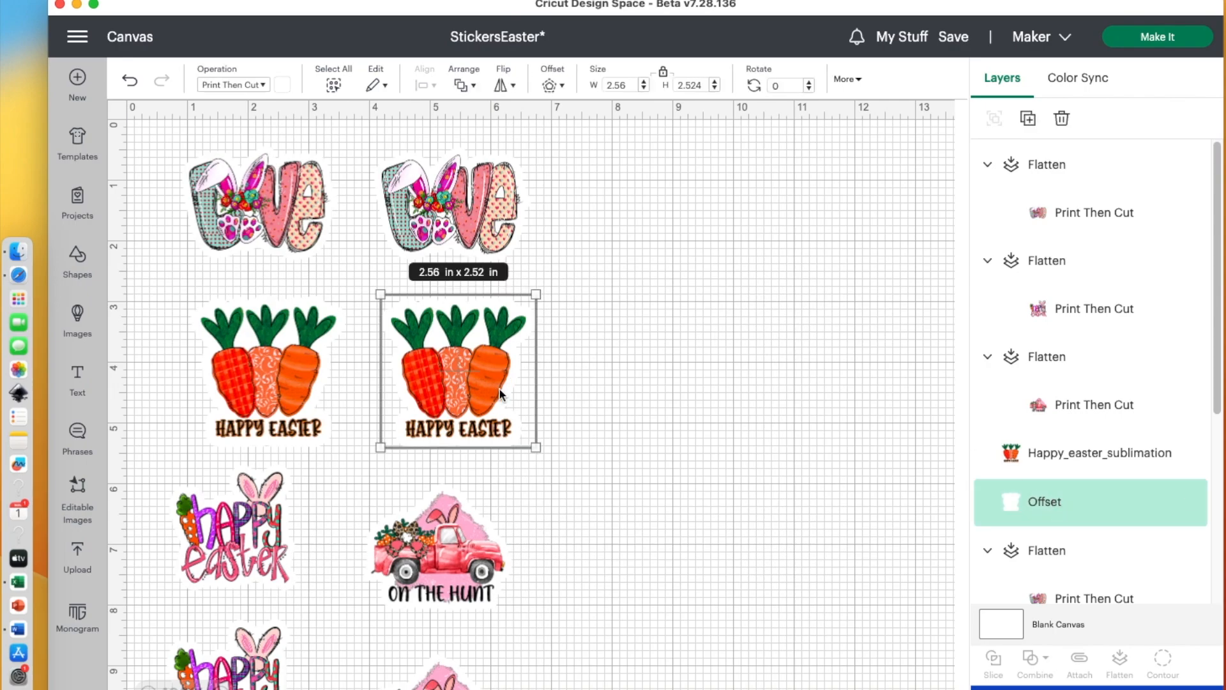
{"action": "left_click_drag", "start_coordinate": [457, 372], "coordinate": [700, 375]}
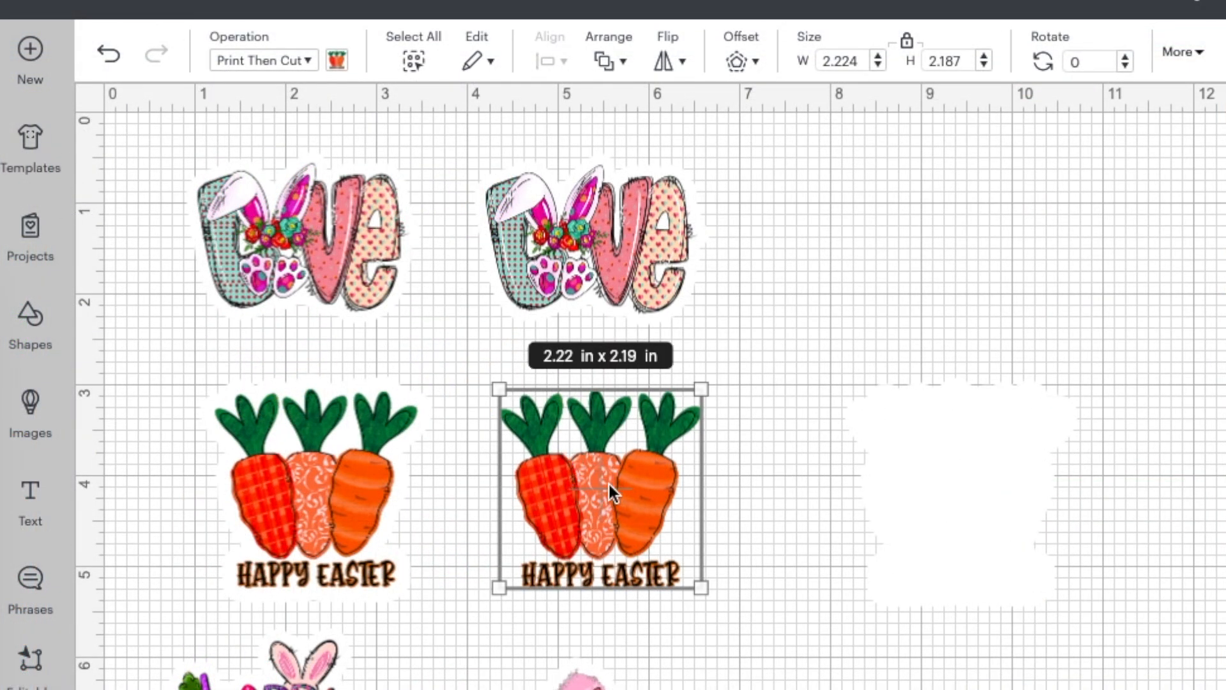
{"action": "mouse_move", "coordinate": [704, 37]}
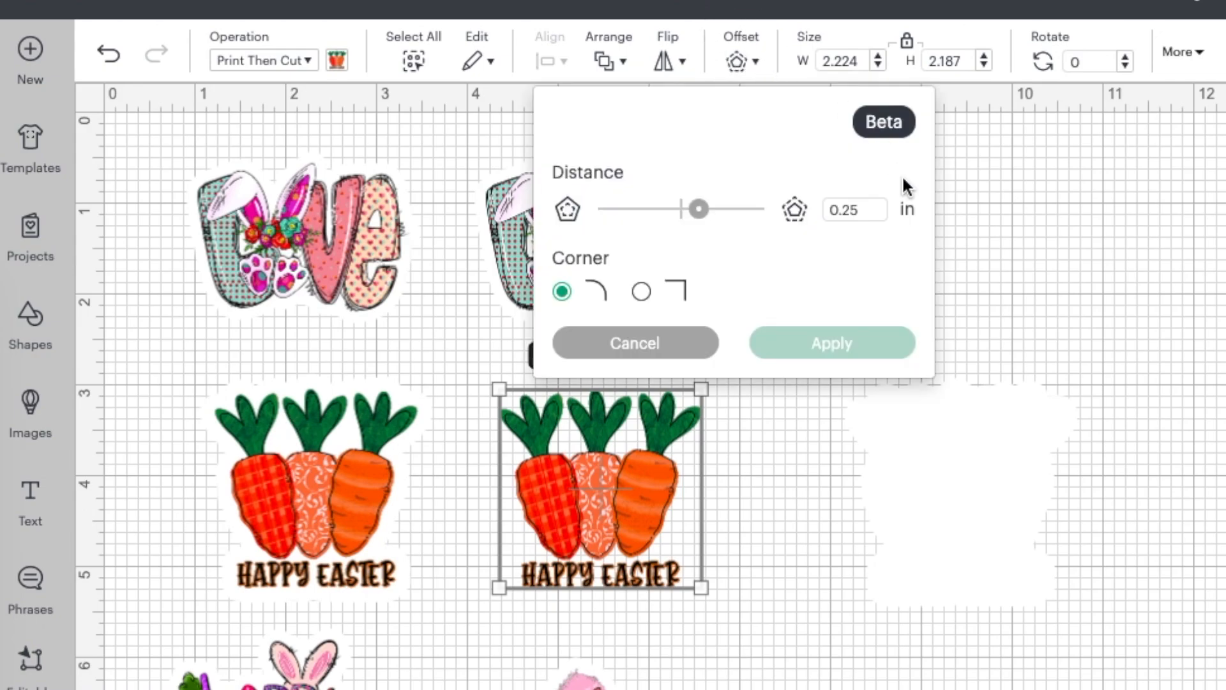
- Apply a 0.1 in rounded offset to the carrots image
{"action": "type", "text": "0.2"}
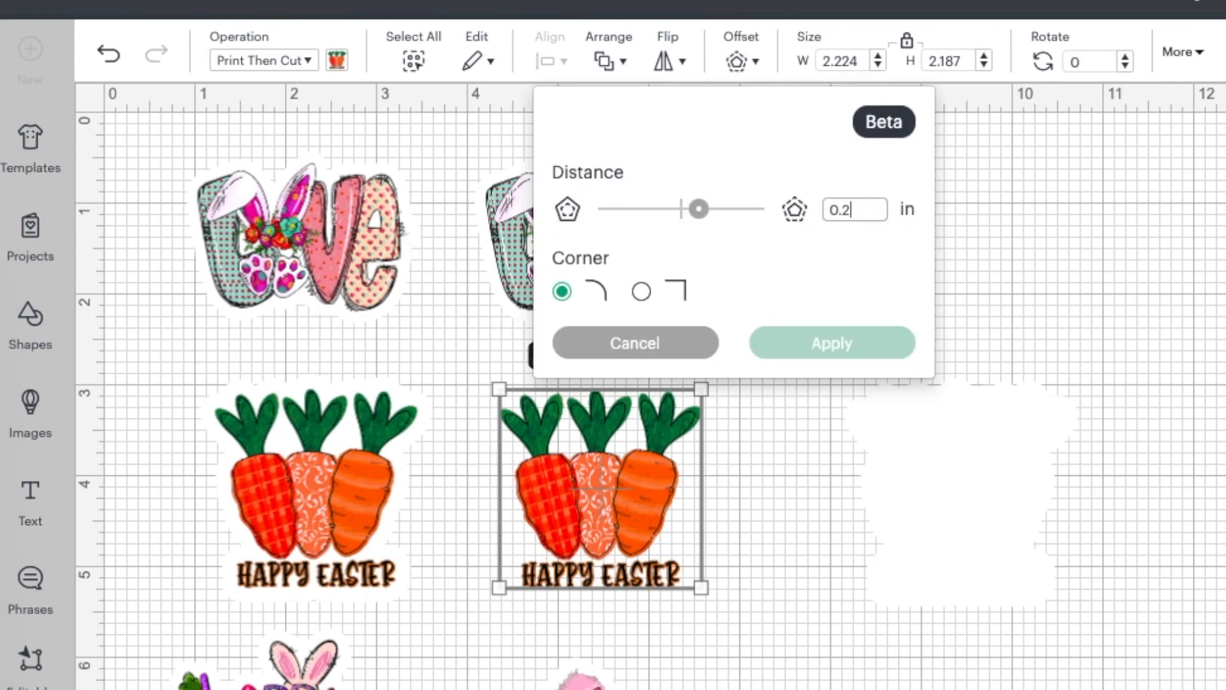
{"action": "type", "text": "0.1"}
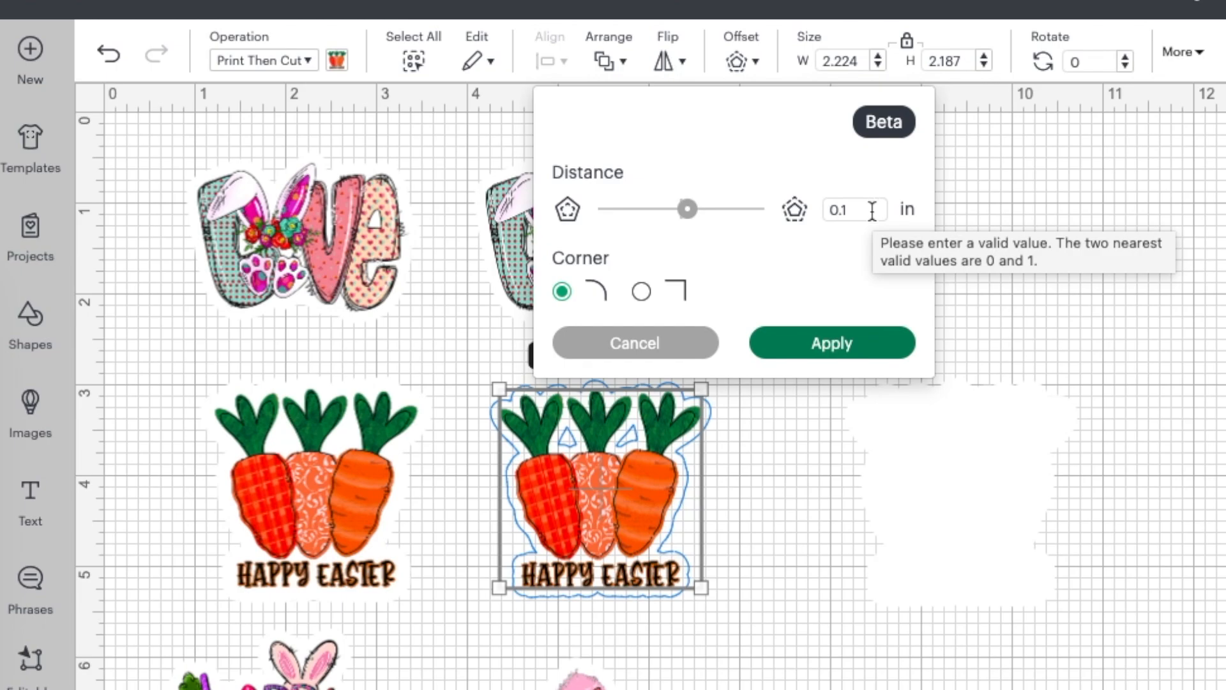
{"action": "mouse_move", "coordinate": [630, 439]}
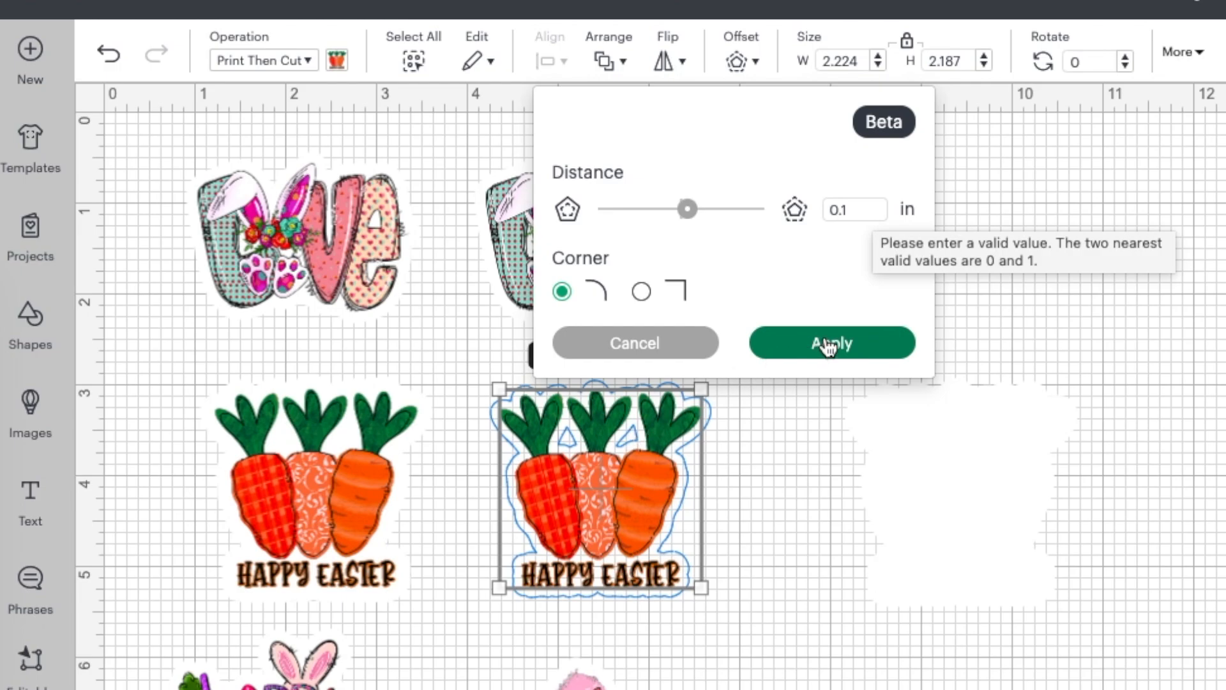
{"action": "left_click", "coordinate": [831, 342]}
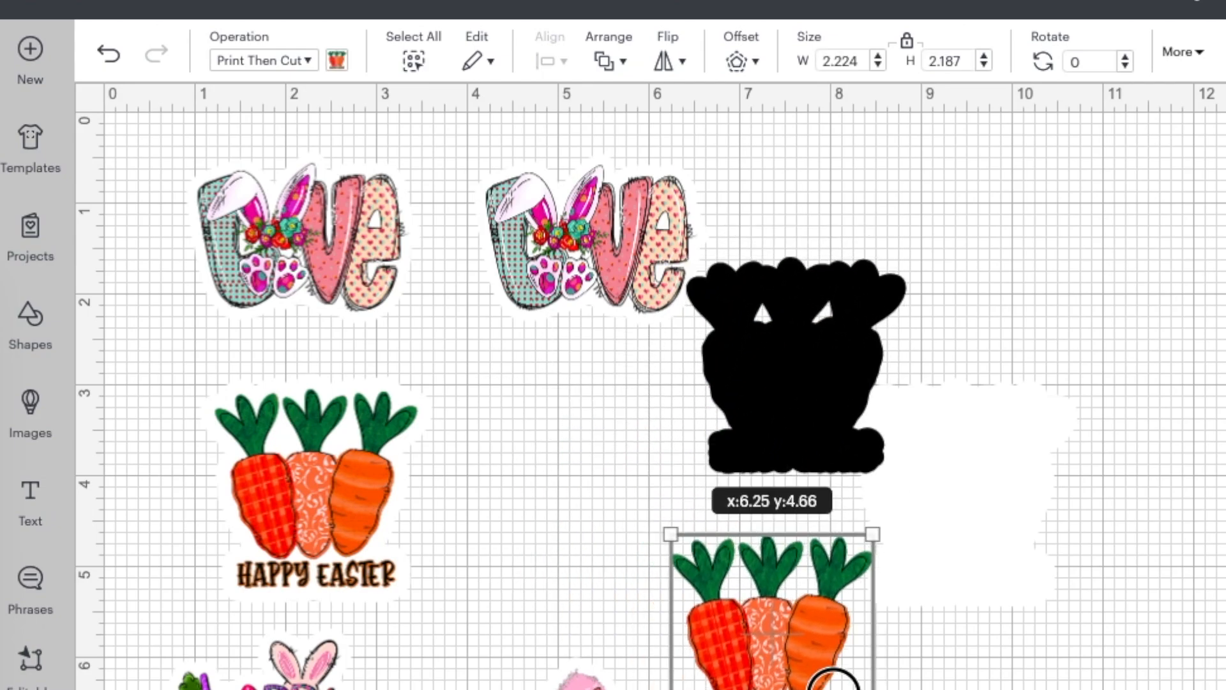
- Move the carrots aside, add a circle, and stretch it into a 1.33 x 0.78 in oval
{"action": "left_click_drag", "start_coordinate": [781, 360], "coordinate": [618, 501]}
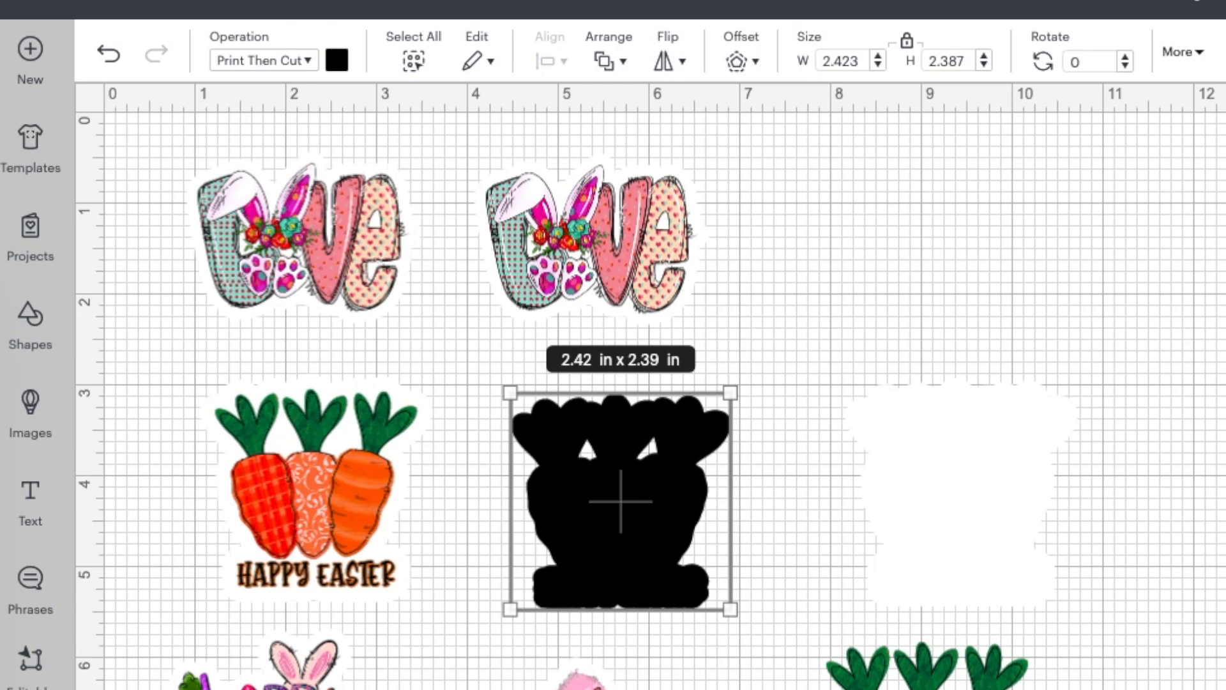
{"action": "mouse_move", "coordinate": [620, 471]}
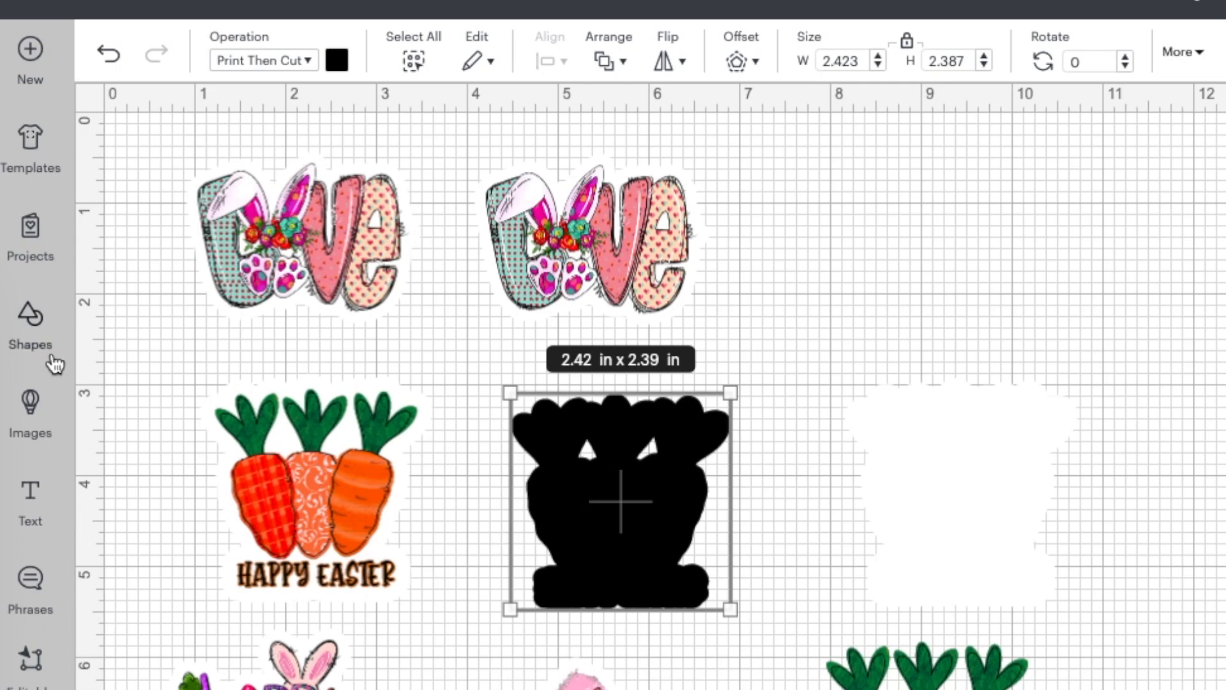
{"action": "left_click", "coordinate": [30, 315]}
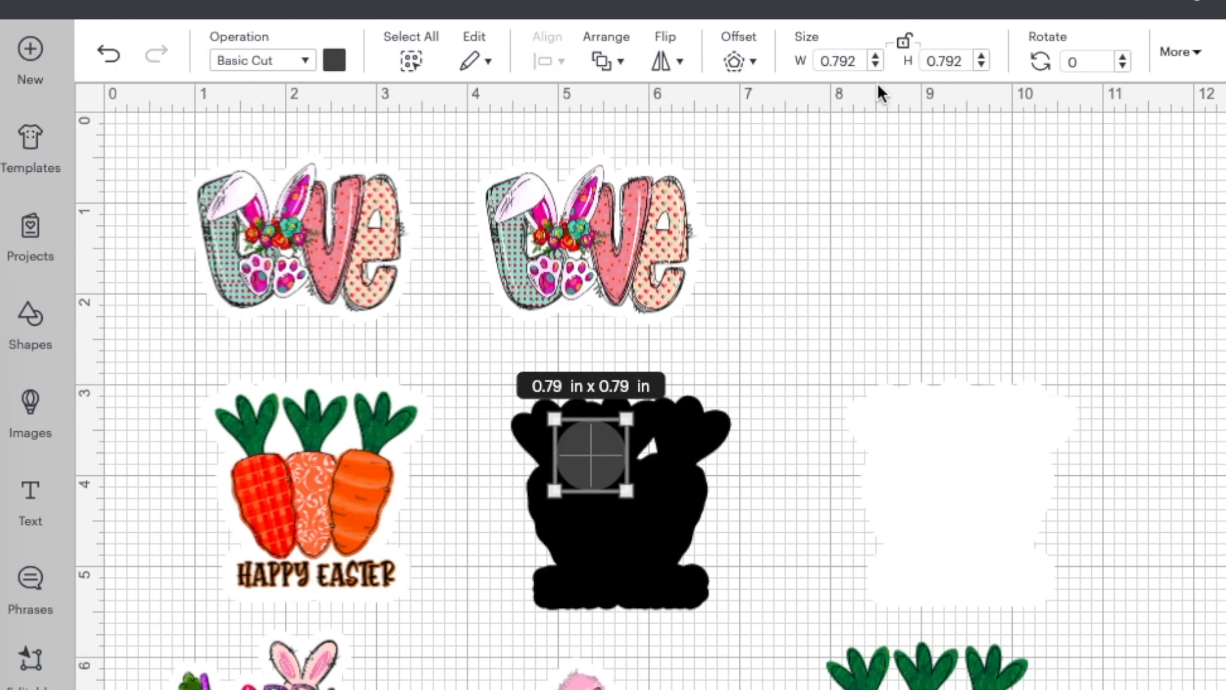
{"action": "left_click_drag", "start_coordinate": [633, 491], "coordinate": [637, 493]}
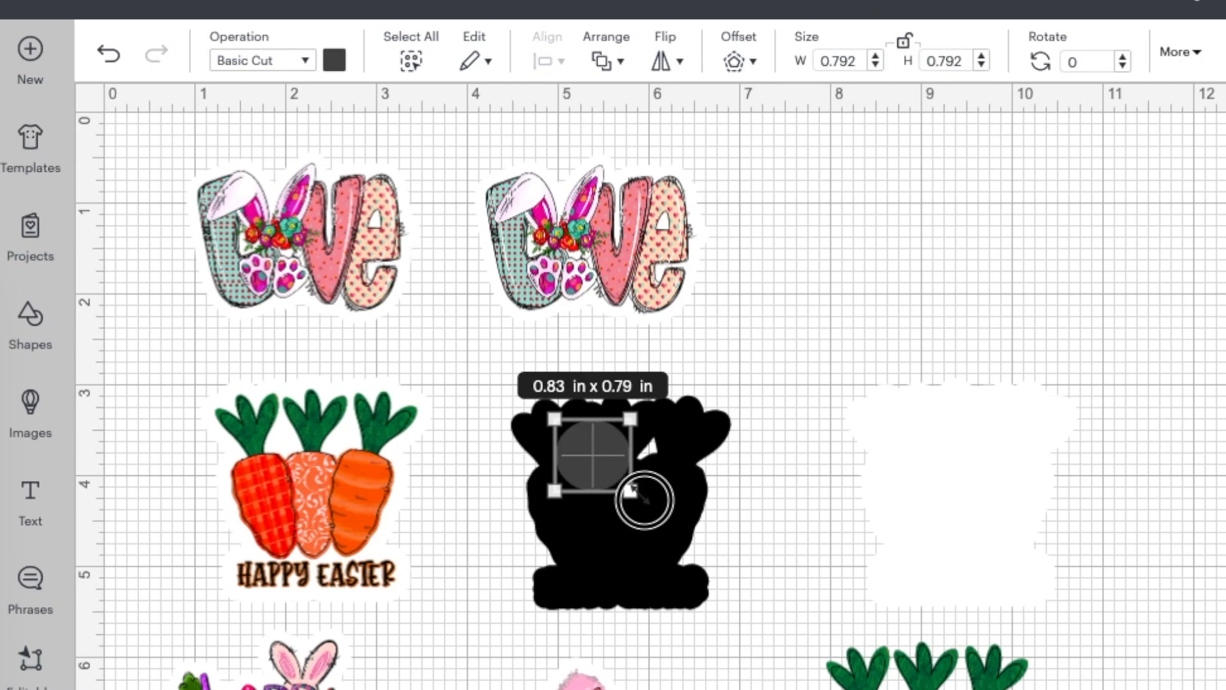
{"action": "left_click_drag", "start_coordinate": [633, 491], "coordinate": [672, 488]}
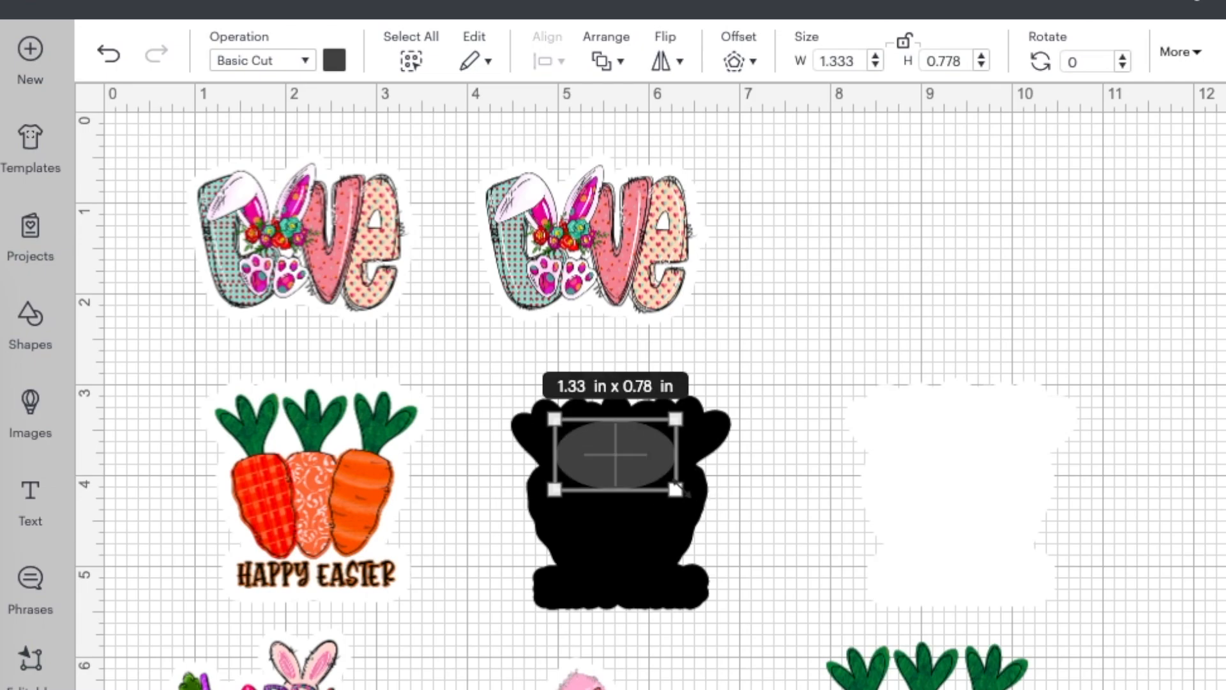
- Weld the oval into the black carrots offset and set the carrots image on top
{"action": "left_click", "coordinate": [716, 568]}
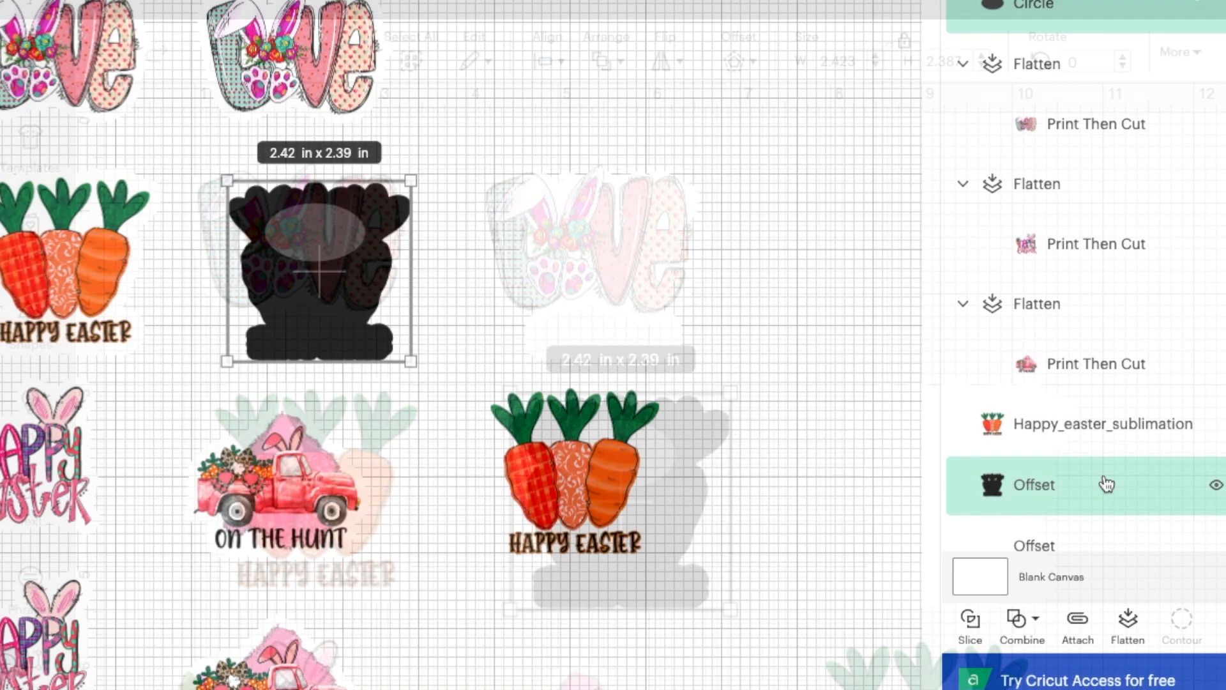
{"action": "left_click", "coordinate": [1022, 626]}
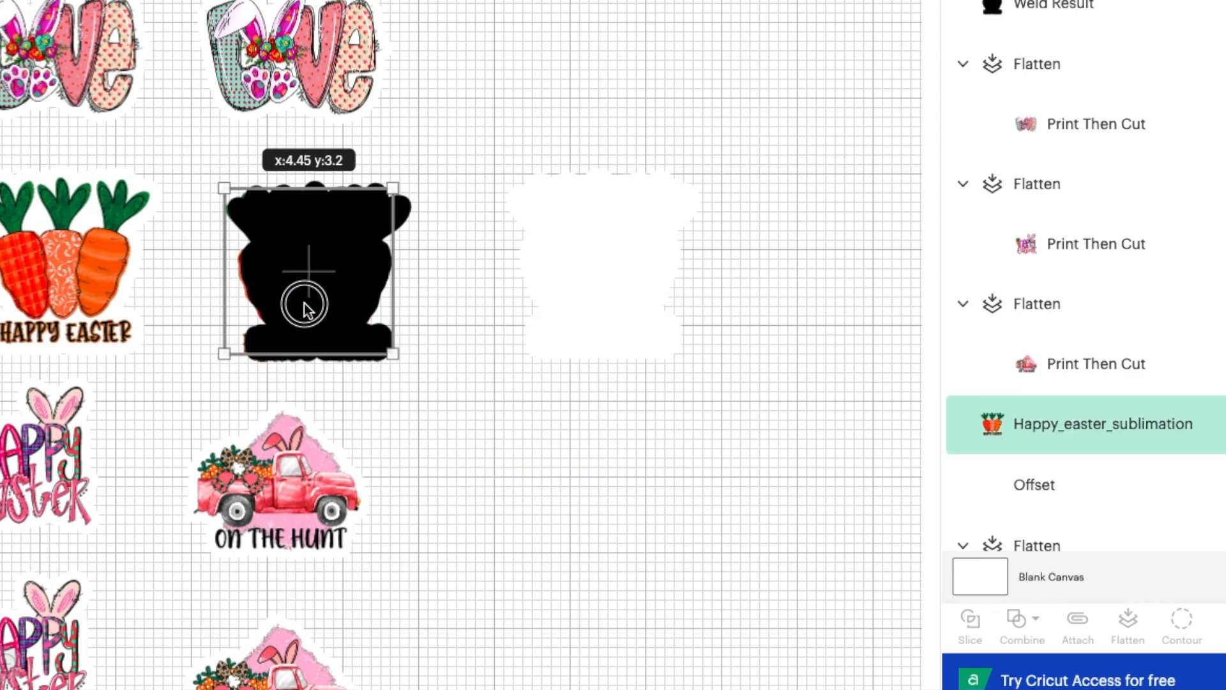
{"action": "left_click", "coordinate": [565, 102]}
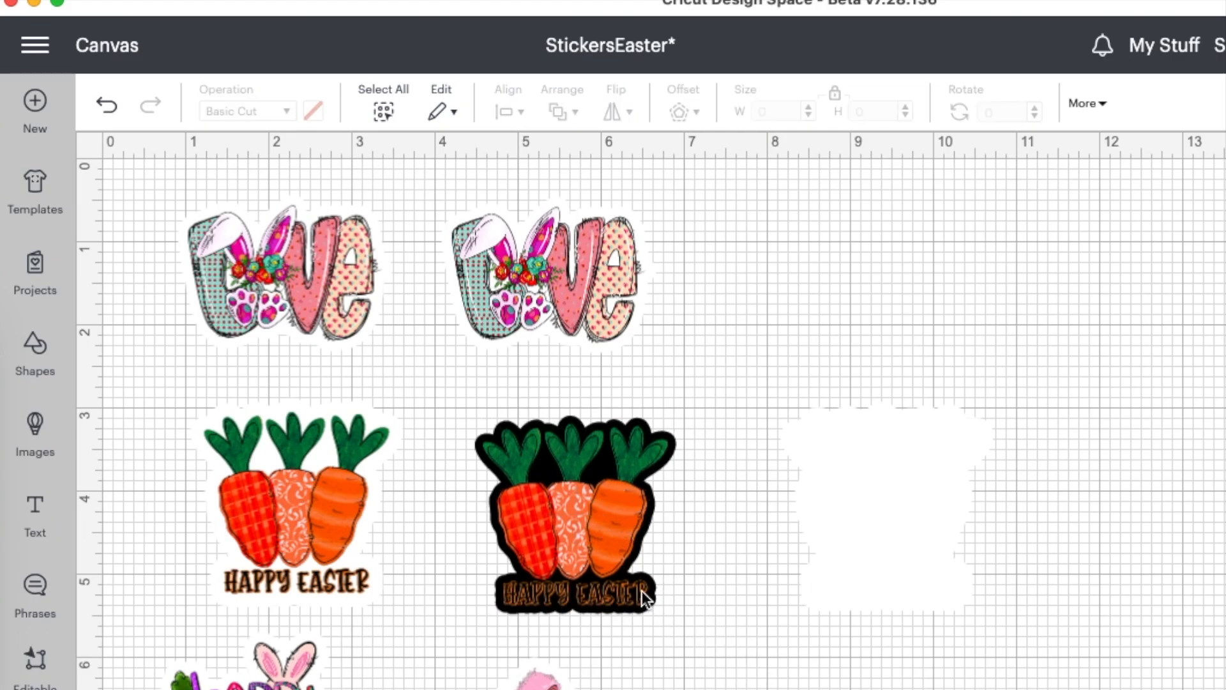
{"action": "mouse_move", "coordinate": [652, 537]}
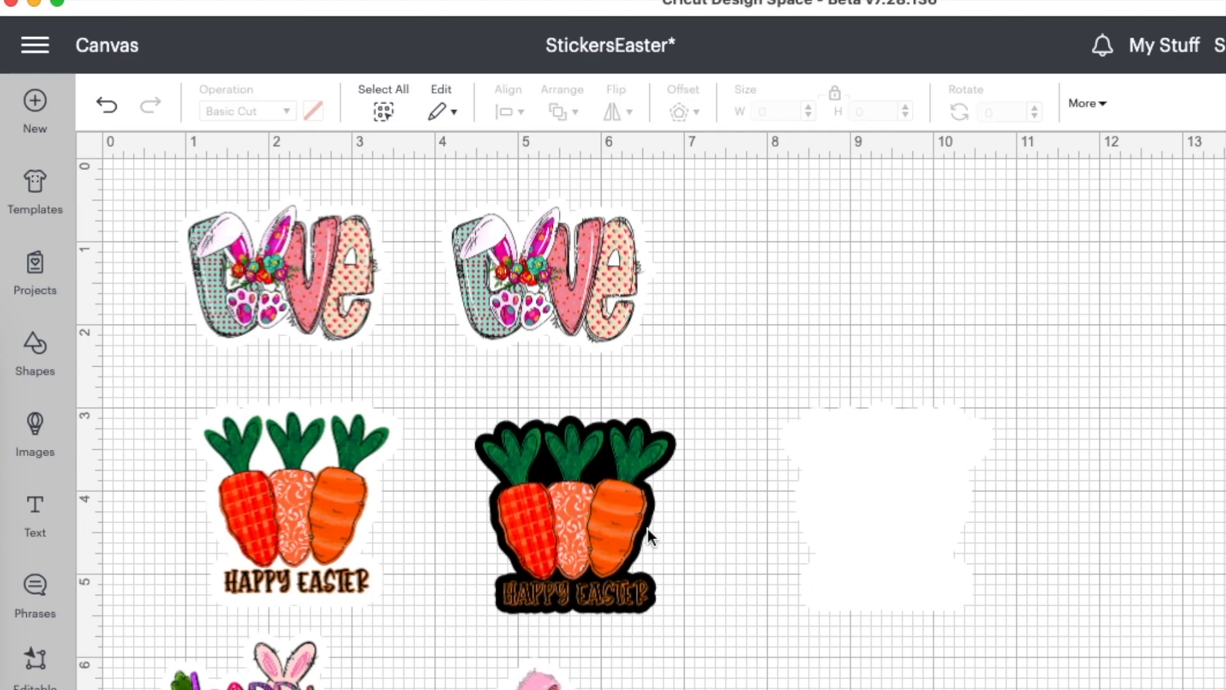
{"action": "mouse_move", "coordinate": [637, 503]}
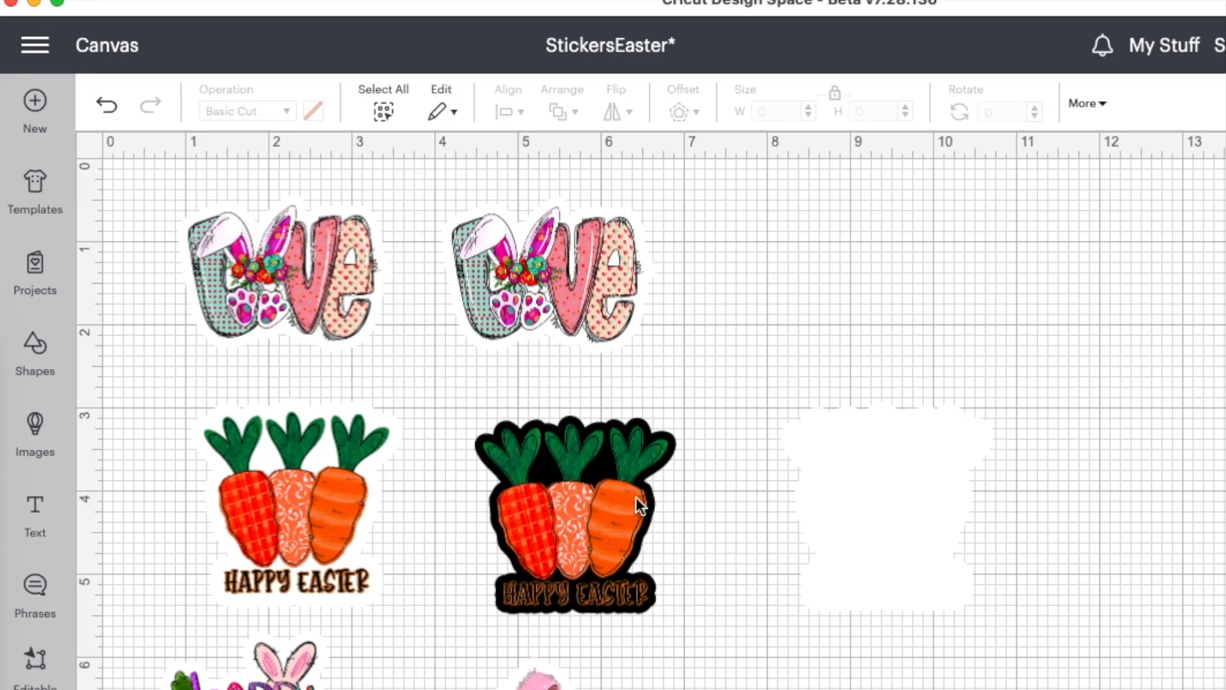